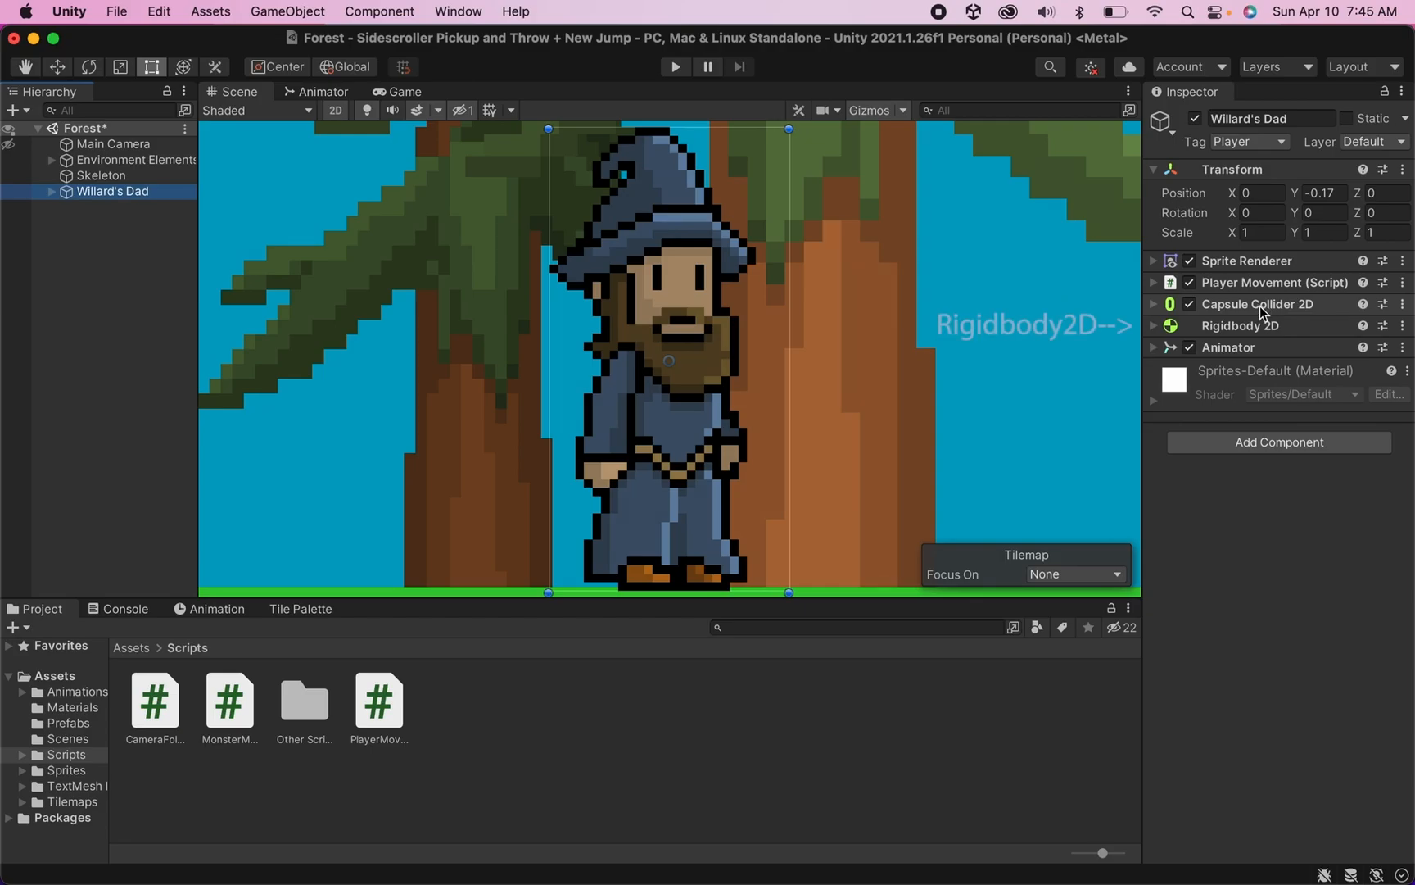
mouse_move(1268, 331)
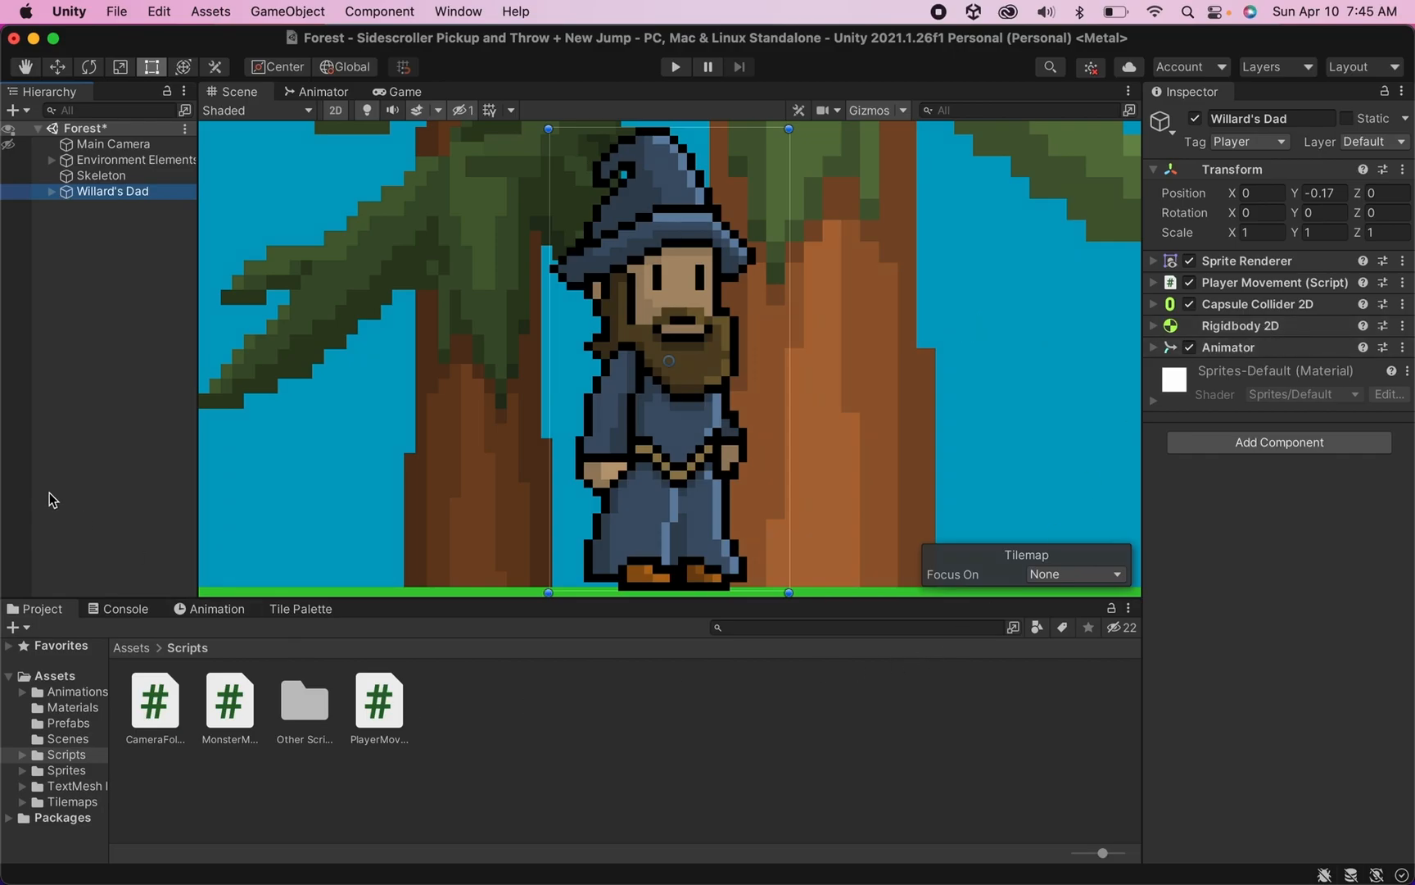
mouse_move(71, 266)
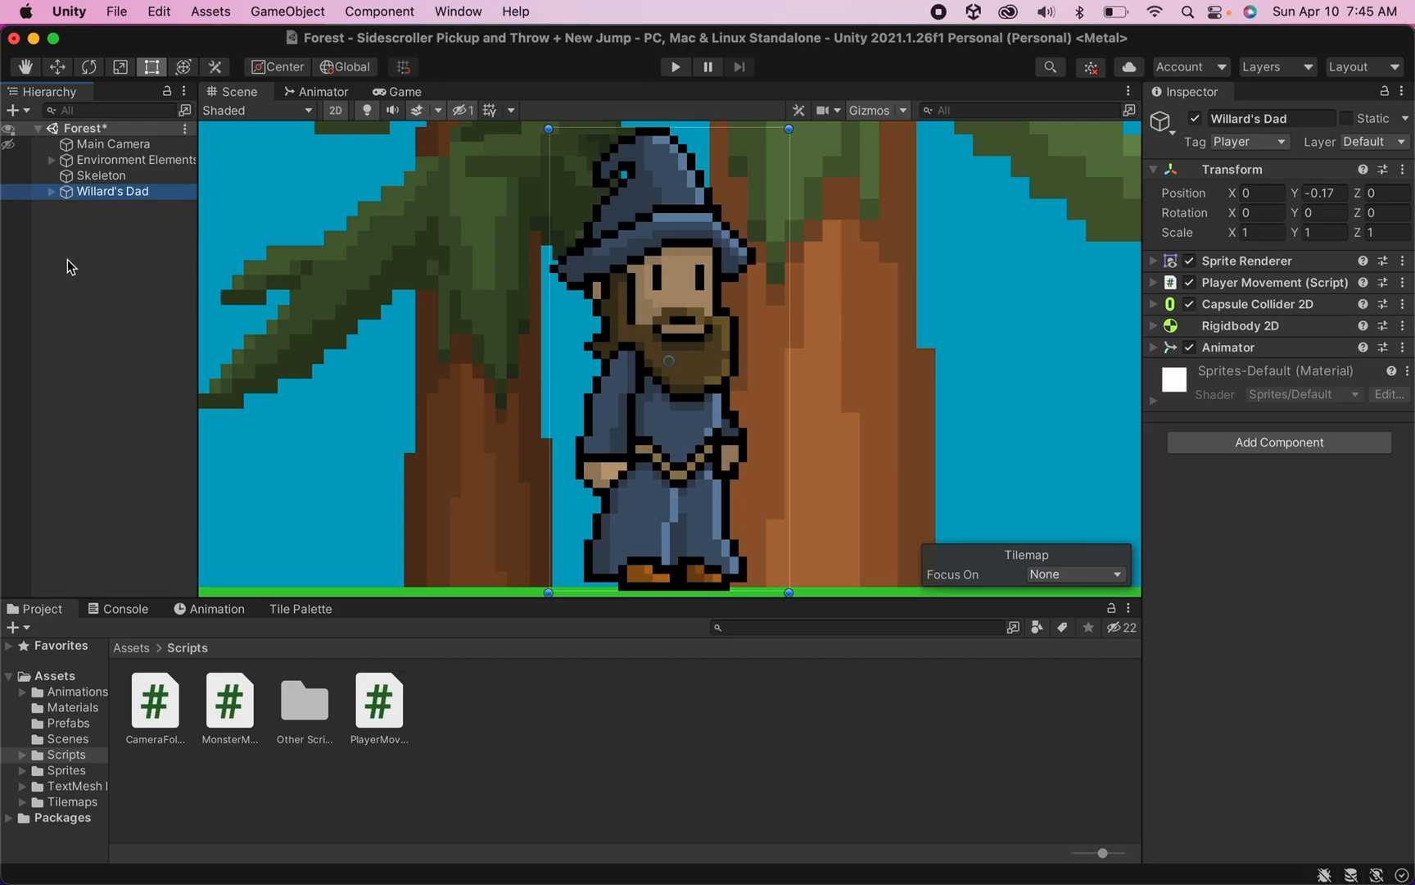
- With Skeleton selected, create a PlayerHealth C# script in Scripts and open it
left_click(101, 175)
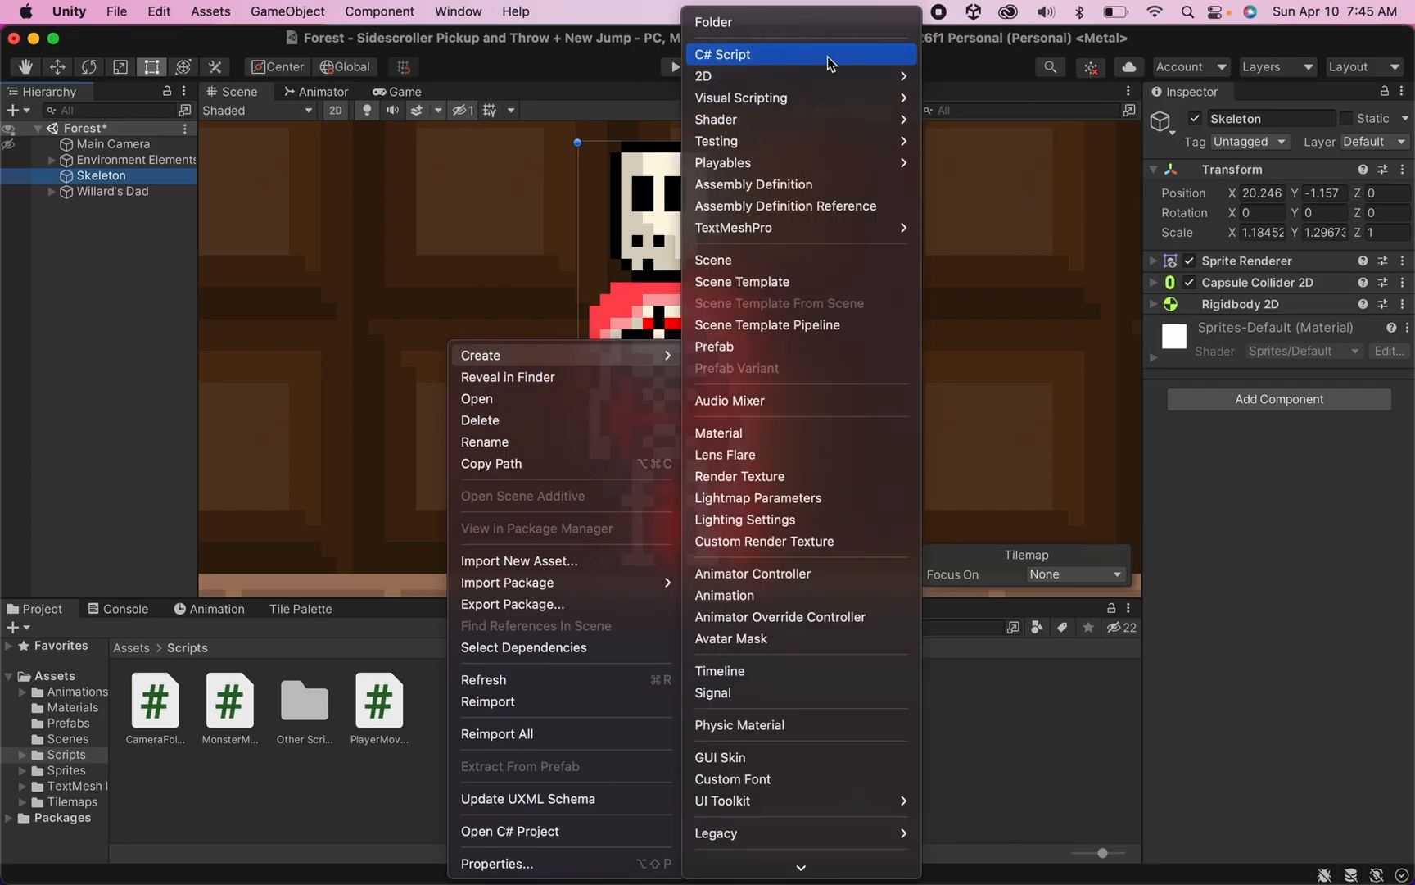
left_click(722, 54)
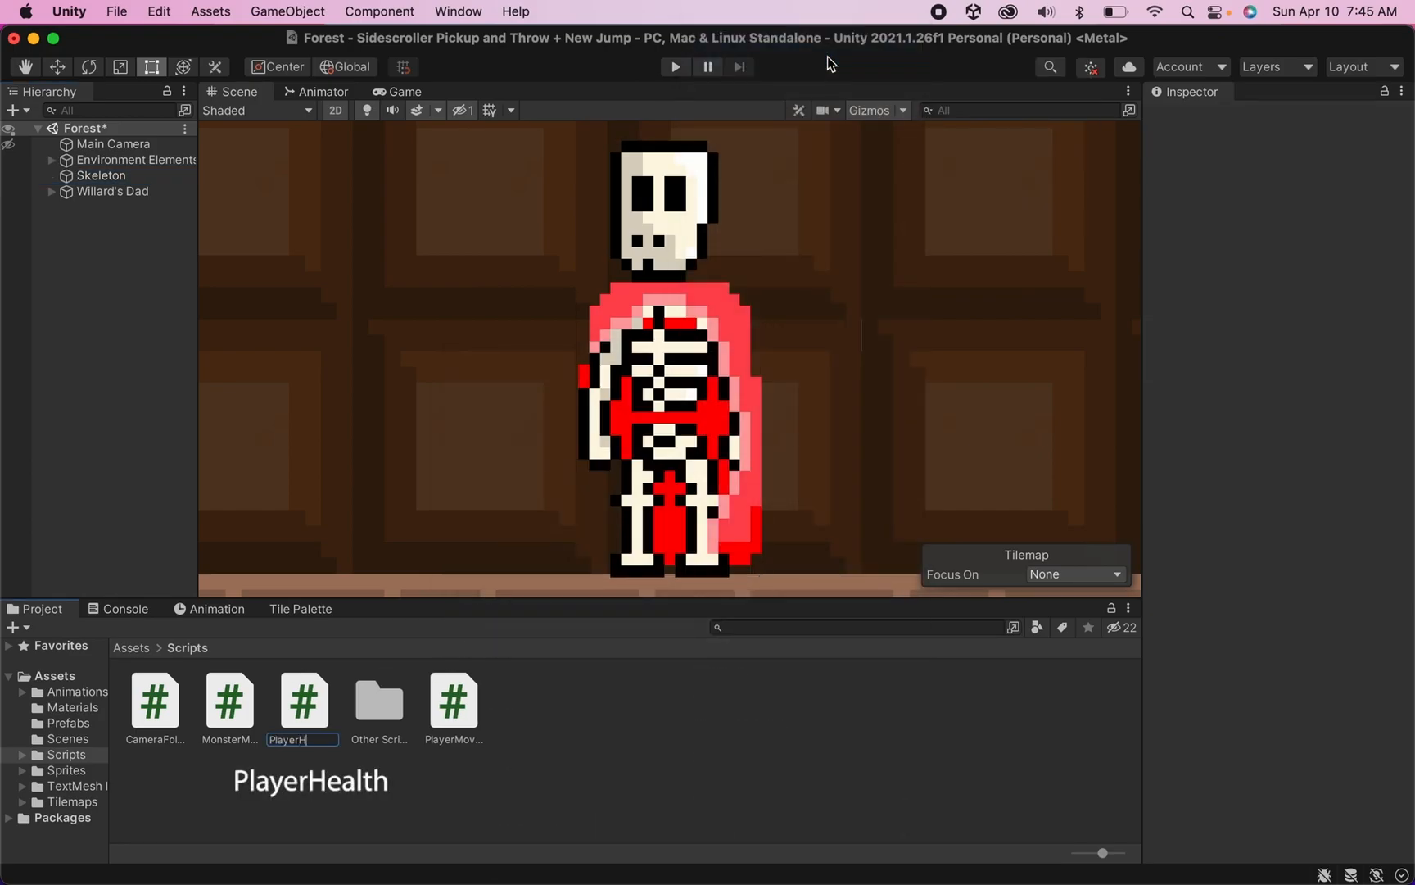
double_click(304, 701)
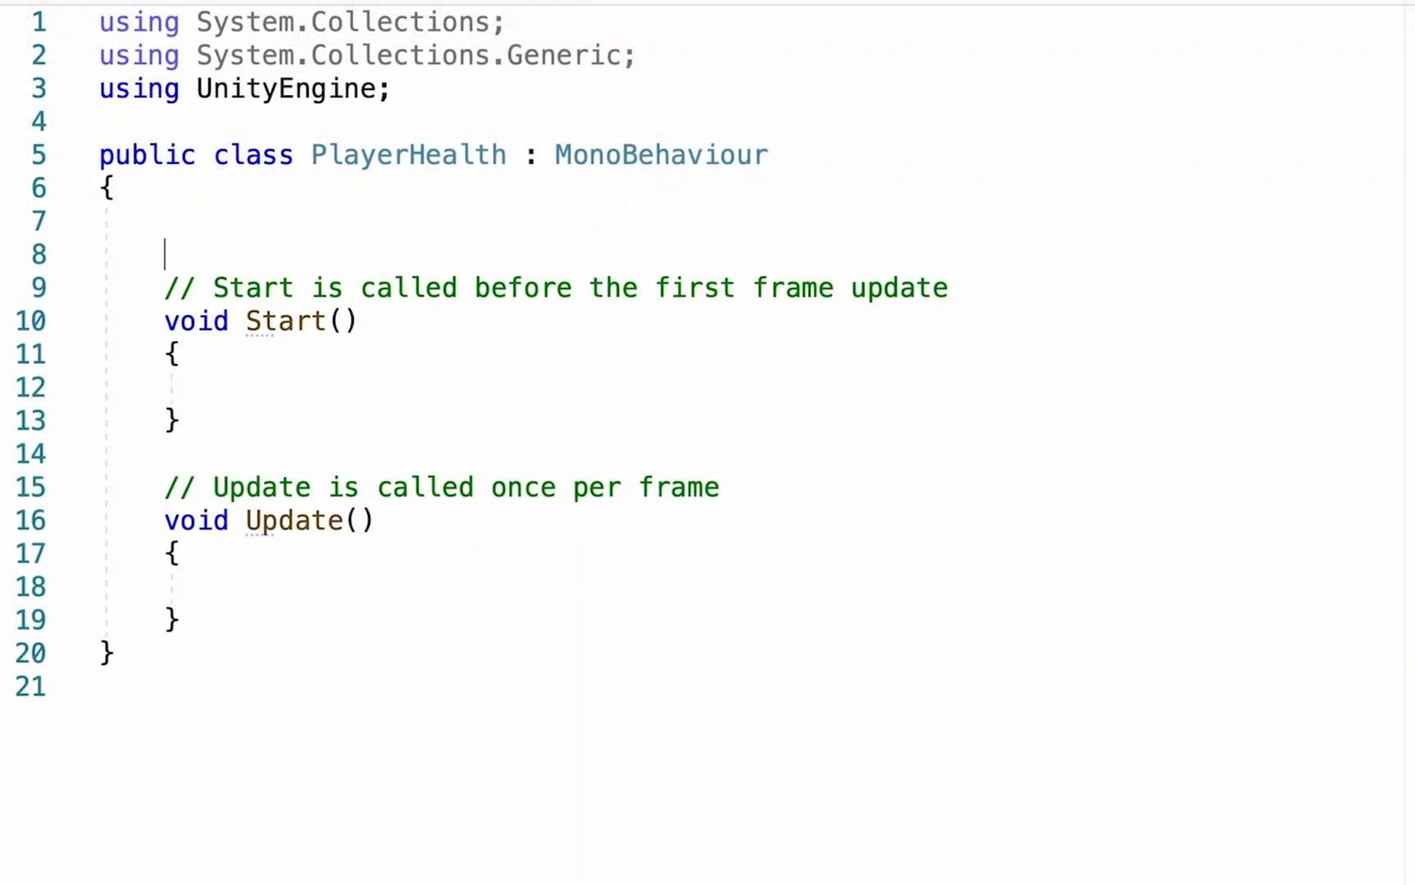
- Declare public int health and public int maxHealth = 10 in PlayerHealth
type("p")
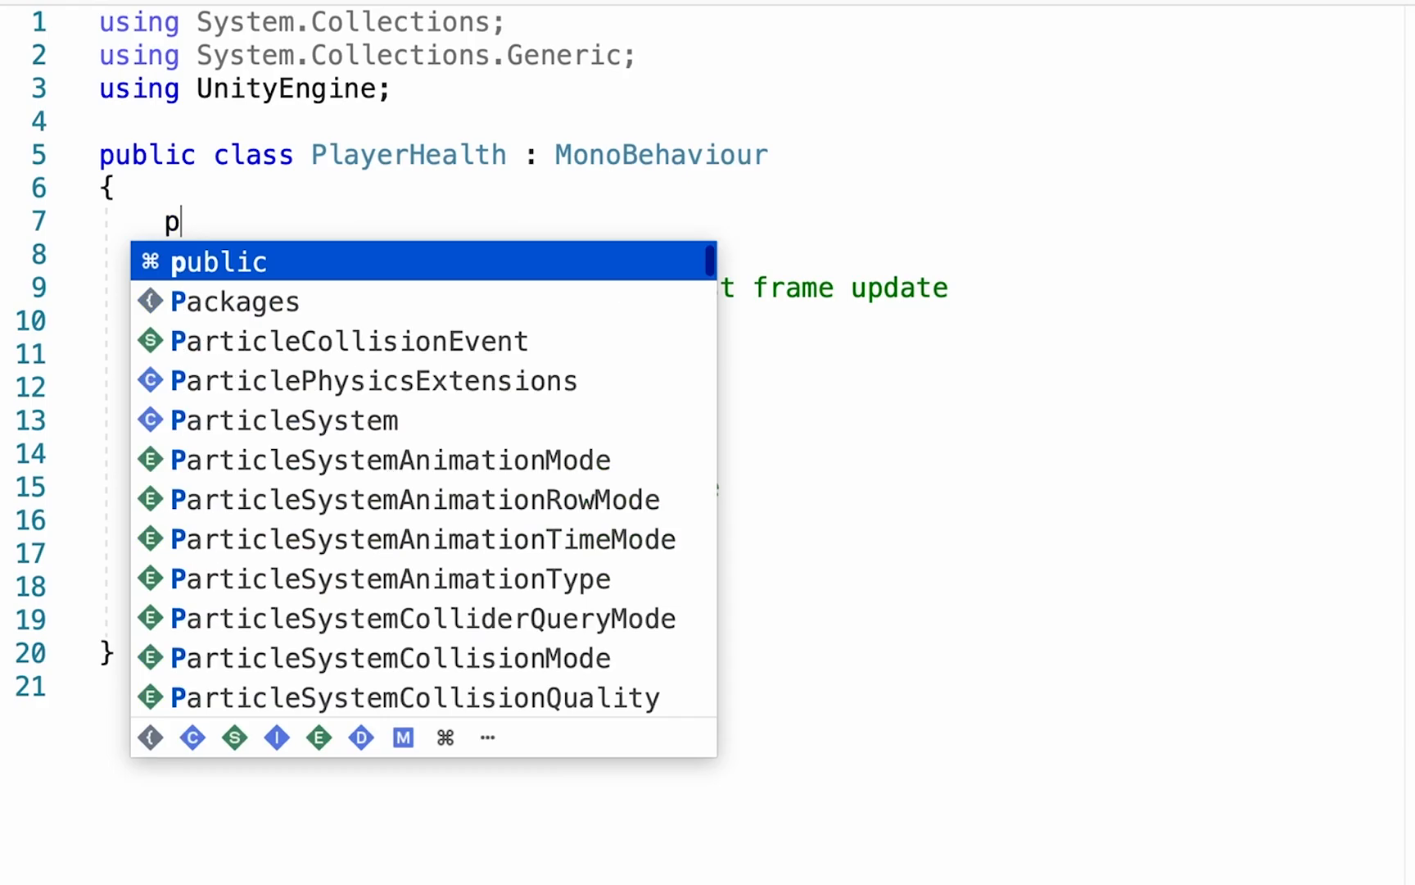
type("ublic int m")
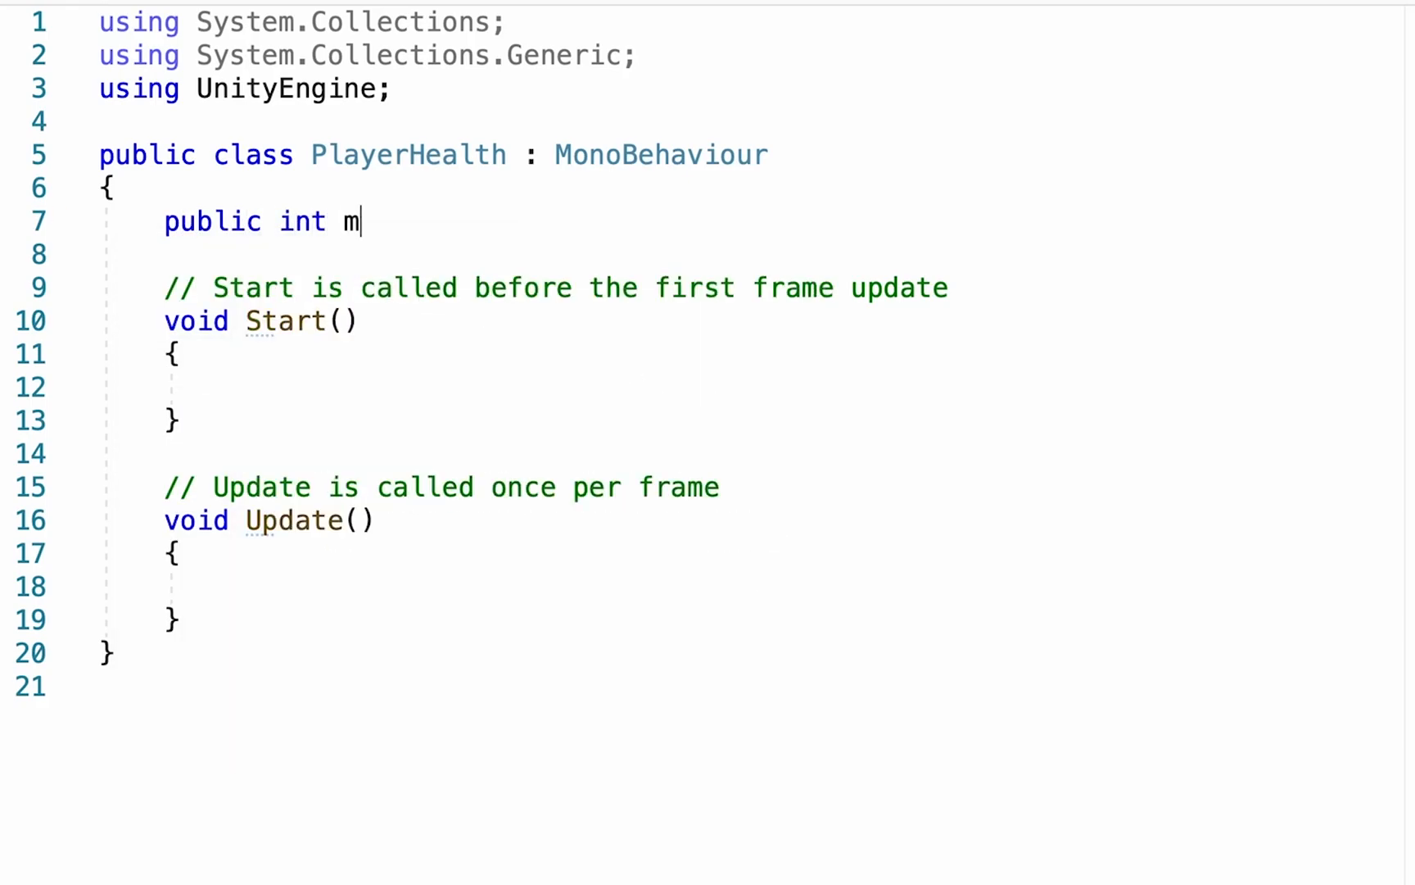
type("ealth;")
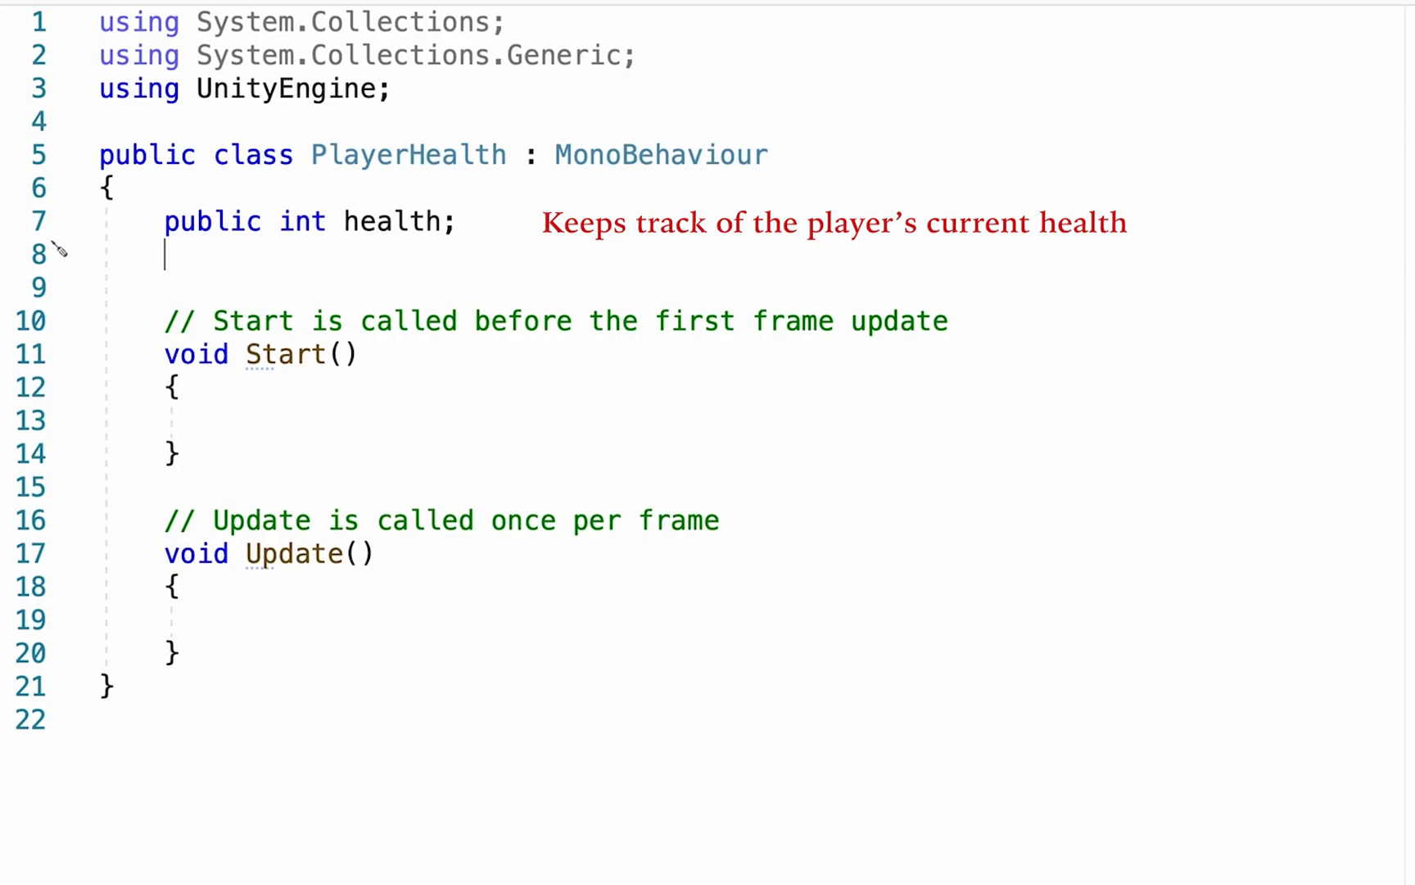
type("In")
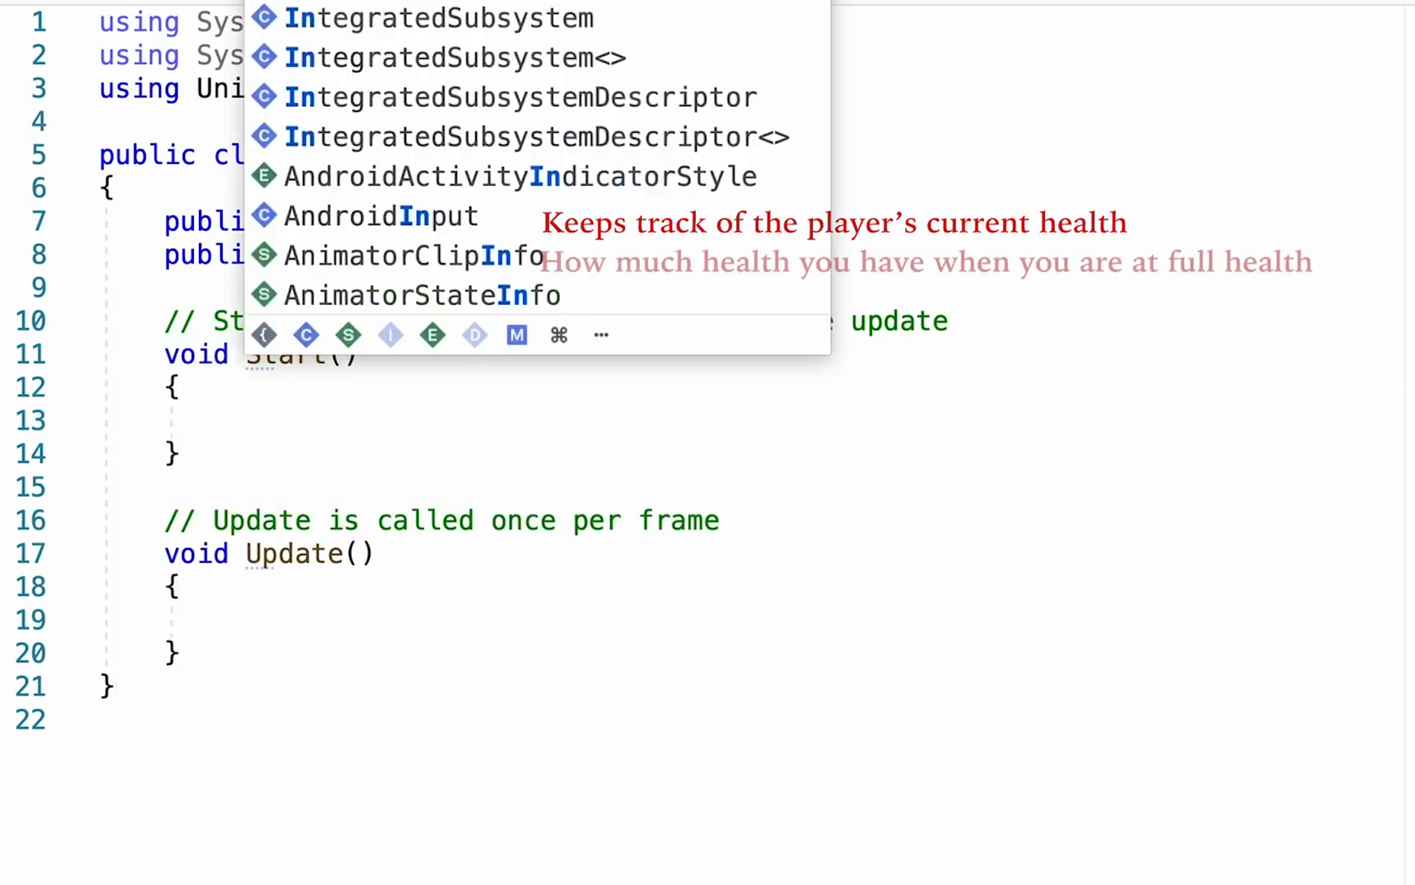
type("maxHea")
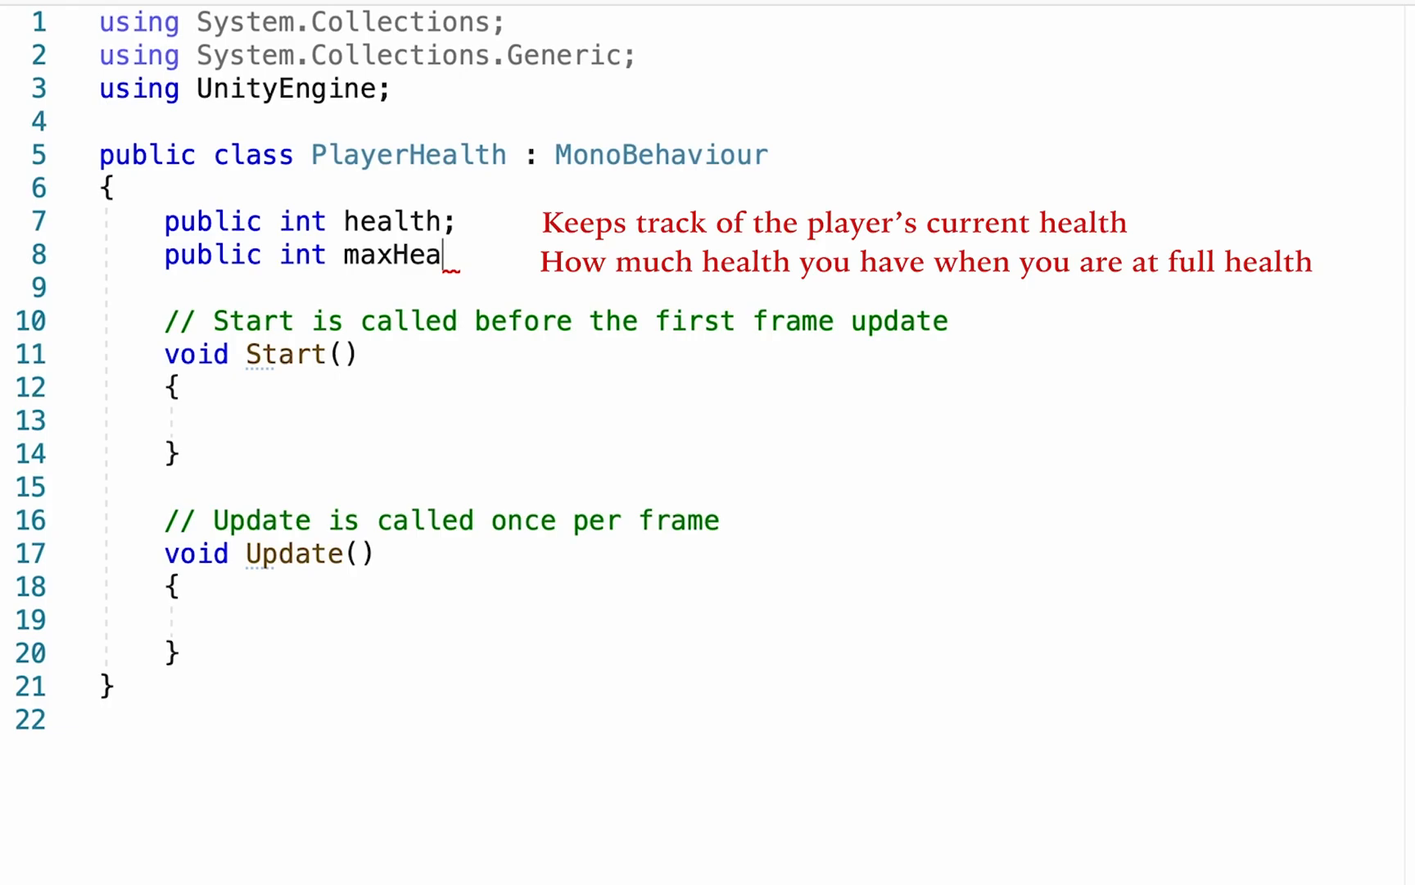
type("lth = 10;")
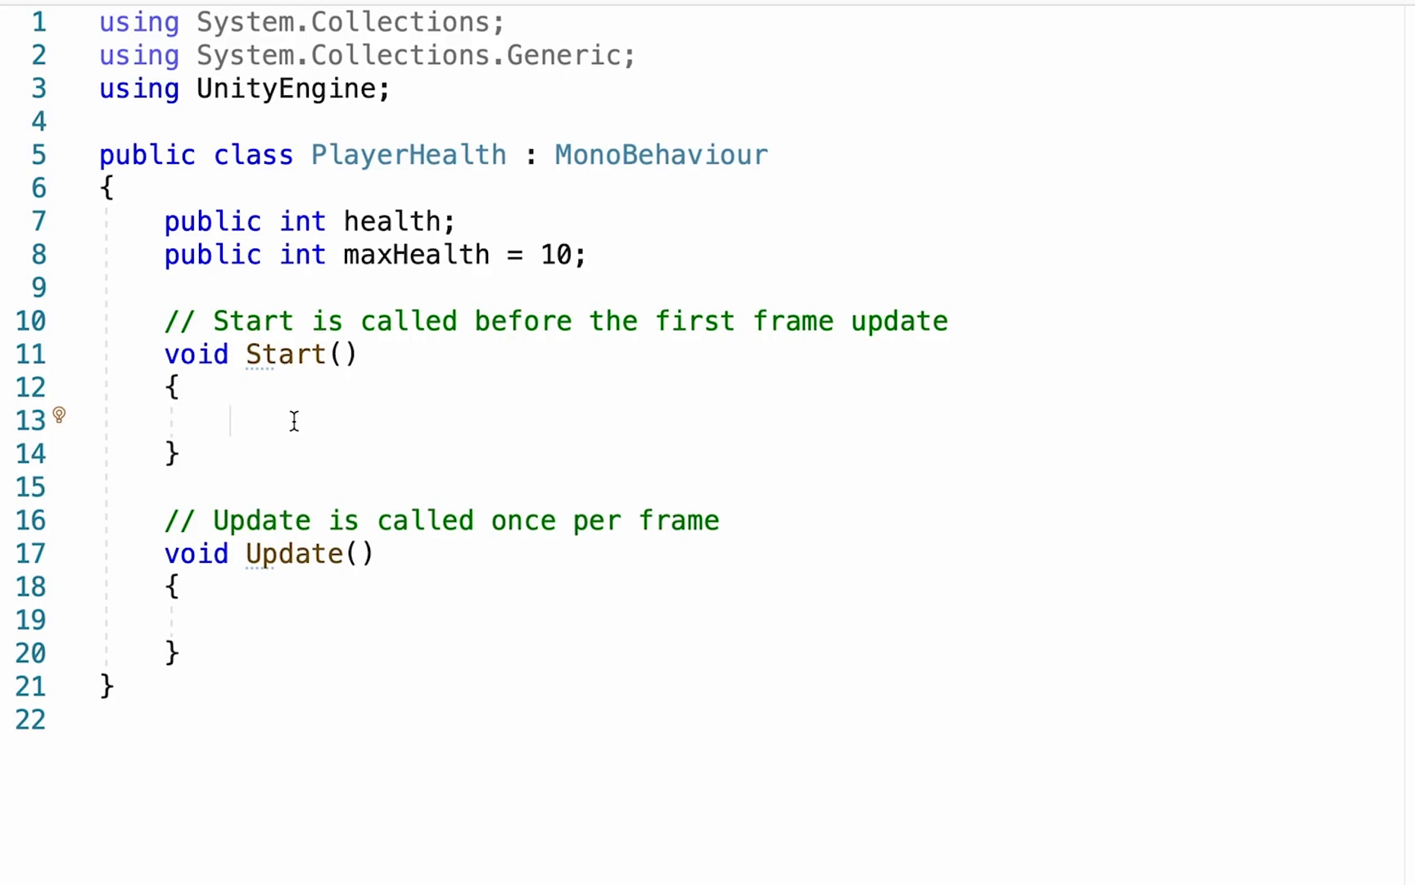
- Set health = maxHealth; inside Start()
type("health =")
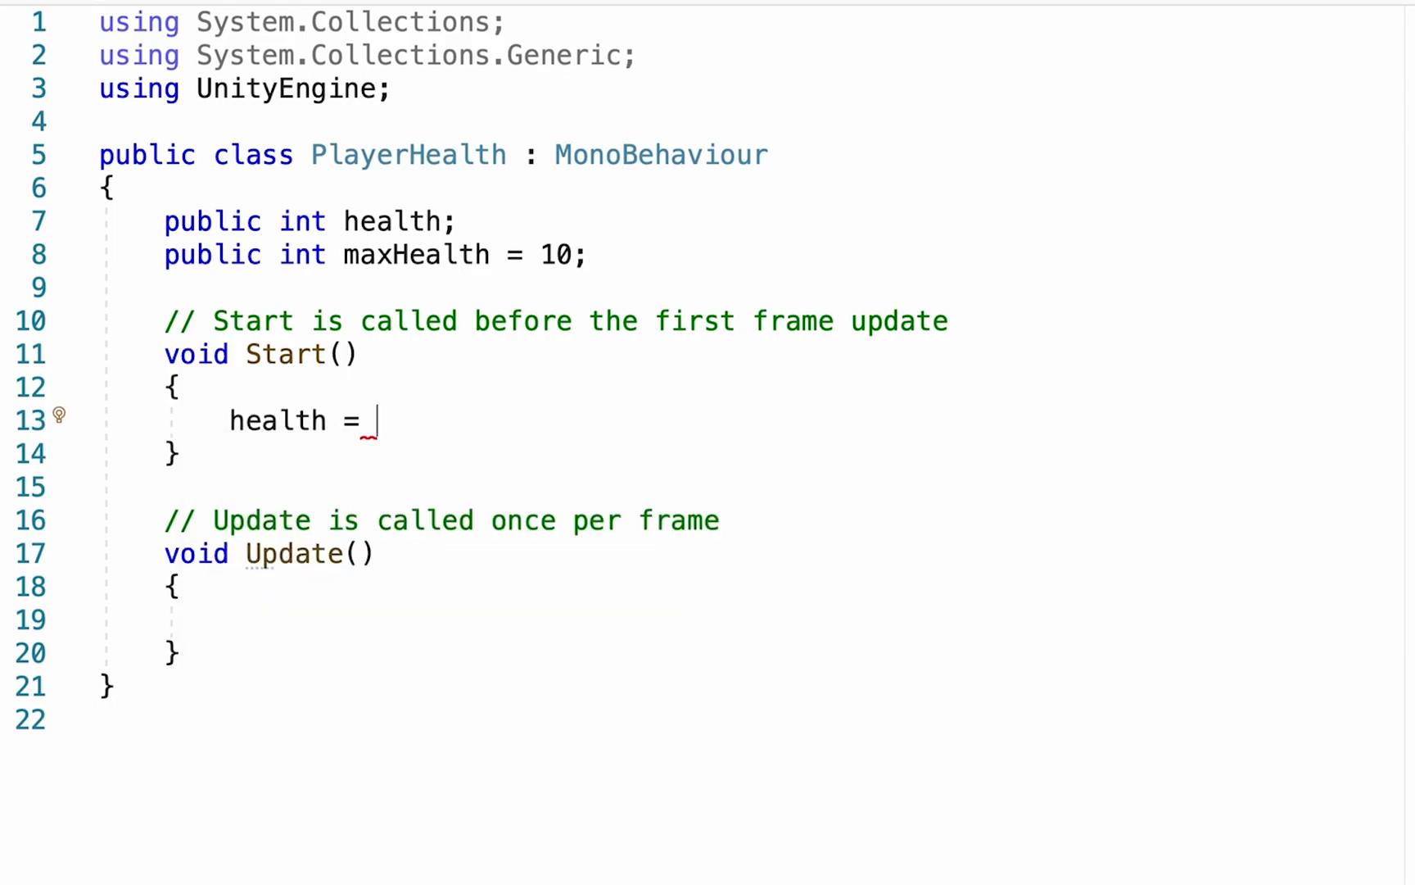
type("maxHealth")
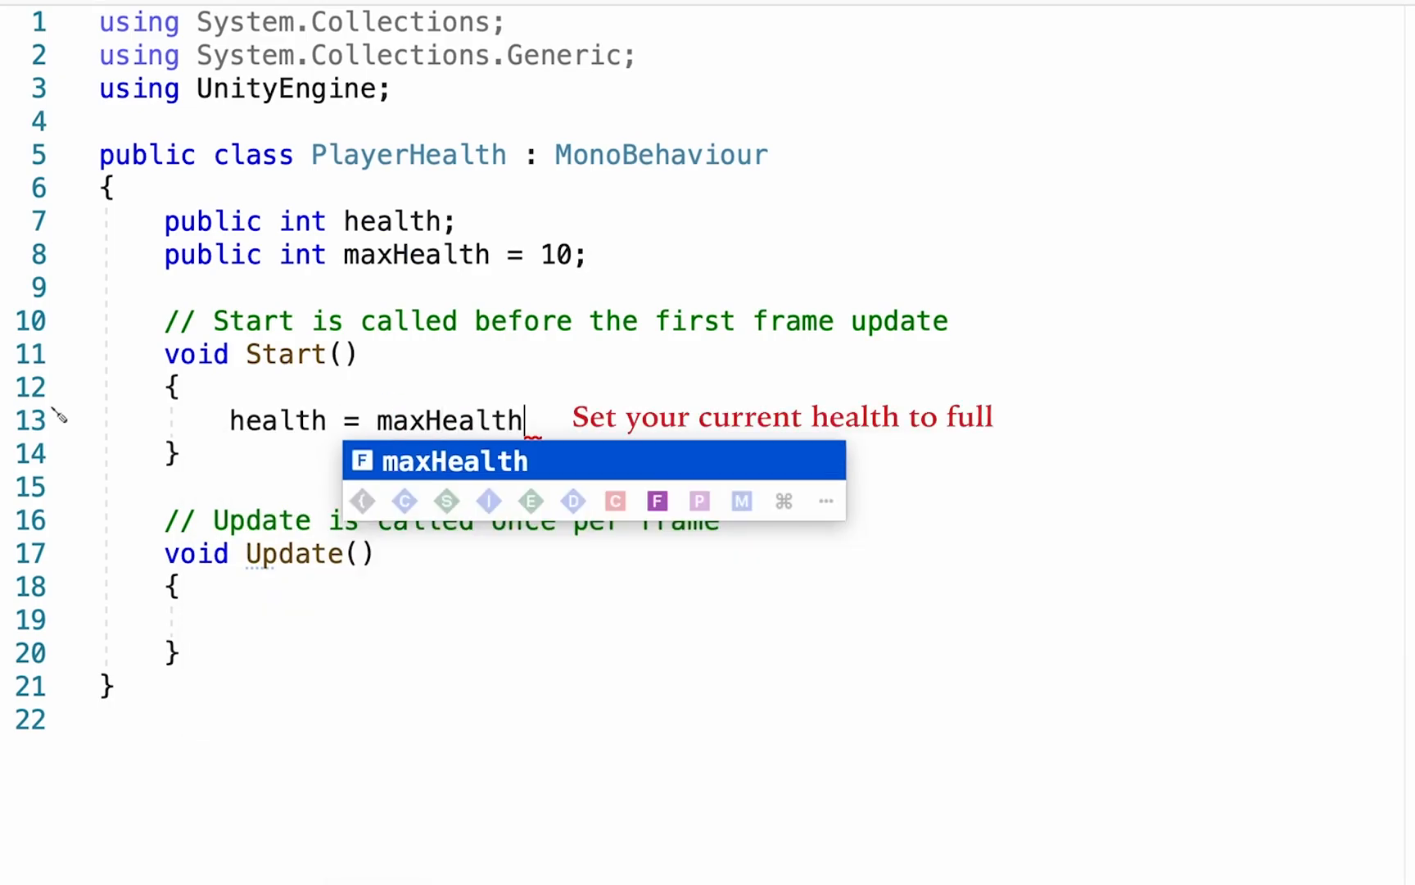
type(";")
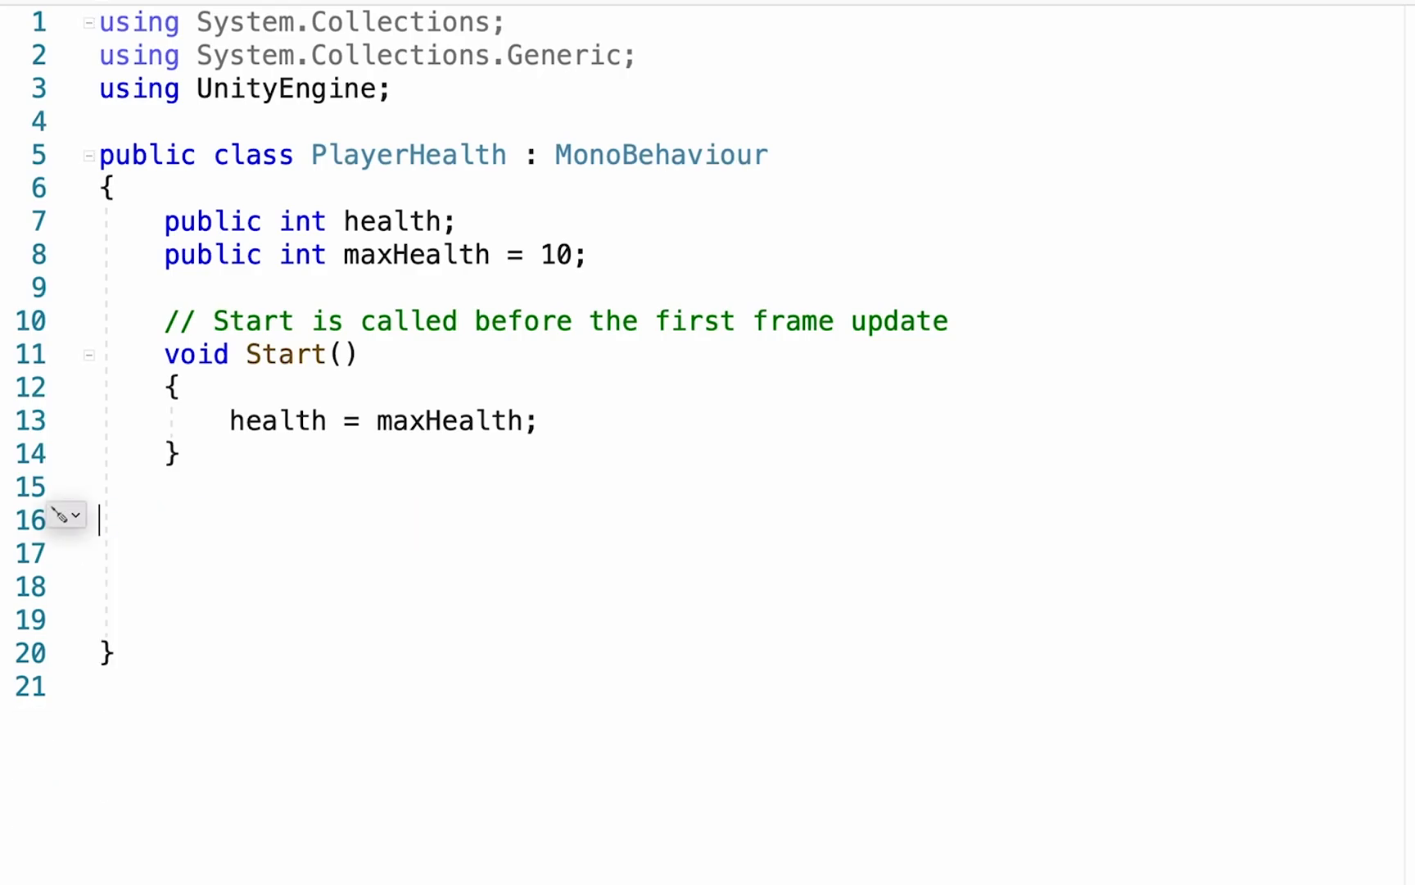
type("public void")
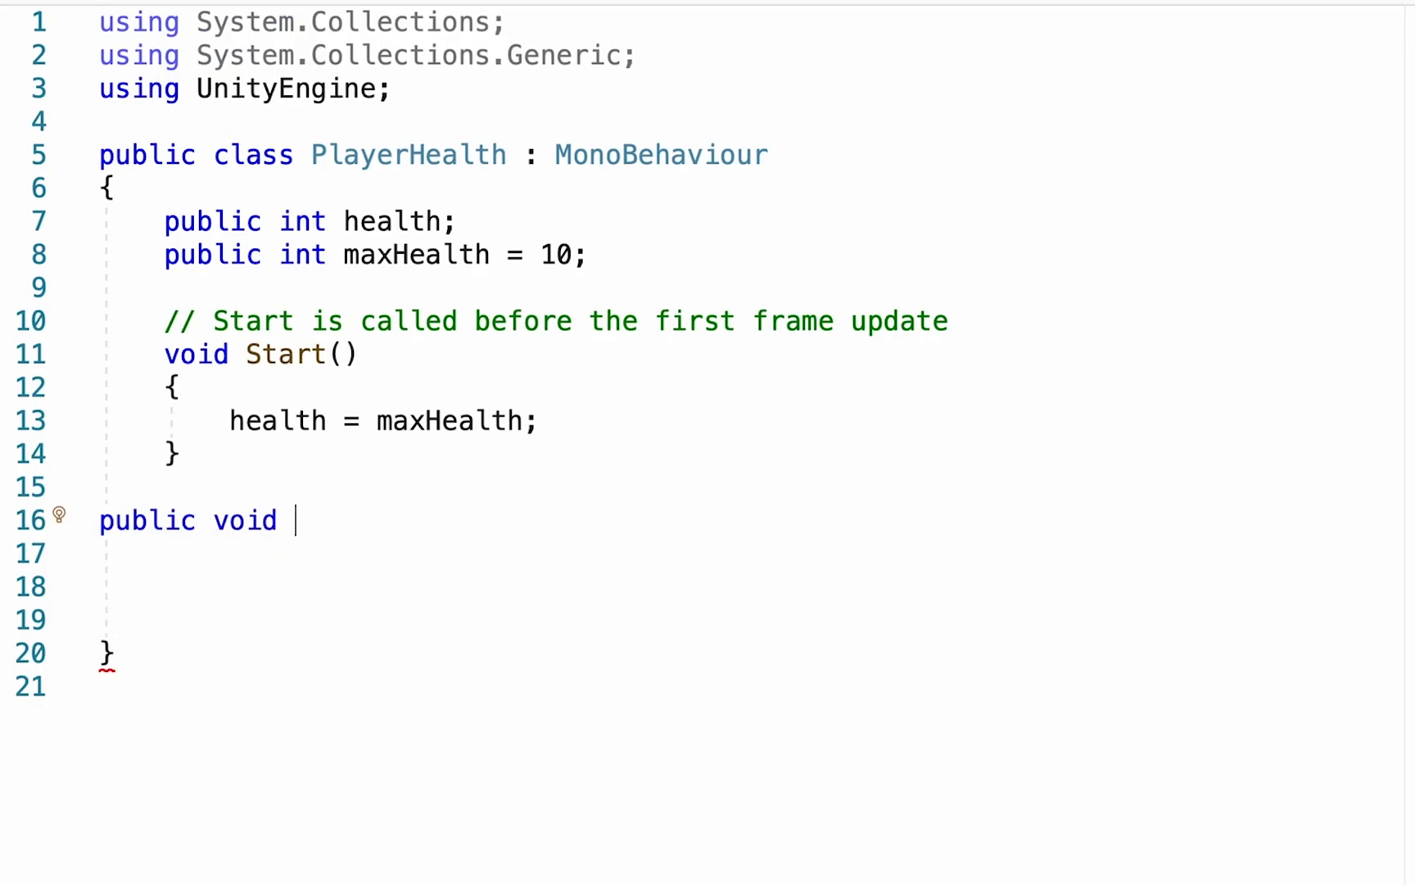
- Add an empty public void TakeDamage(int amount) method below Start
type("TakeDamage")
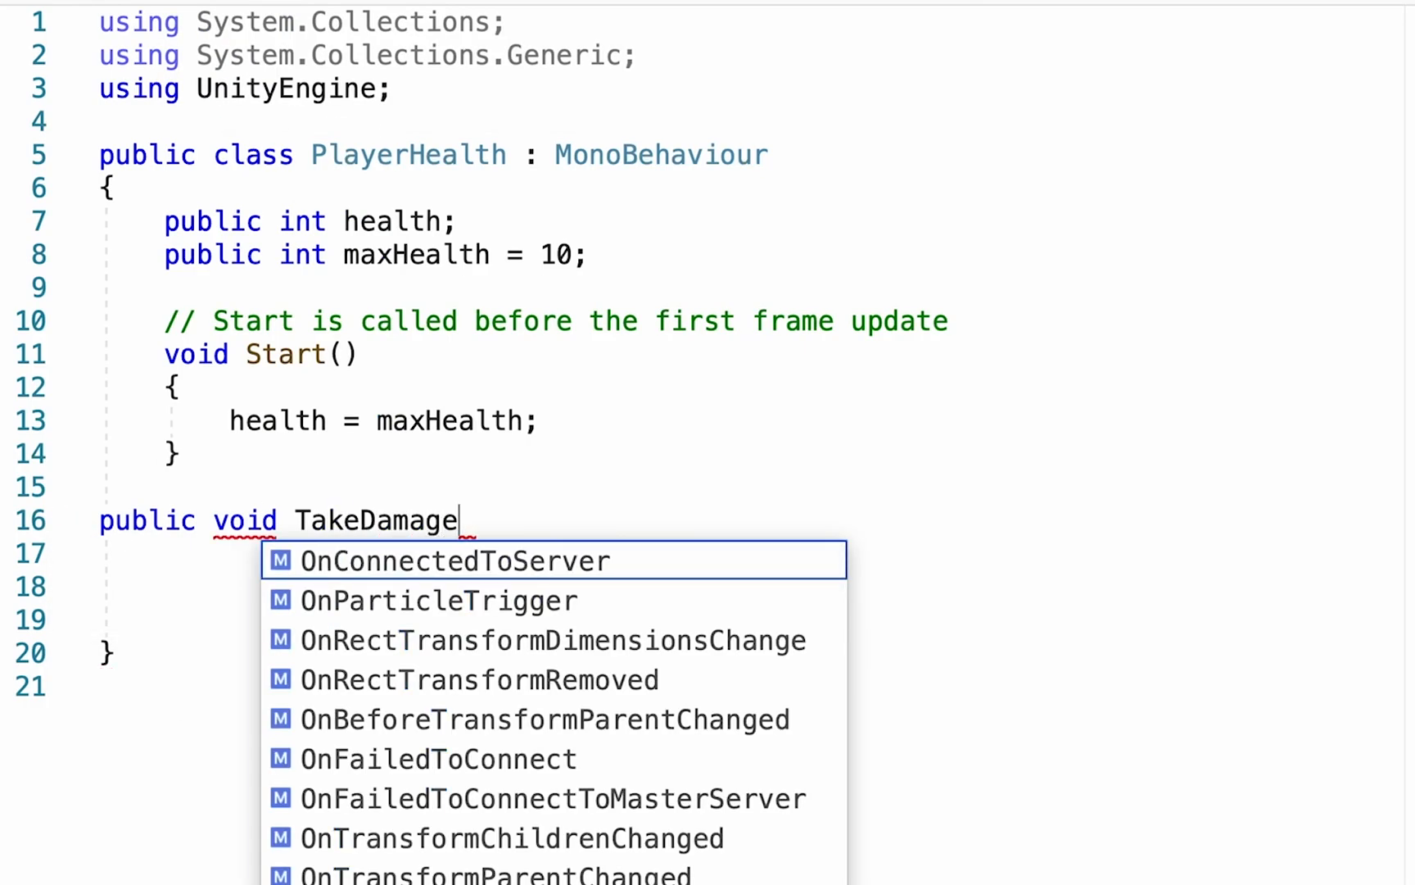
type("()")
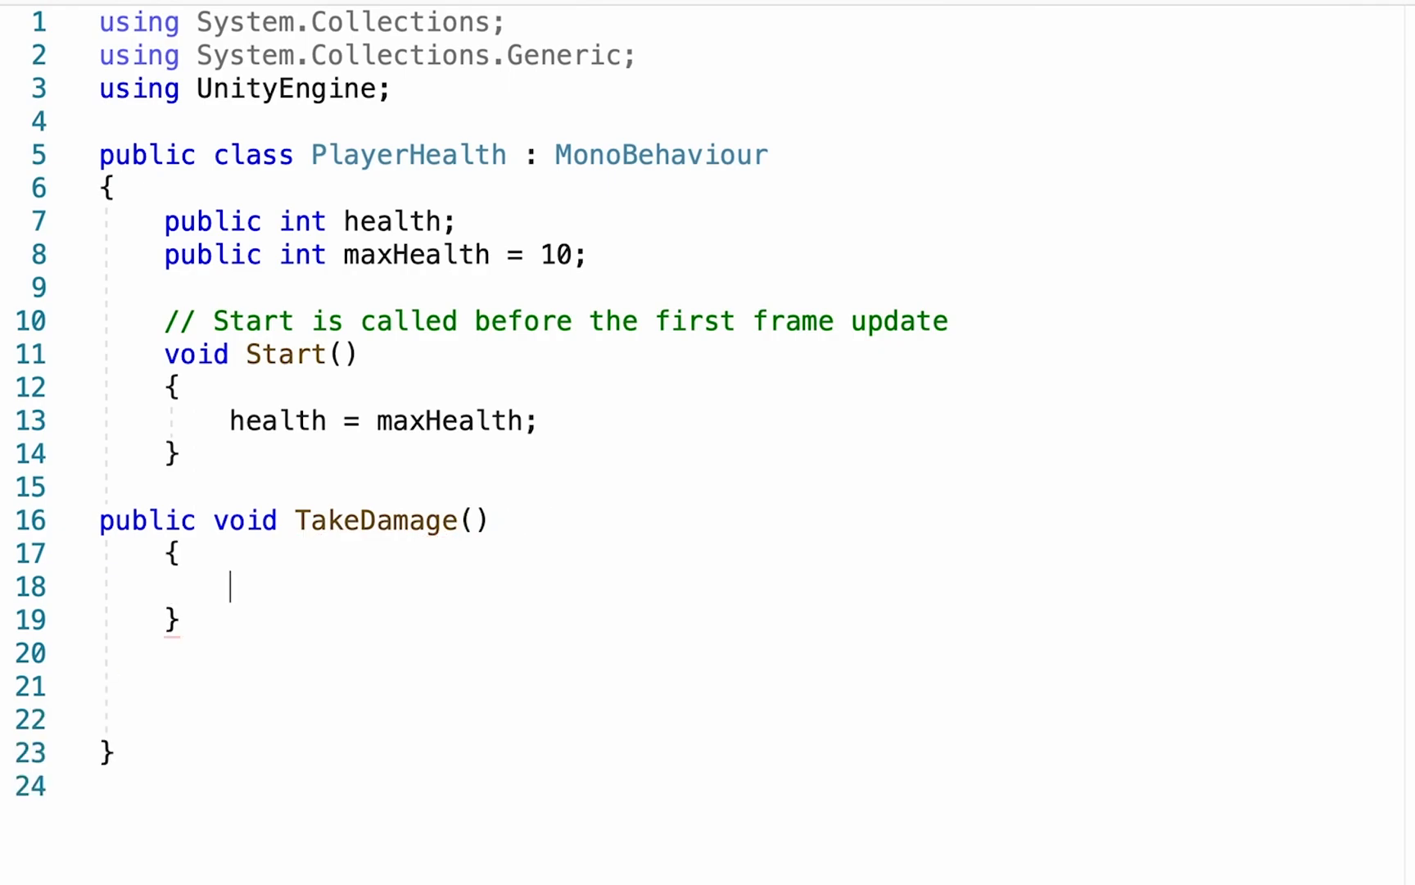
mouse_move(406, 519)
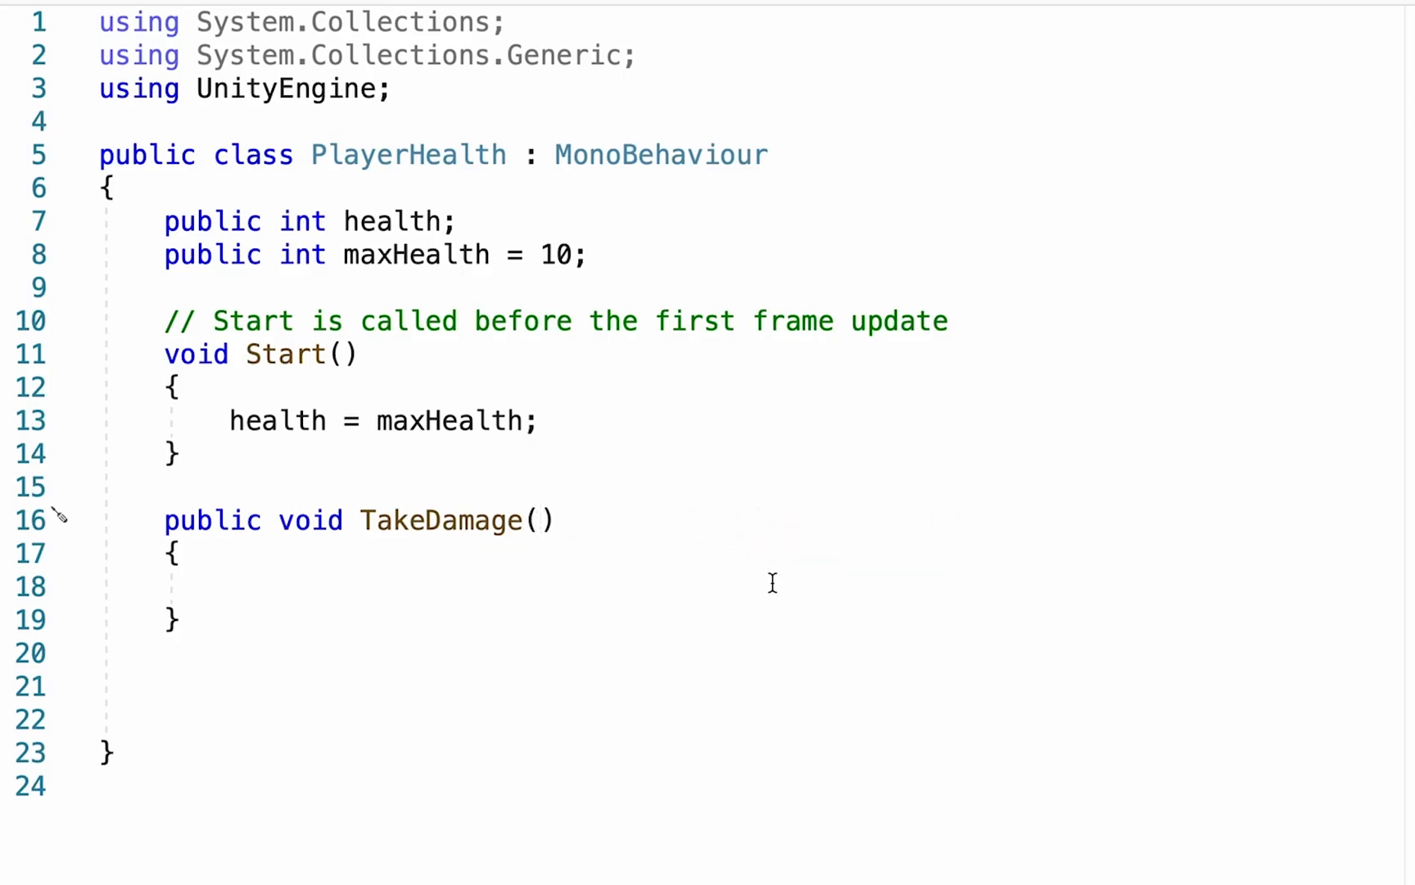
type("int amou")
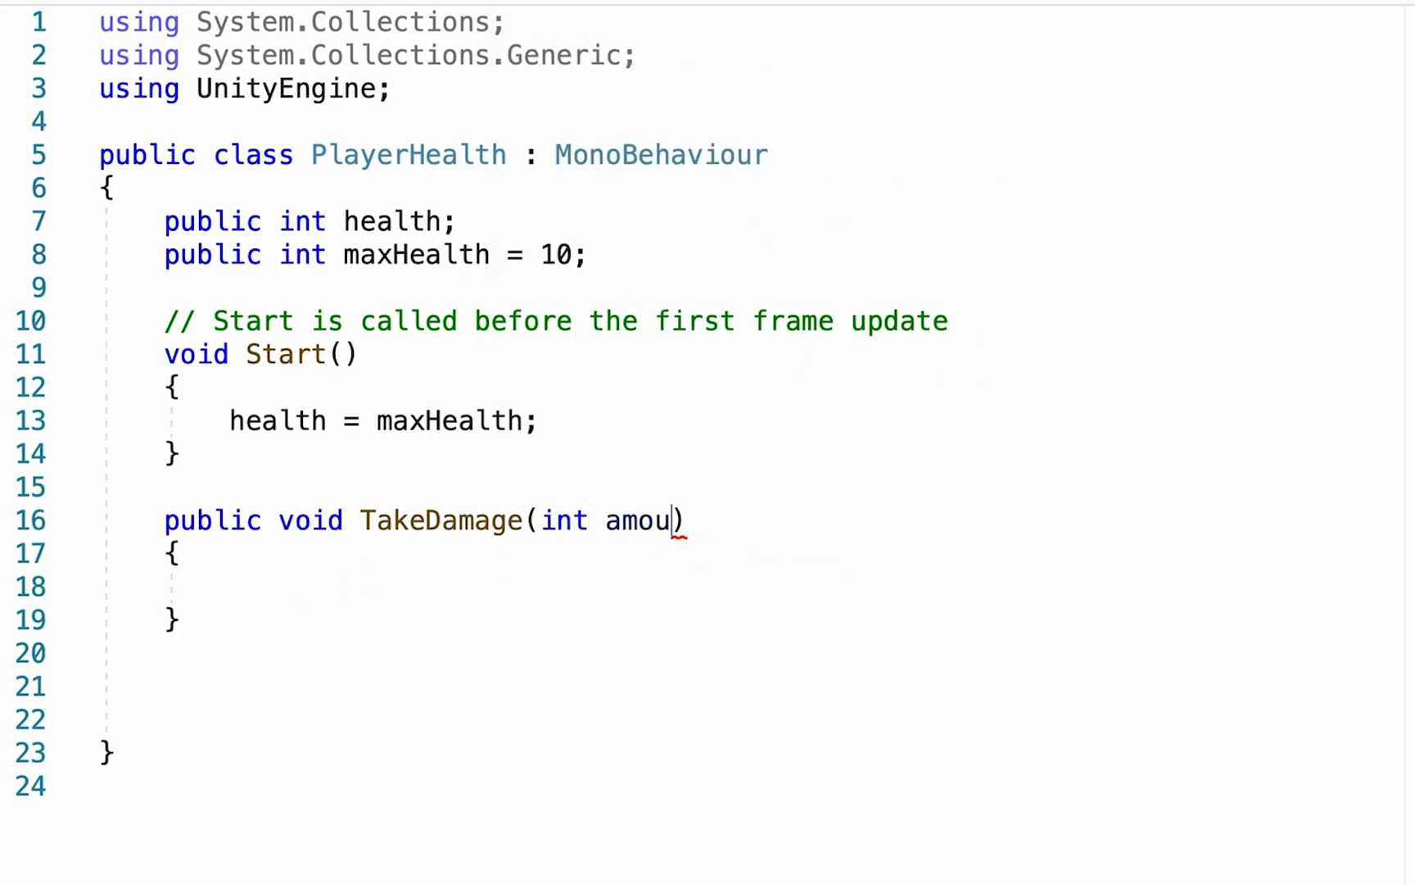
type("nt")
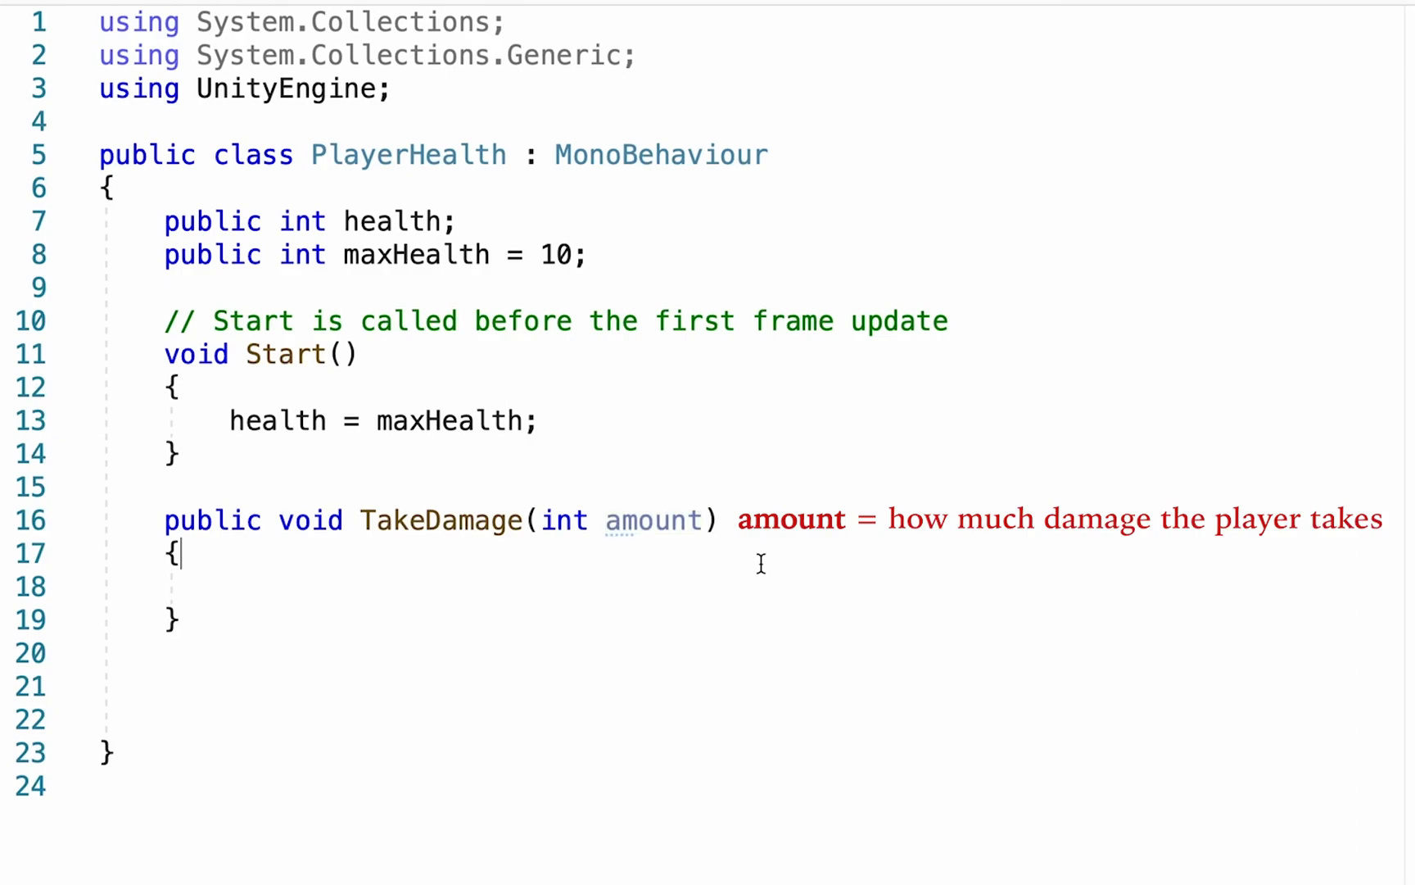
mouse_move(557, 309)
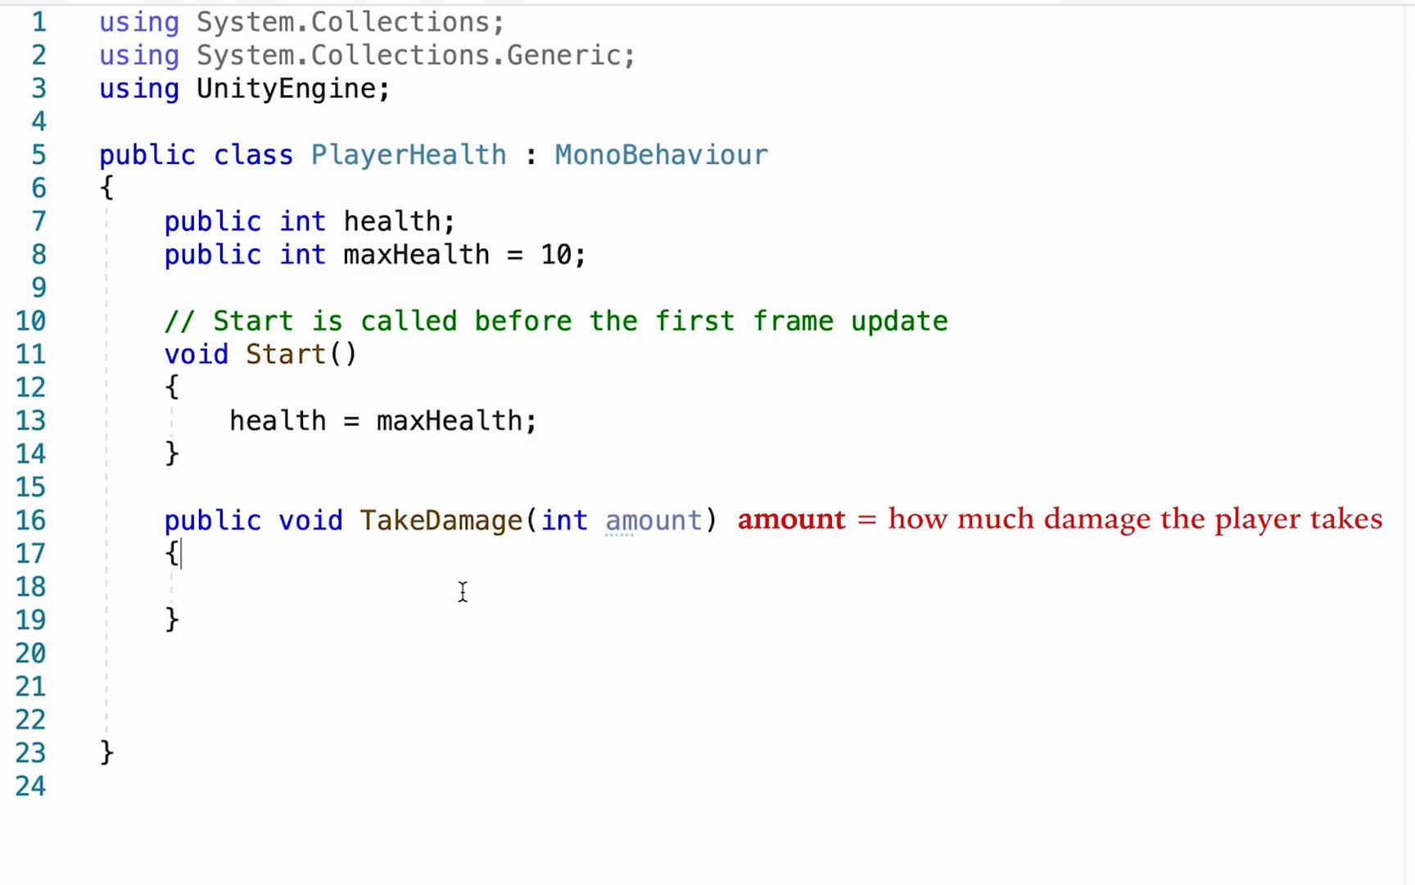
mouse_move(710, 547)
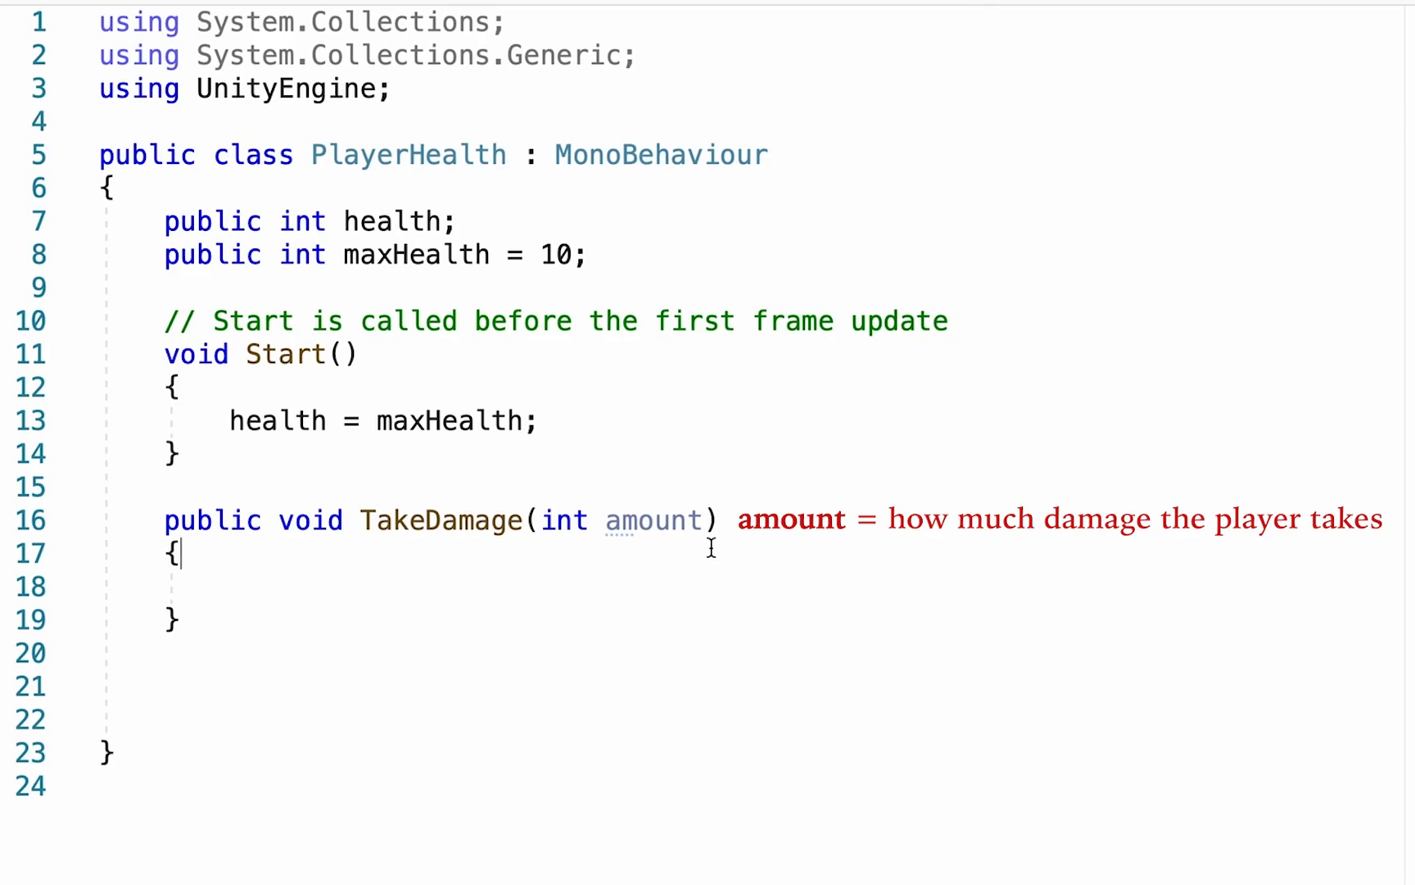
mouse_move(617, 520)
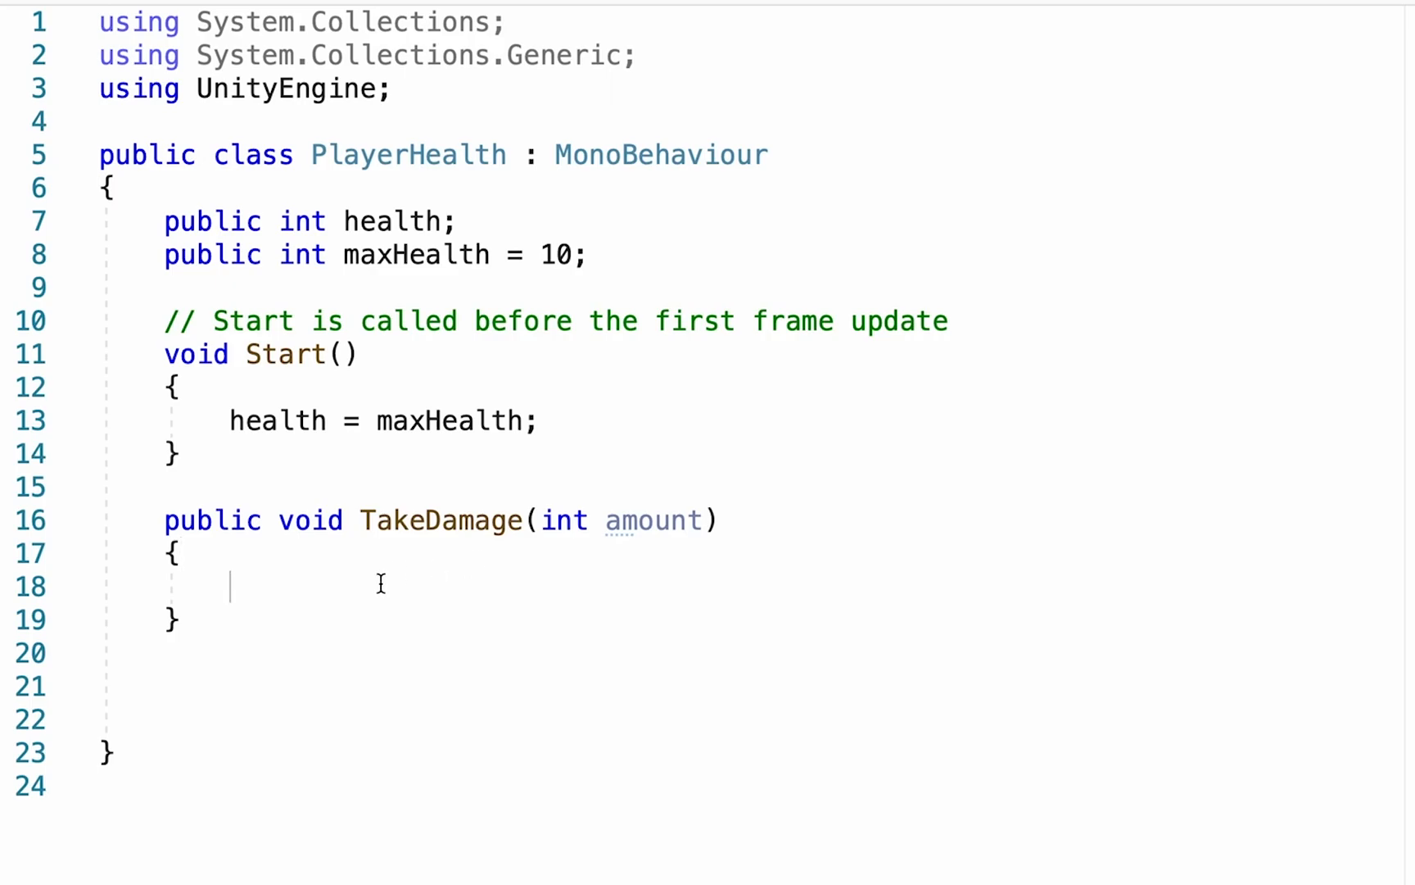
mouse_move(331, 719)
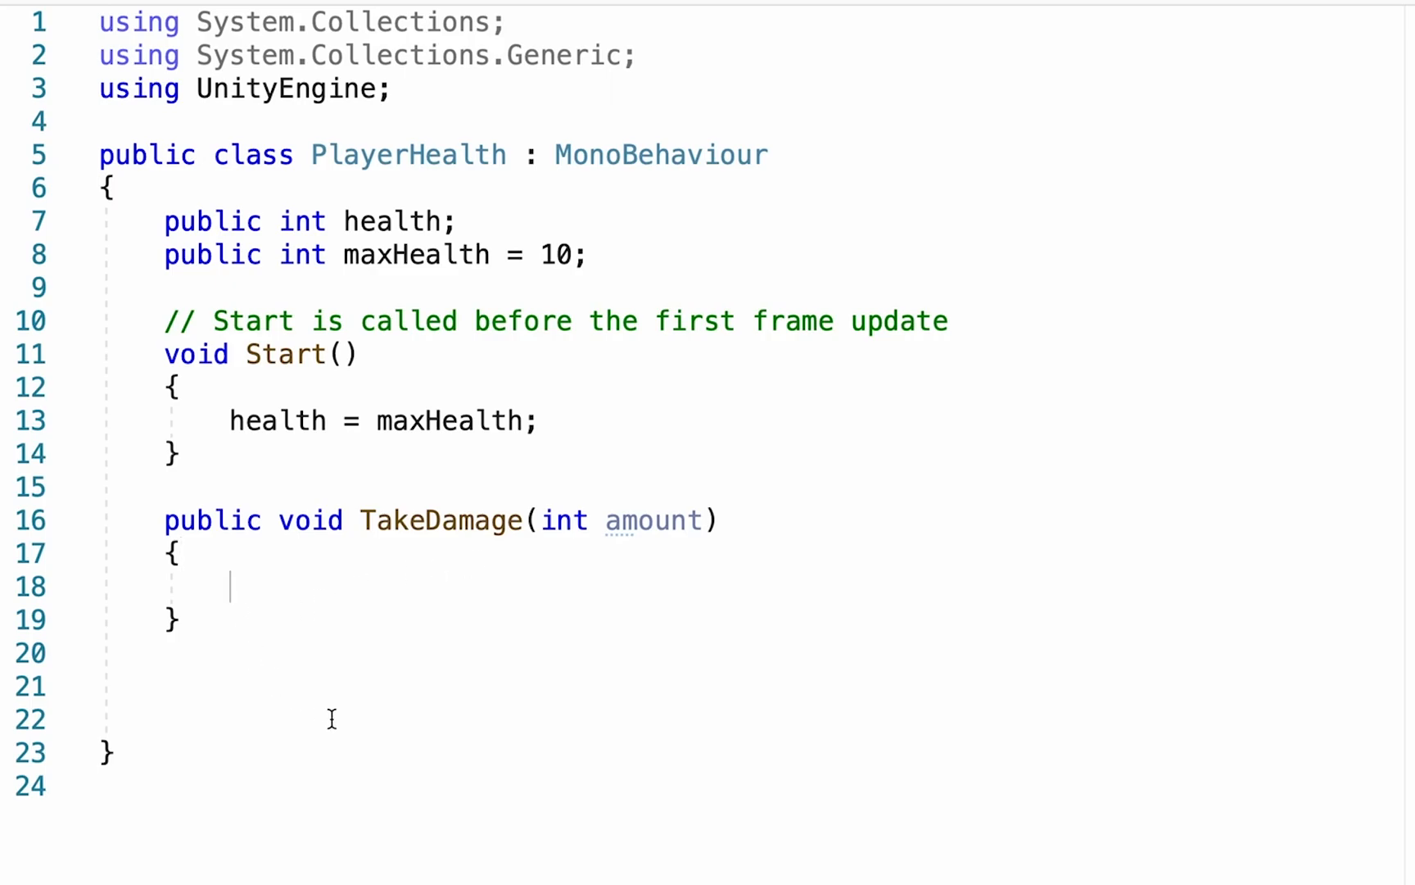
- In TakeDamage, subtract amount from health and add an if(health <= 0) check
type("health")
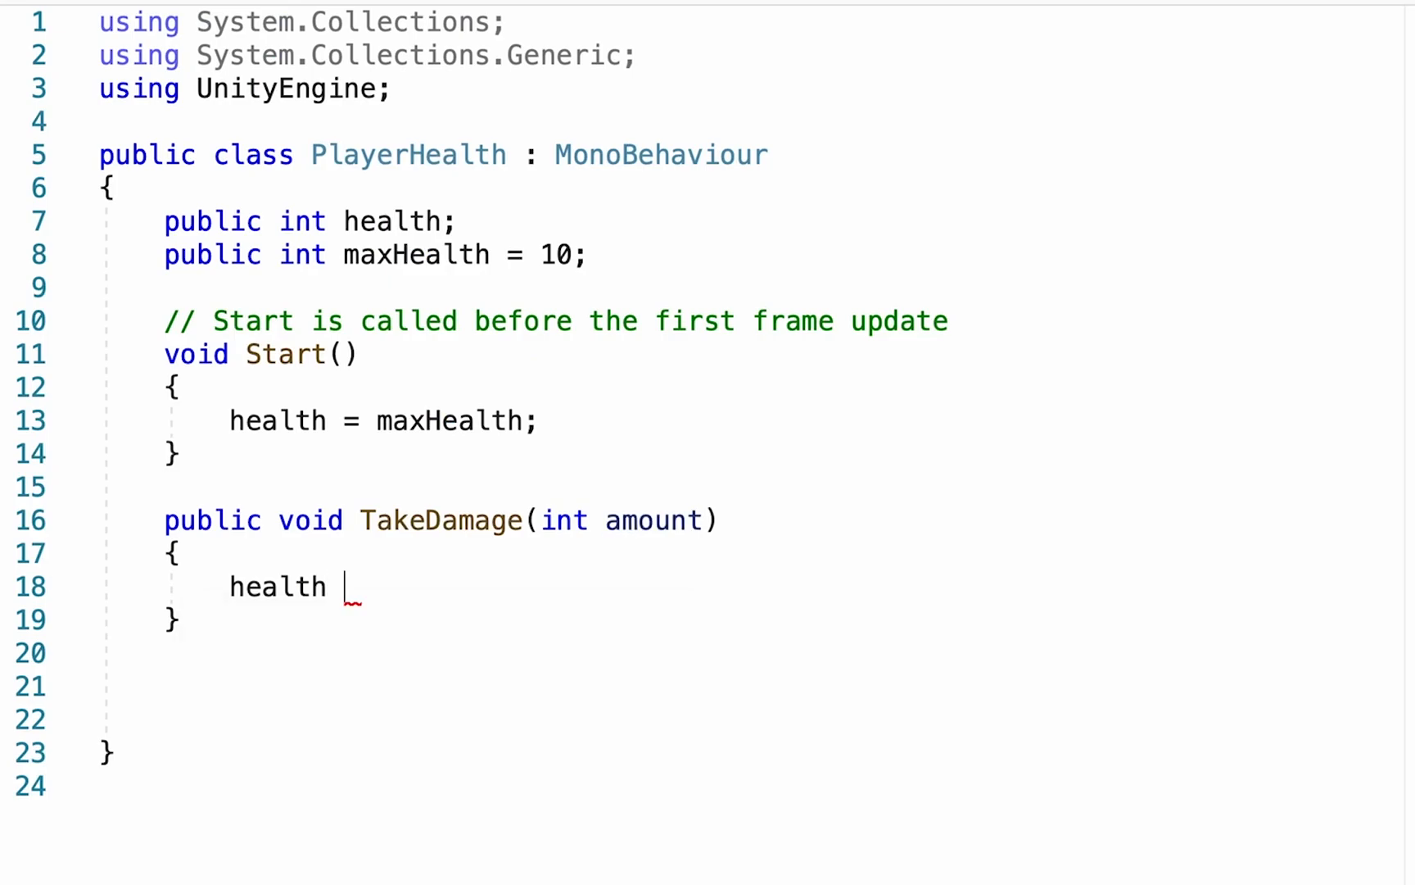
type("-=")
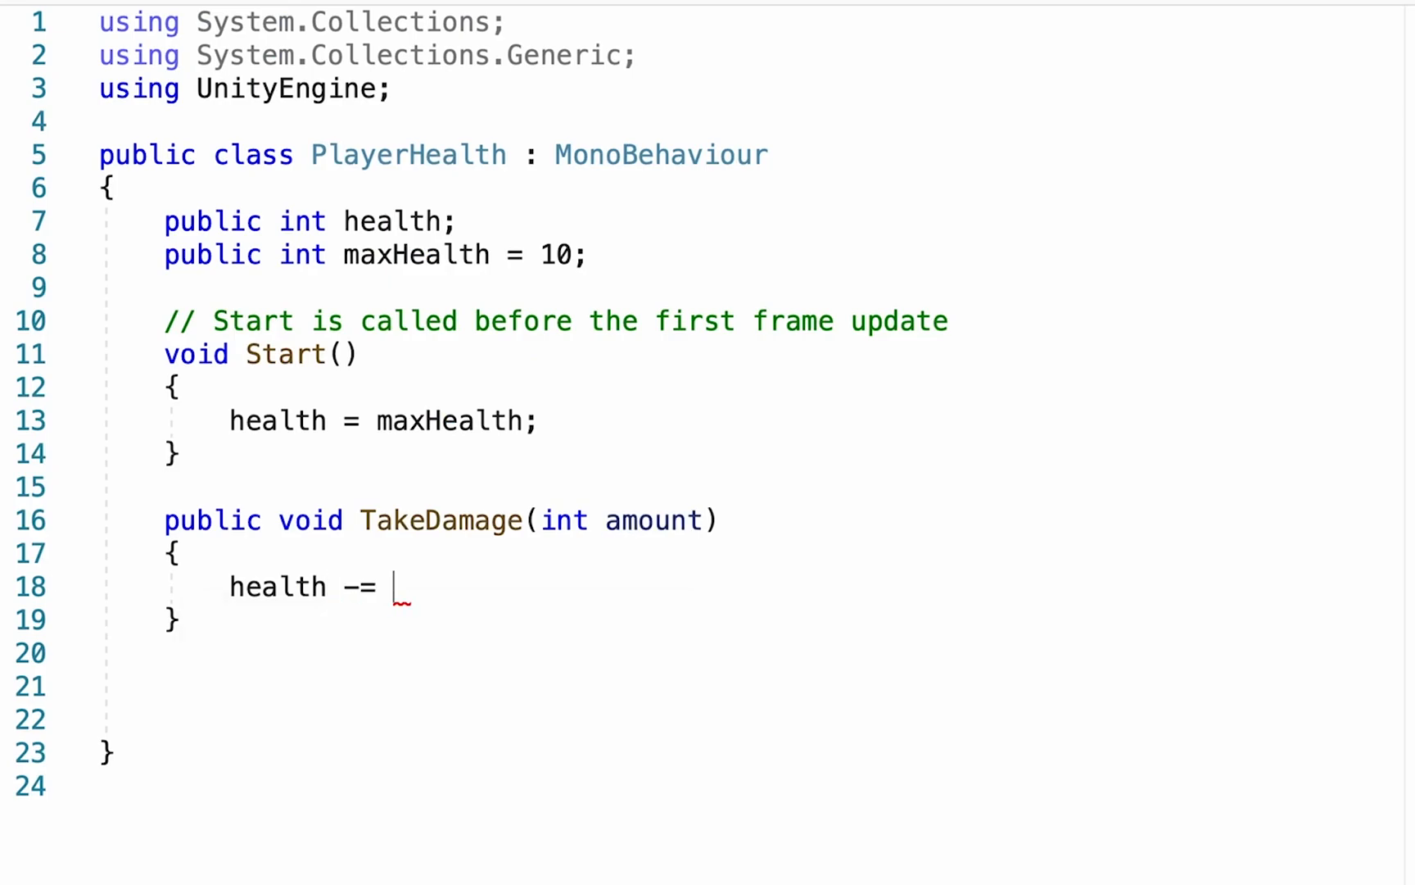
type("amount;")
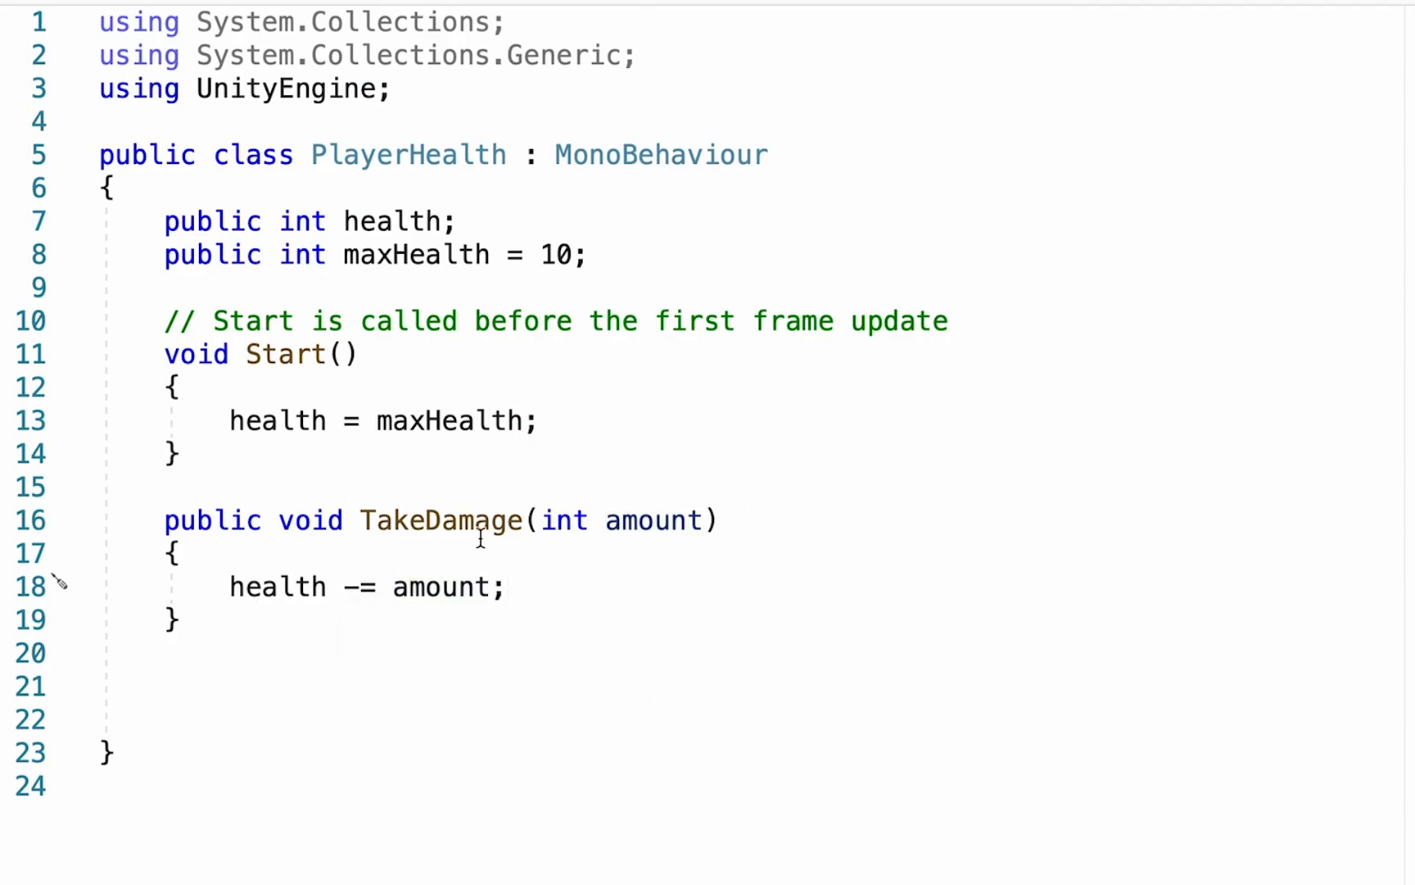
key("enter")
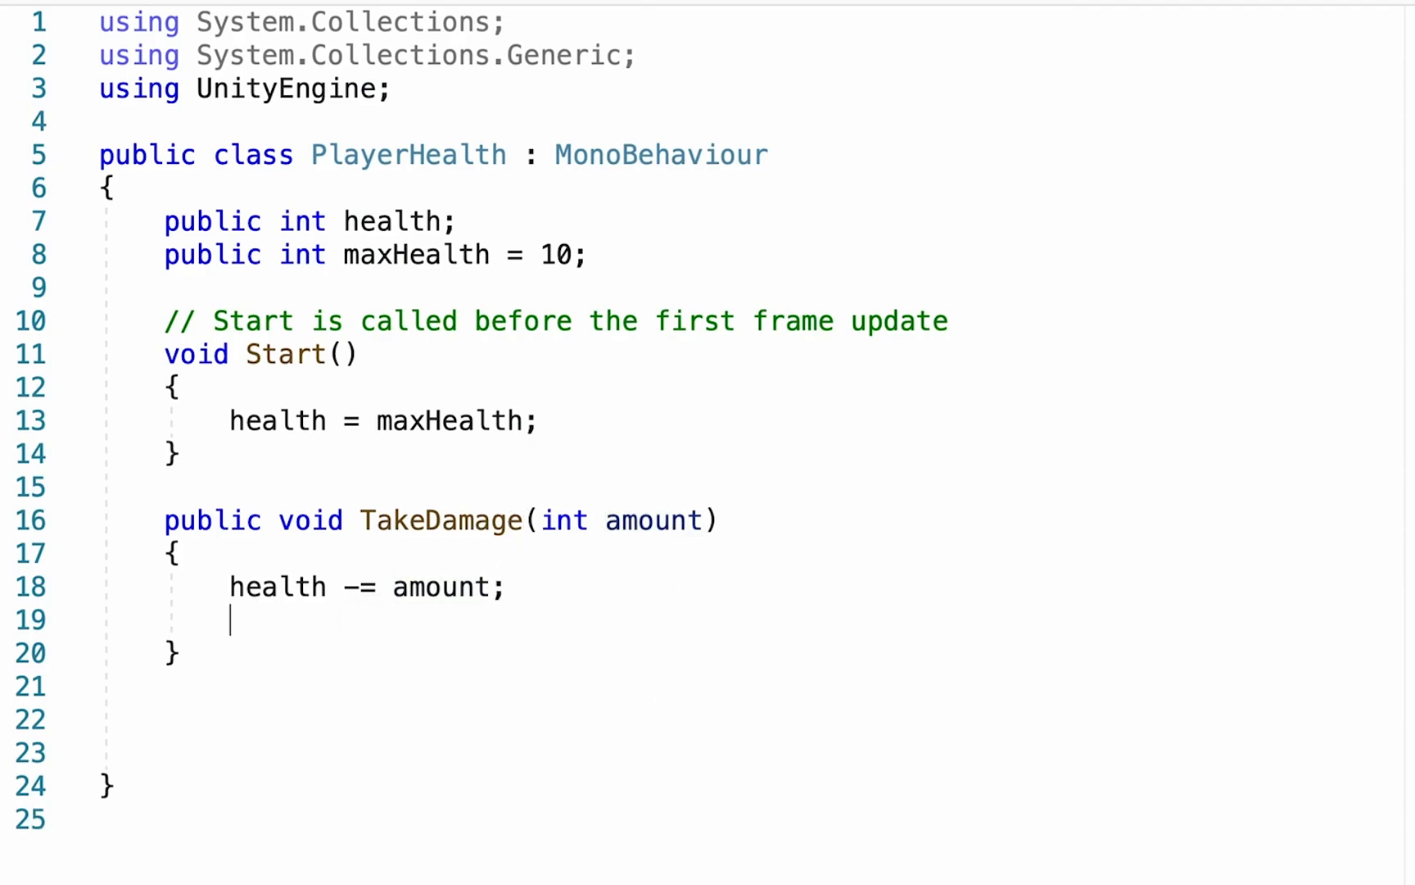
type("if(")
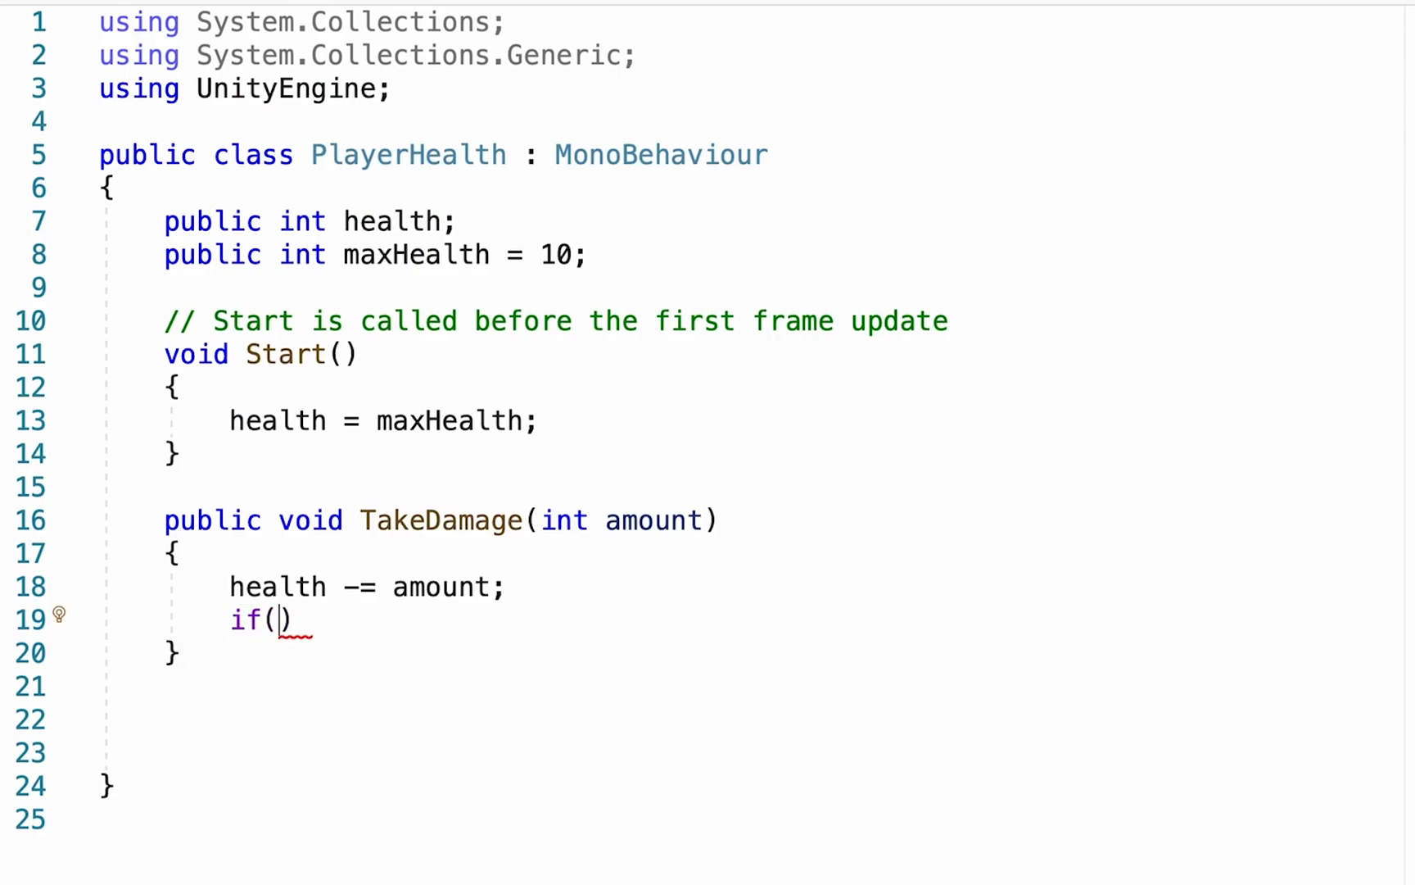
type("health <=")
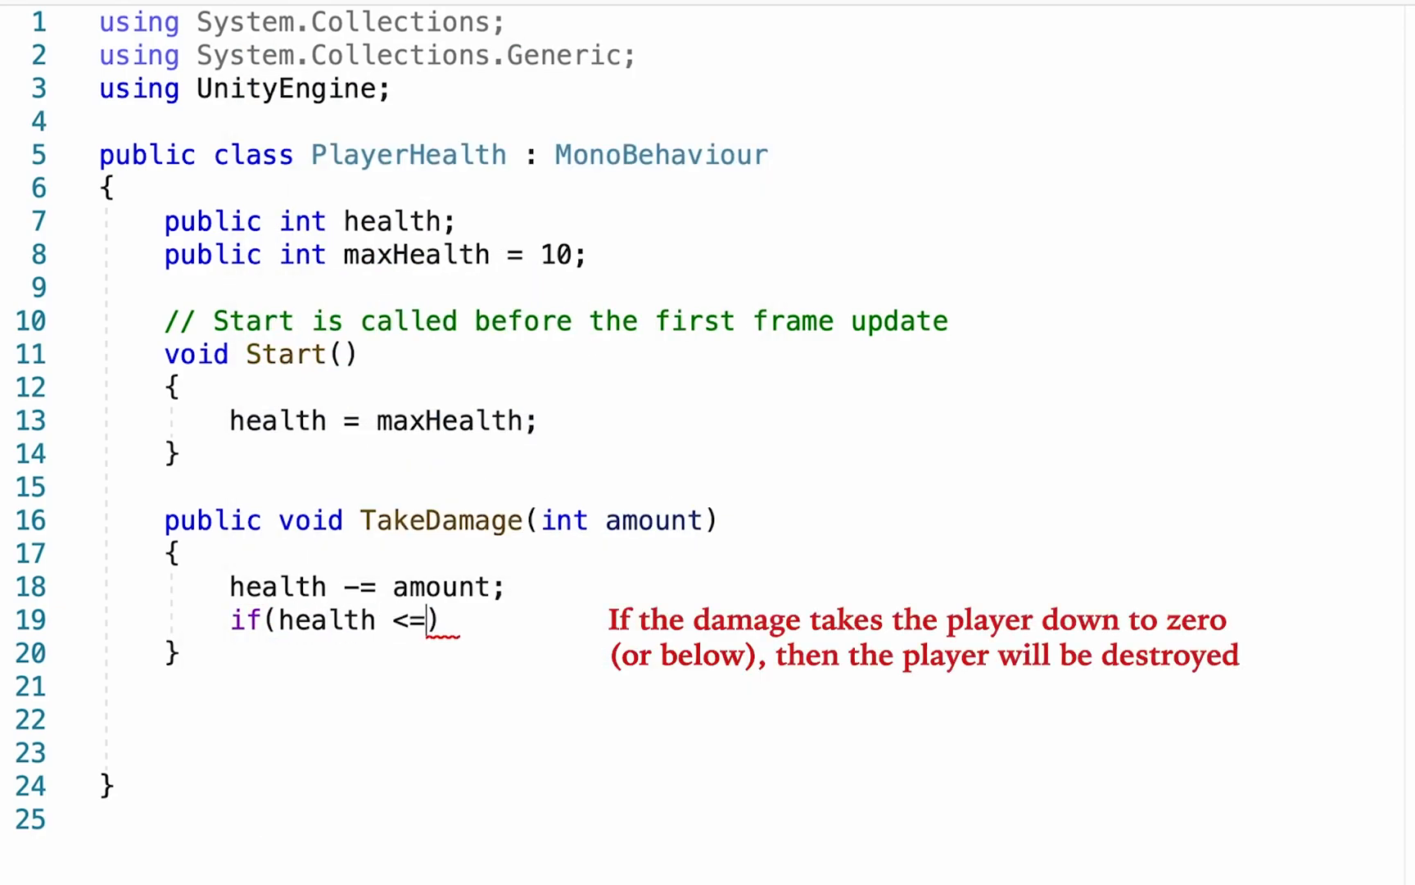
type("0)")
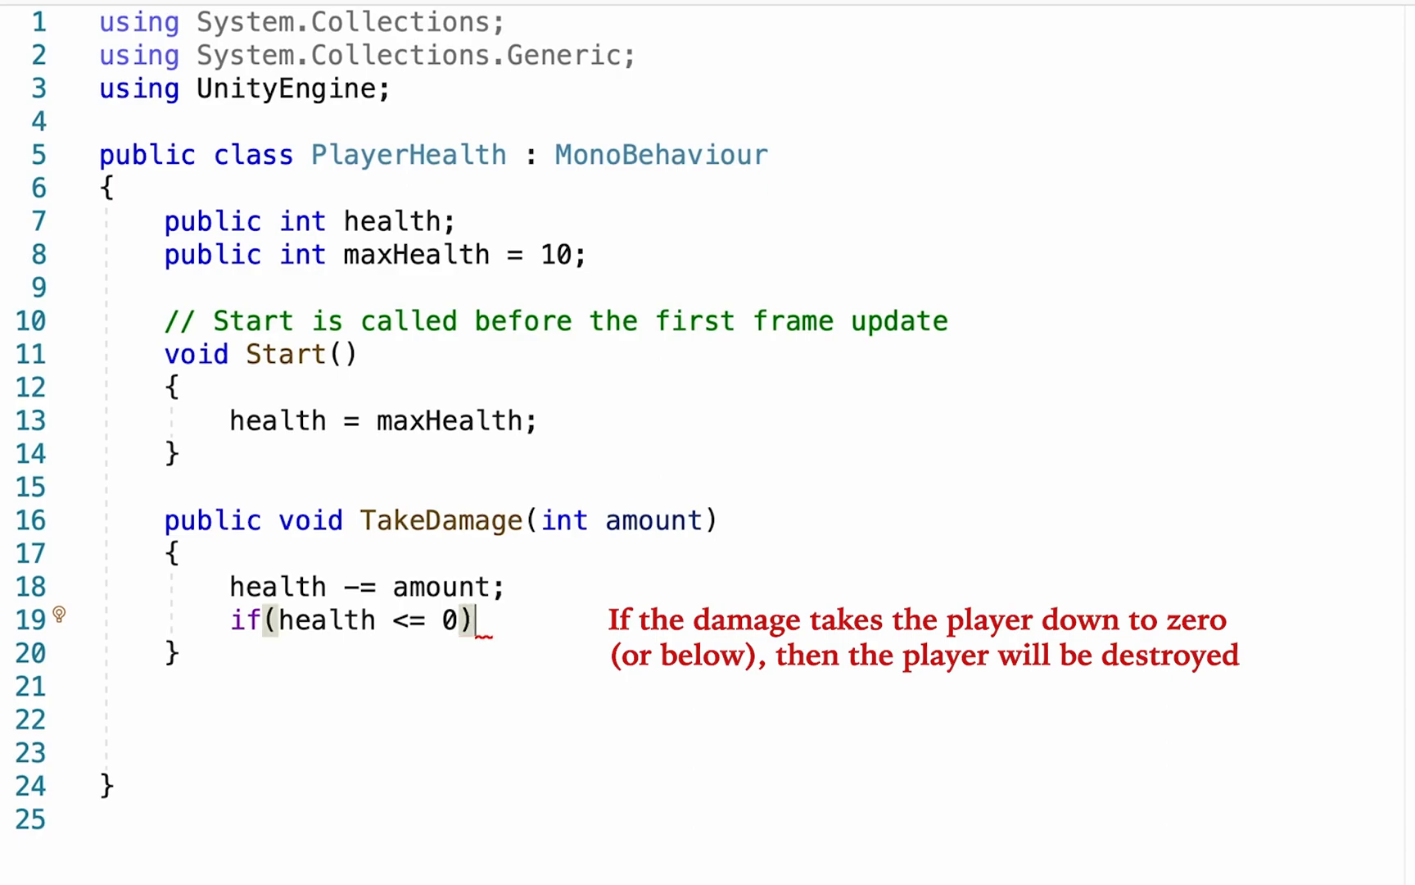
type("Des")
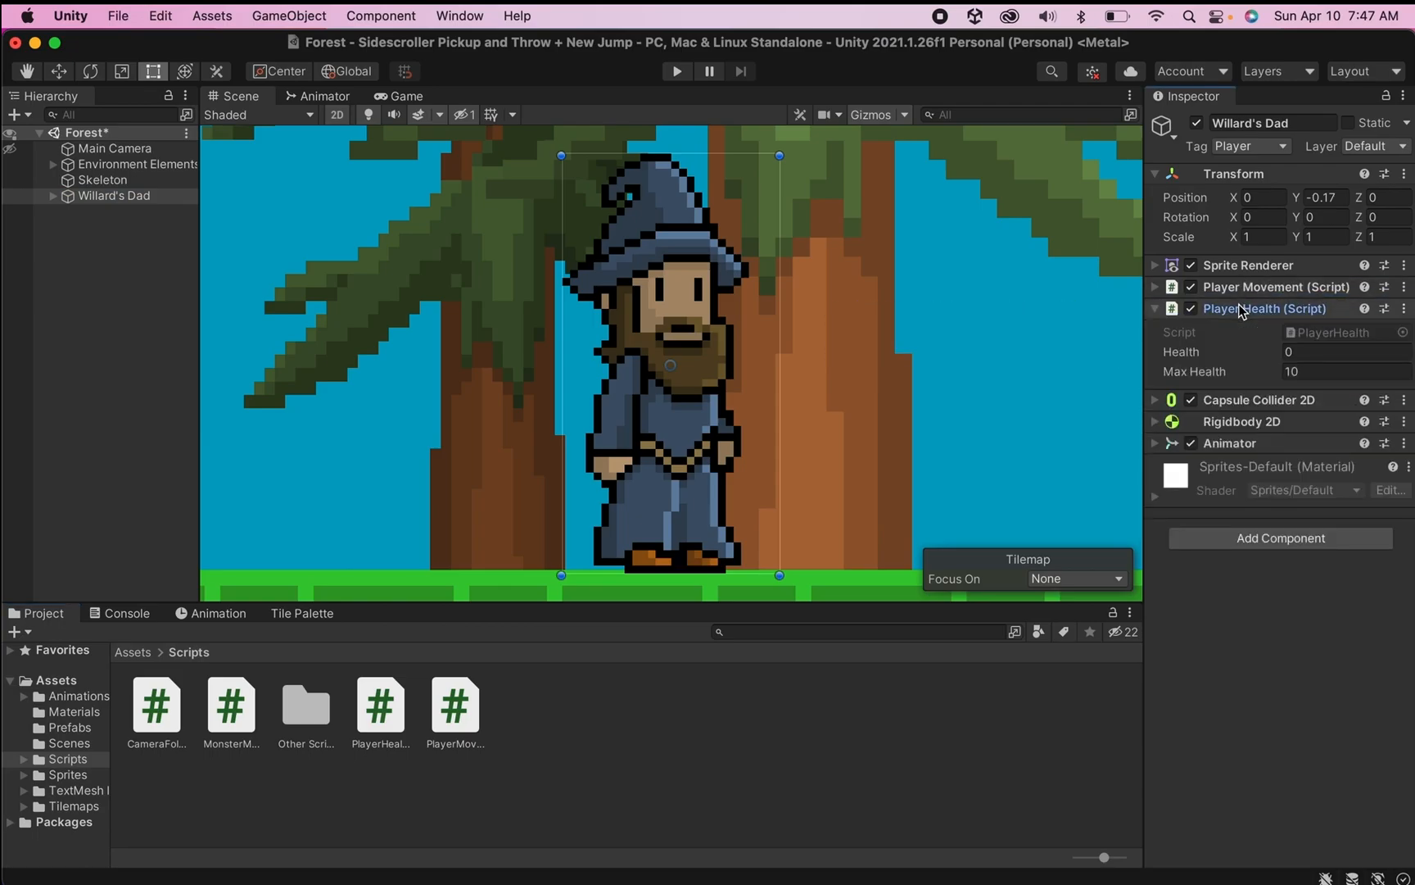
- Create an EnemyDamage C# script in Scripts and open it in Visual Studio
left_click(1336, 371)
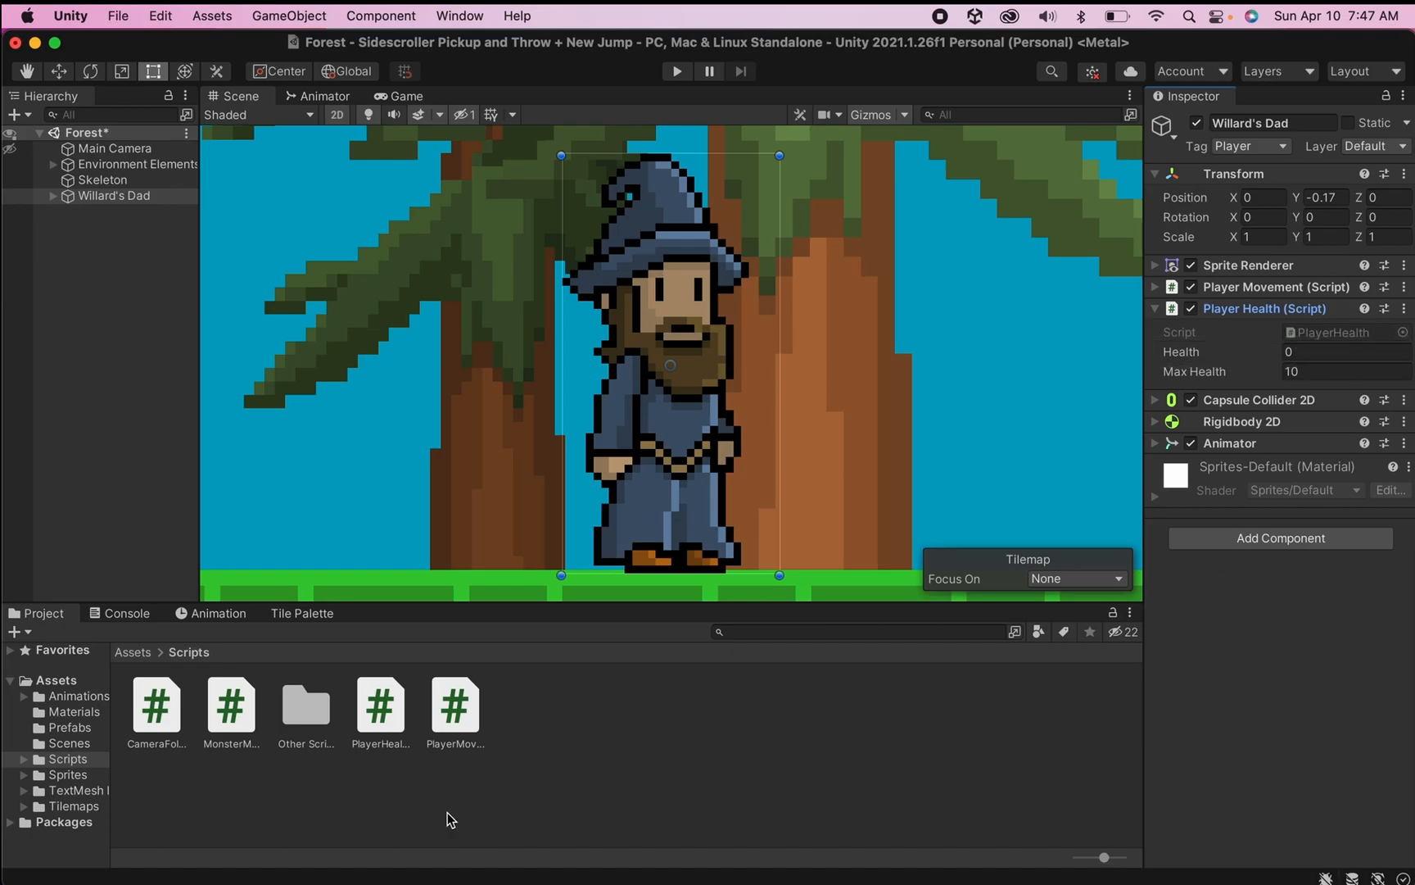
mouse_move(515, 799)
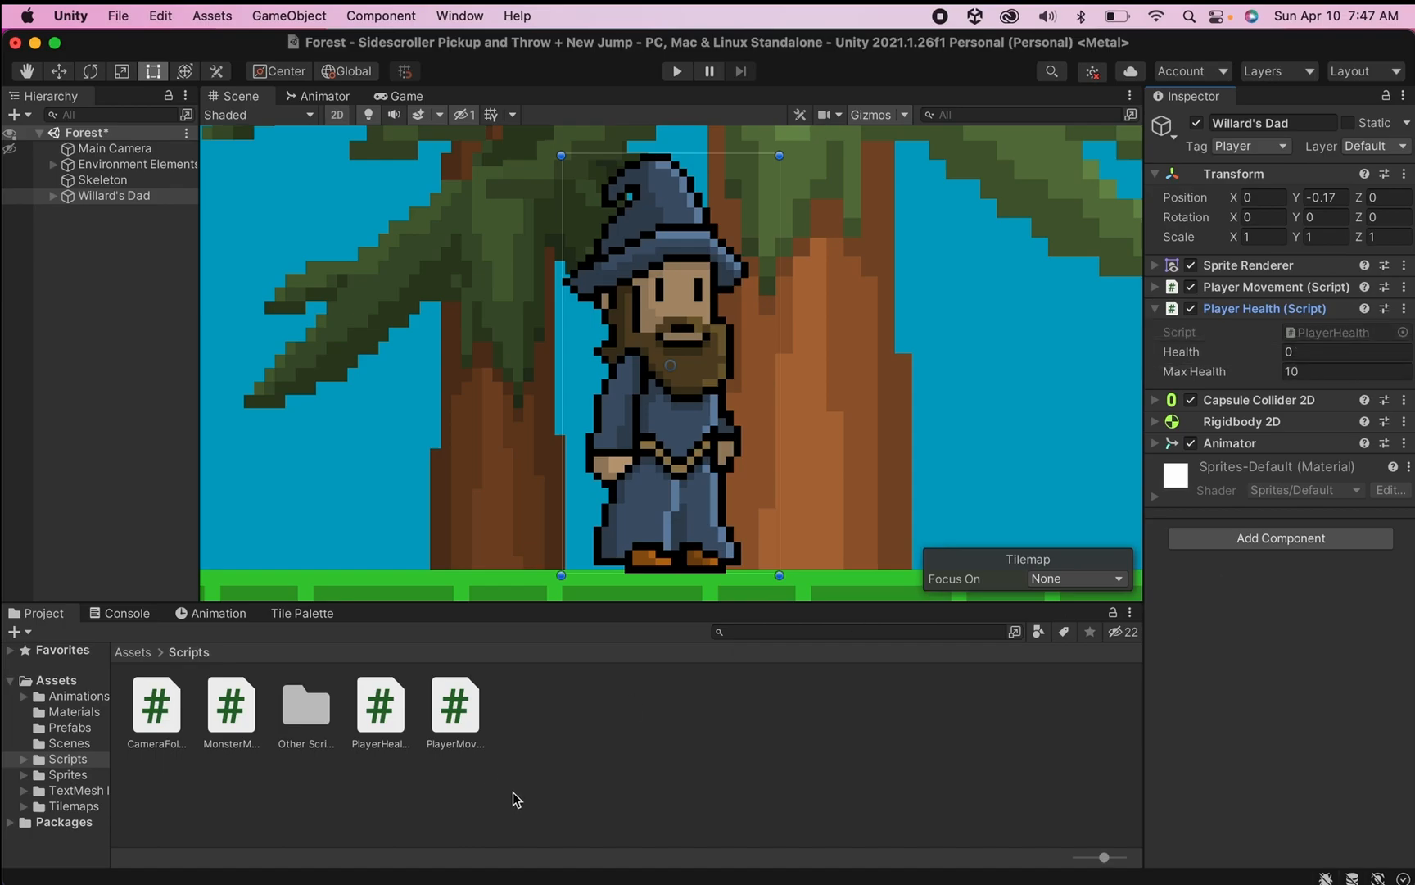
mouse_move(555, 726)
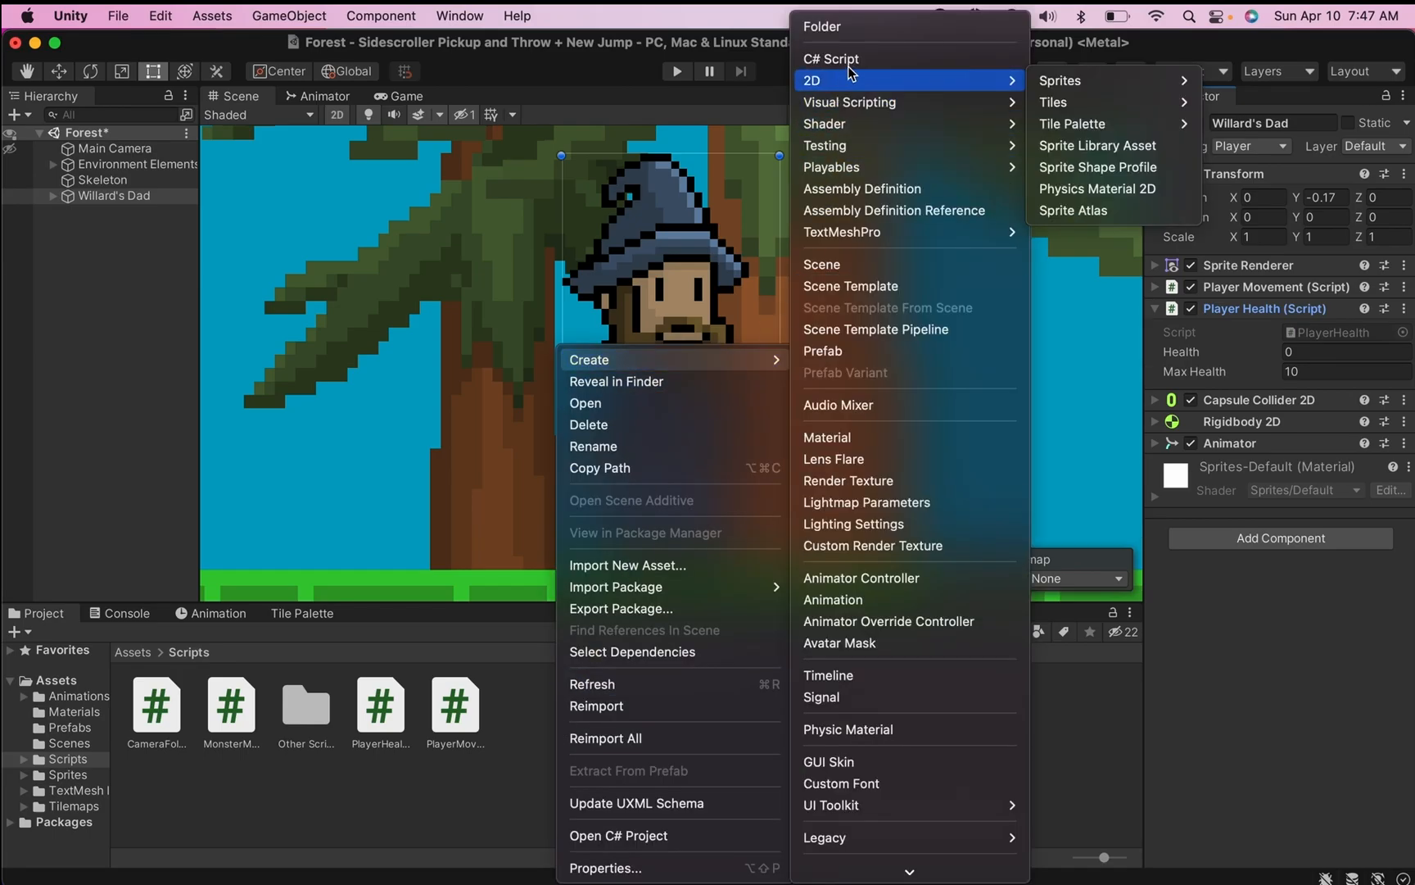
left_click(830, 59)
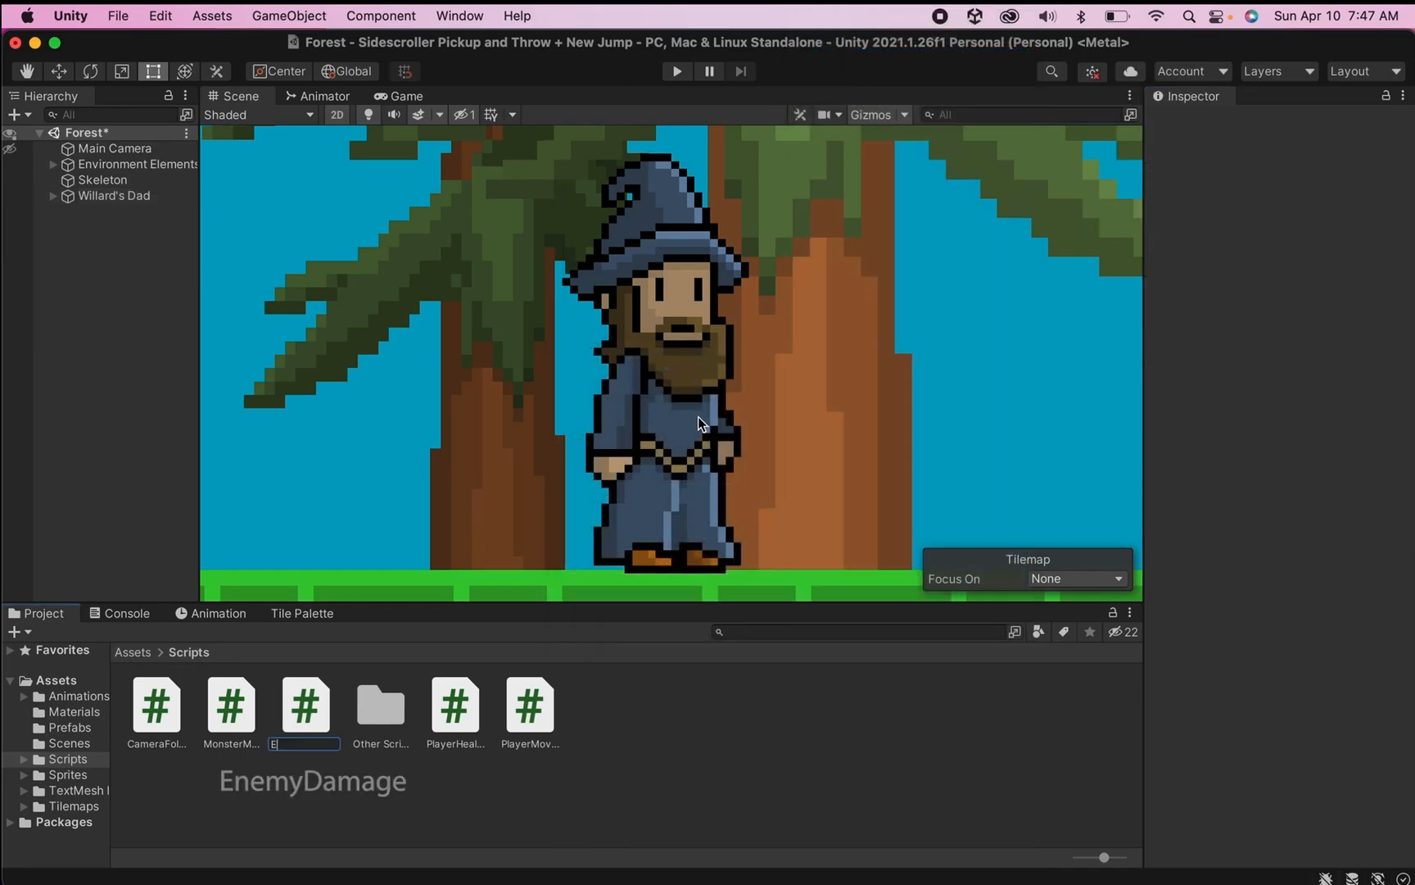
type("nemyDamage")
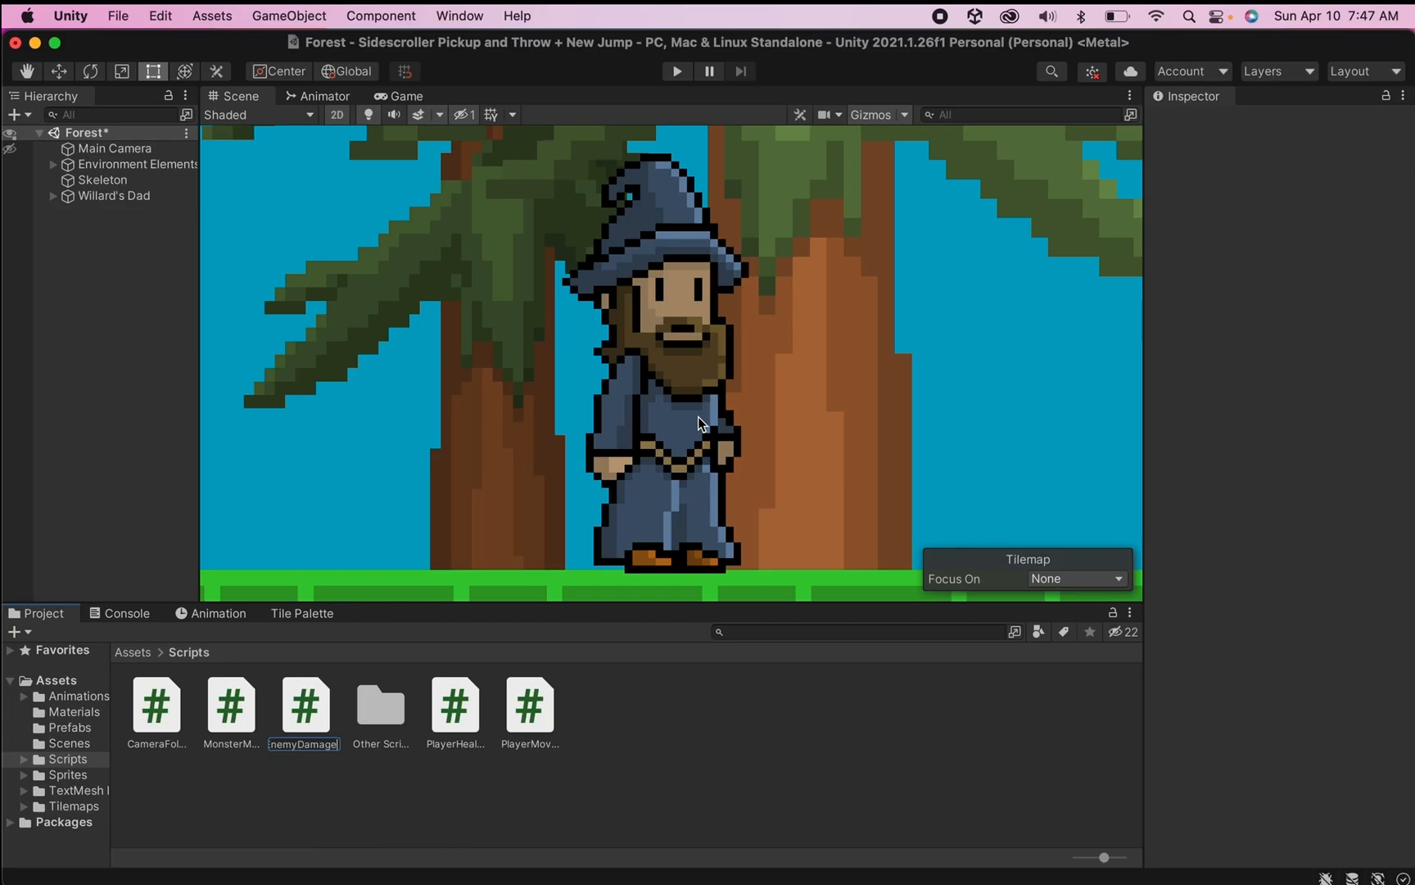
double_click(304, 707)
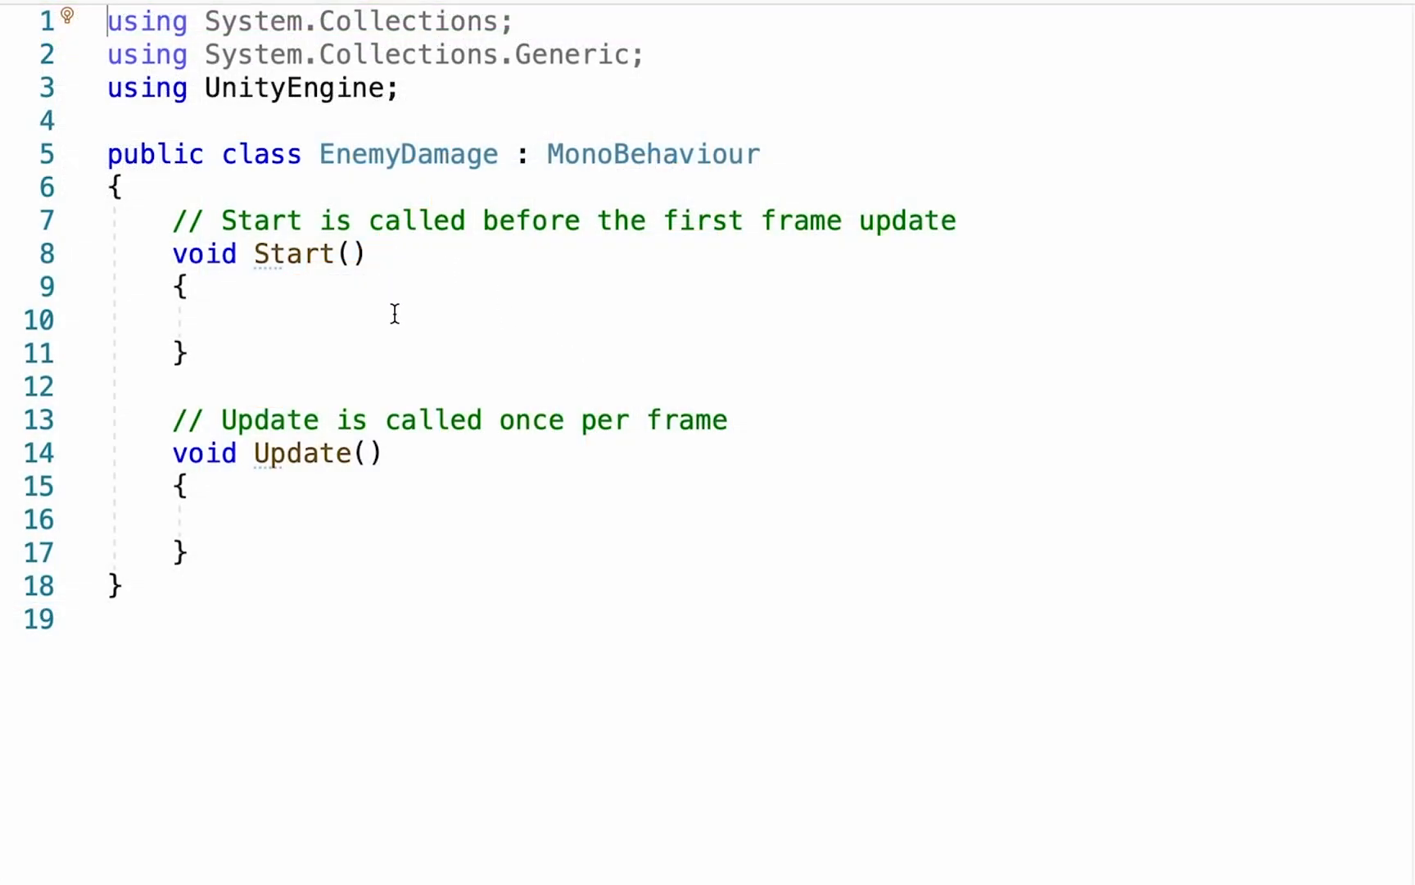
mouse_move(293, 296)
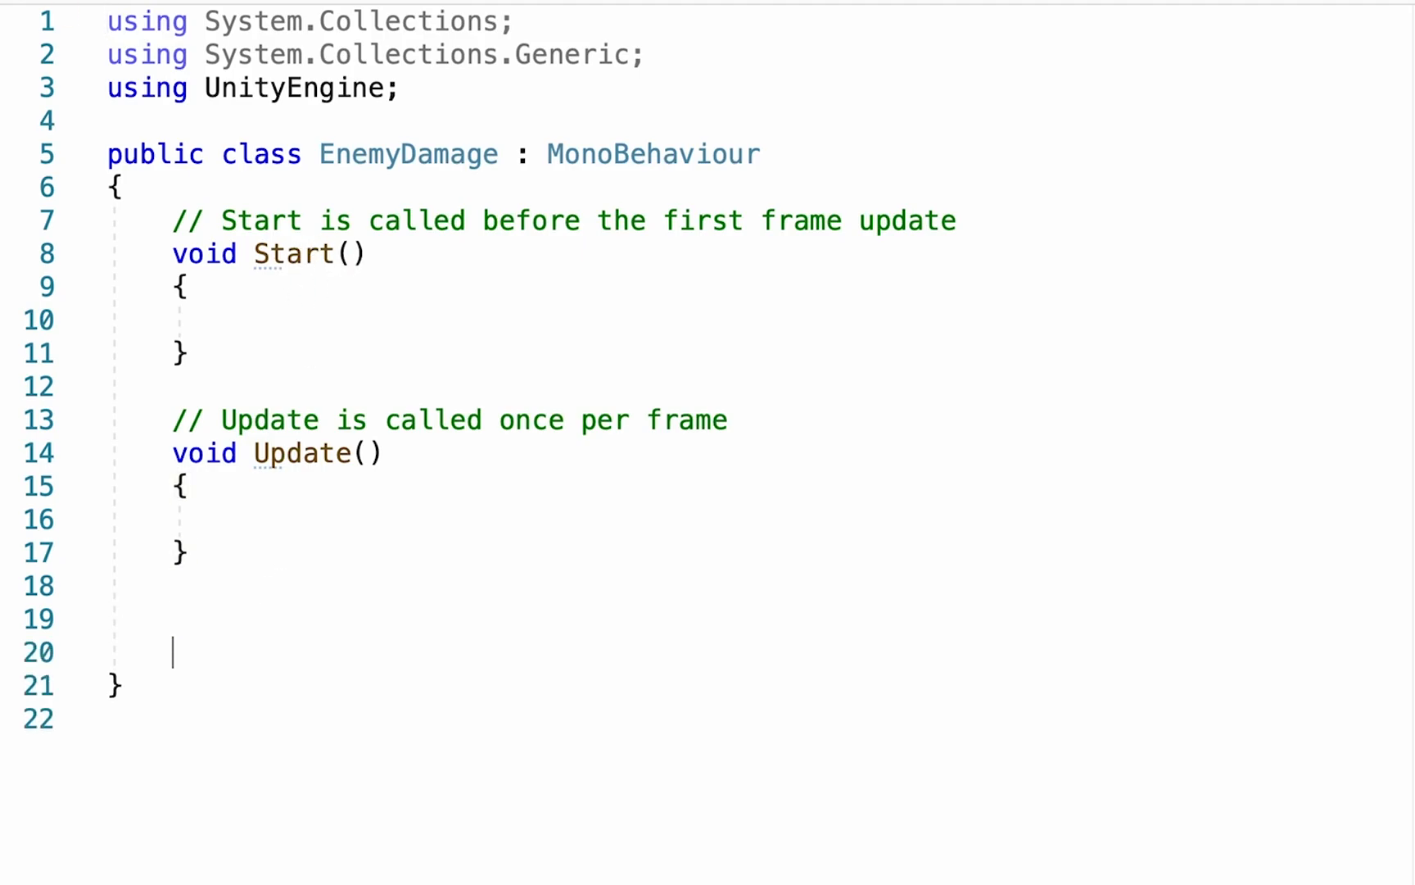
- Add OnCollisionEnter2D containing if(collision.gameObject.tag == "Player") with an empty body
type("OnColi")
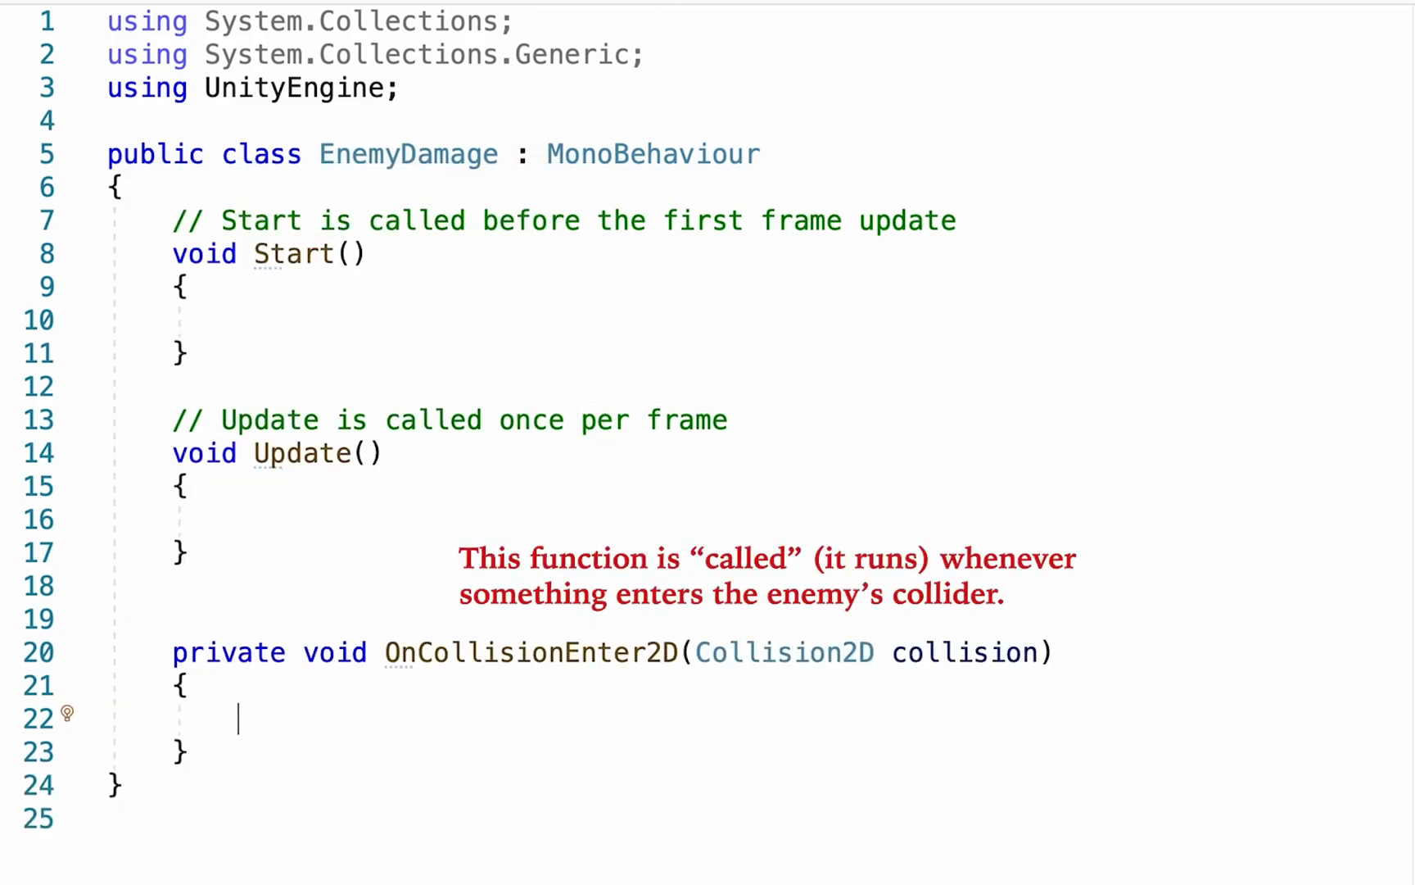
mouse_move(512, 652)
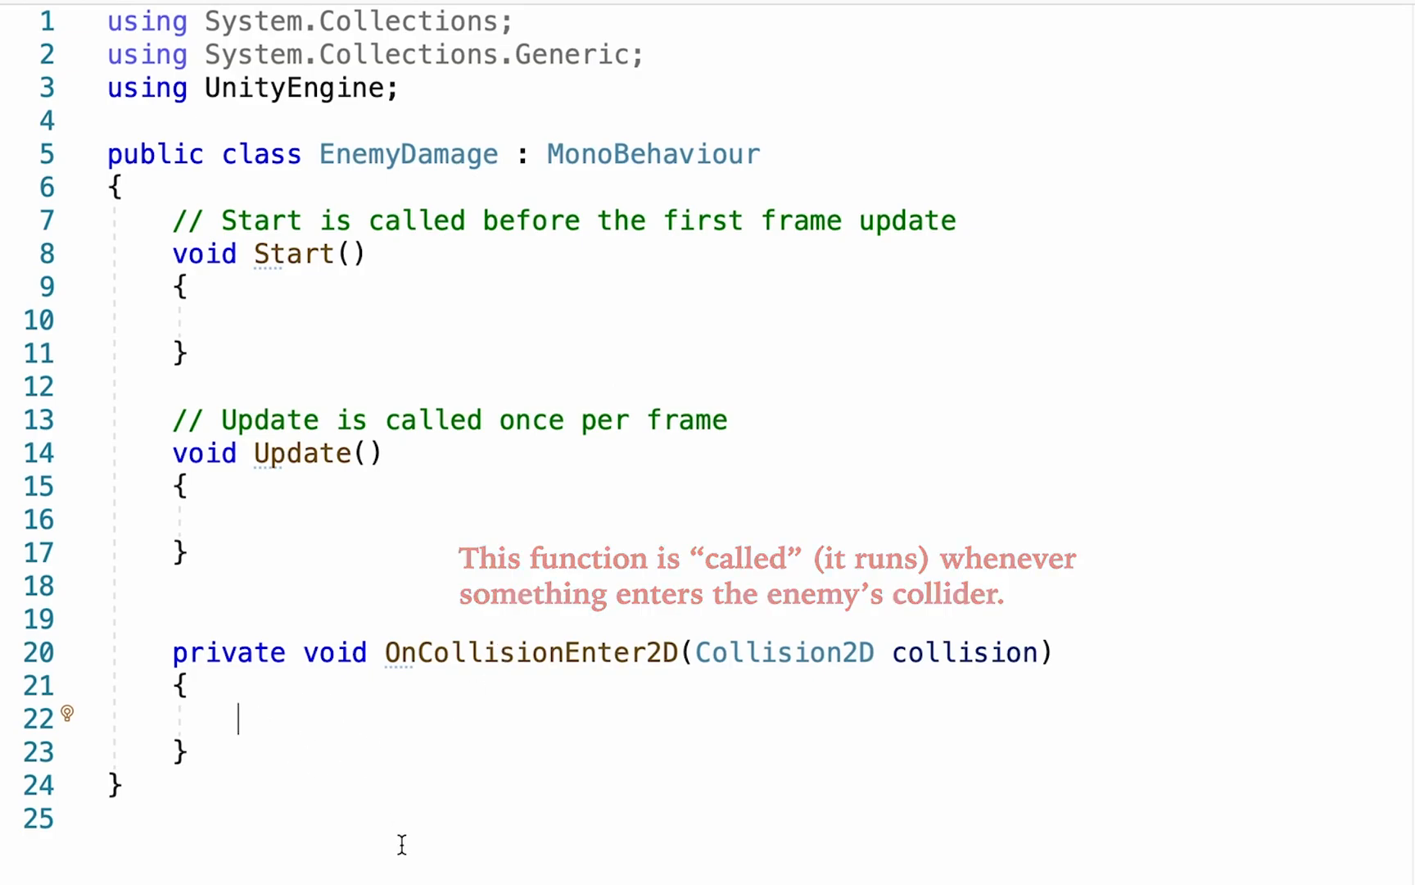
type("if(")
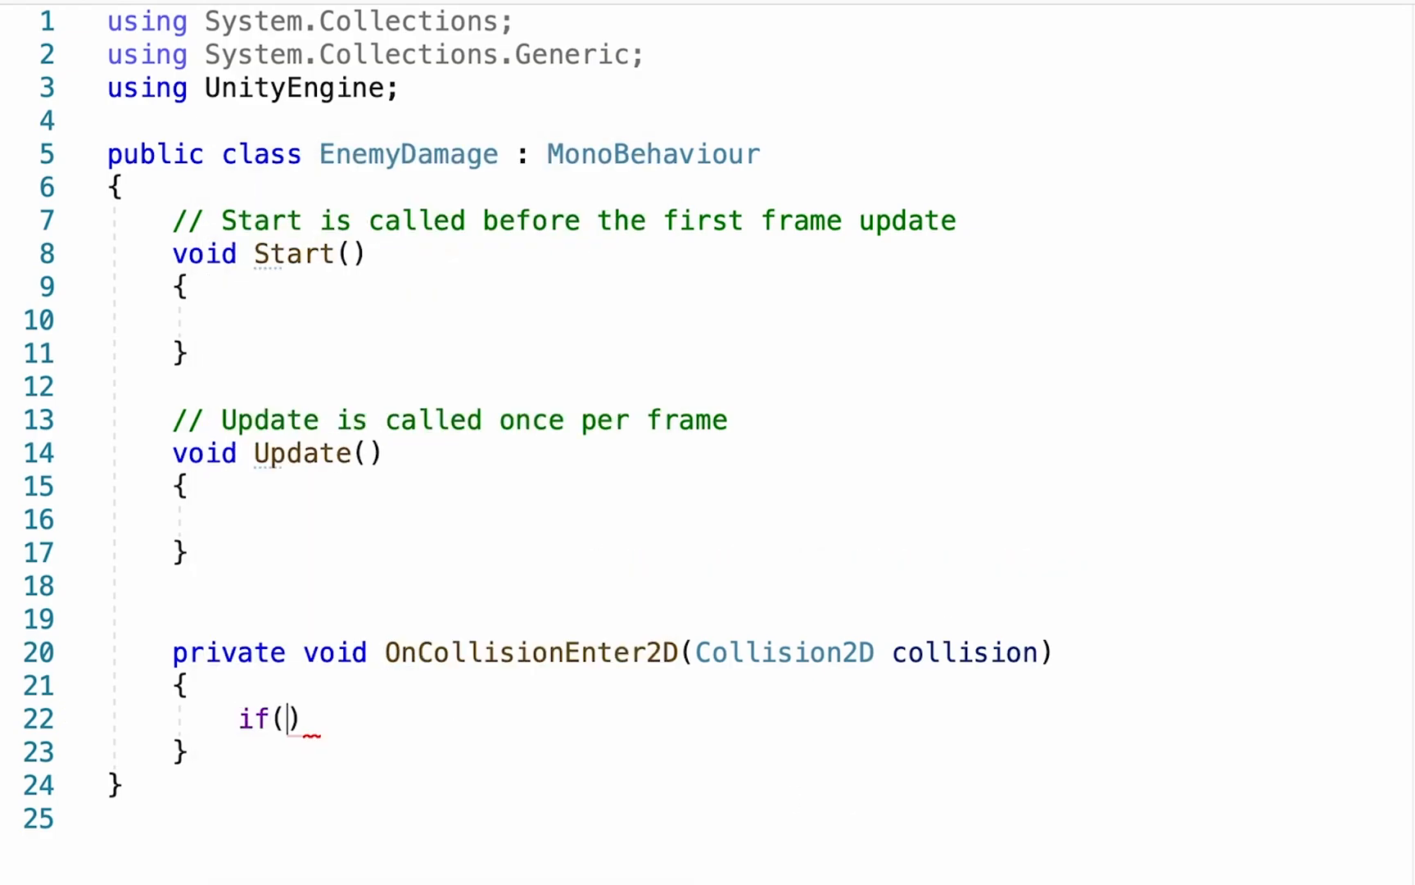
type("collisio")
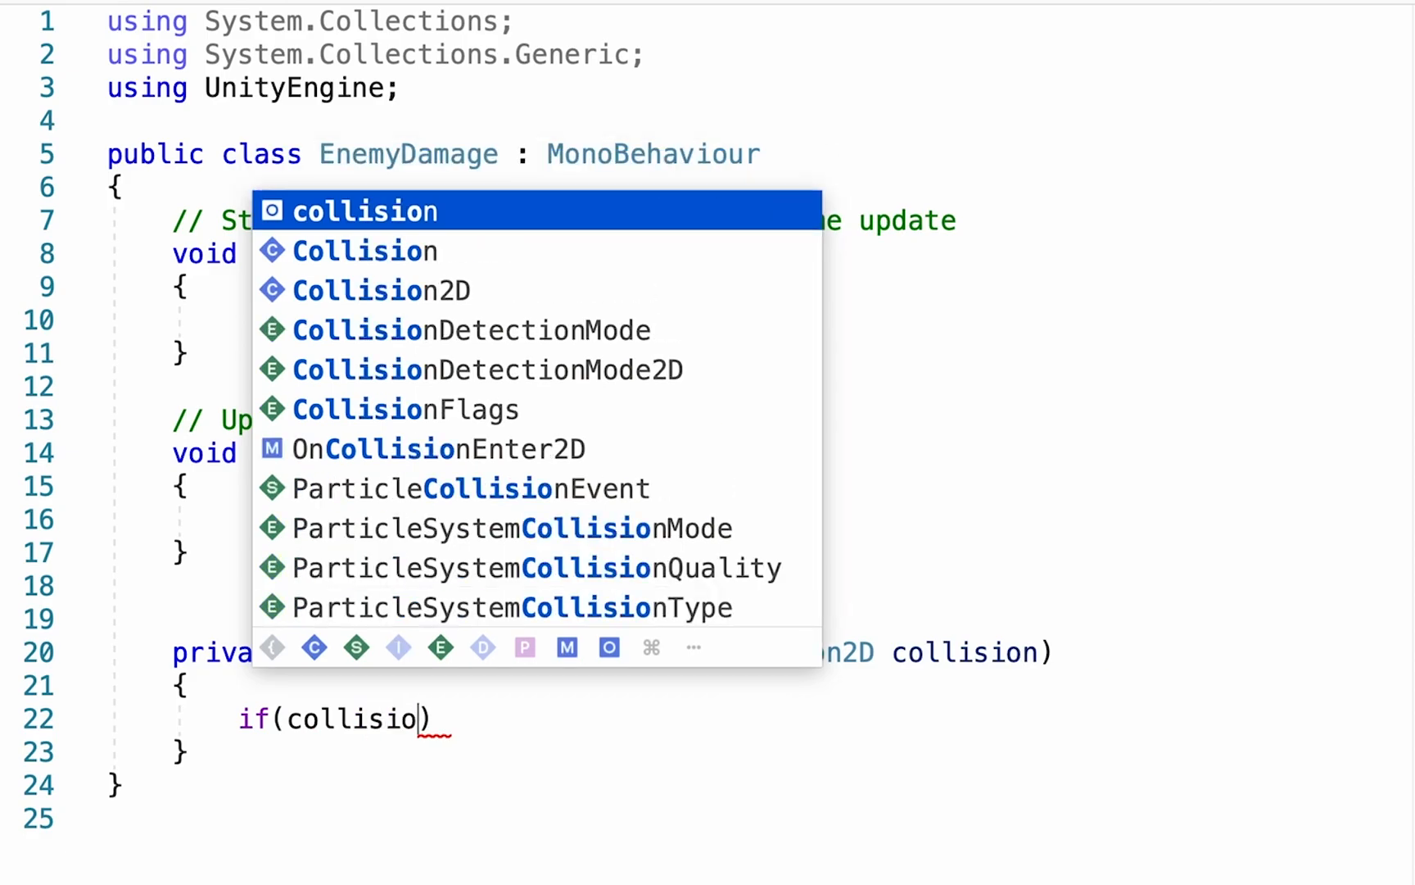
type("n.game")
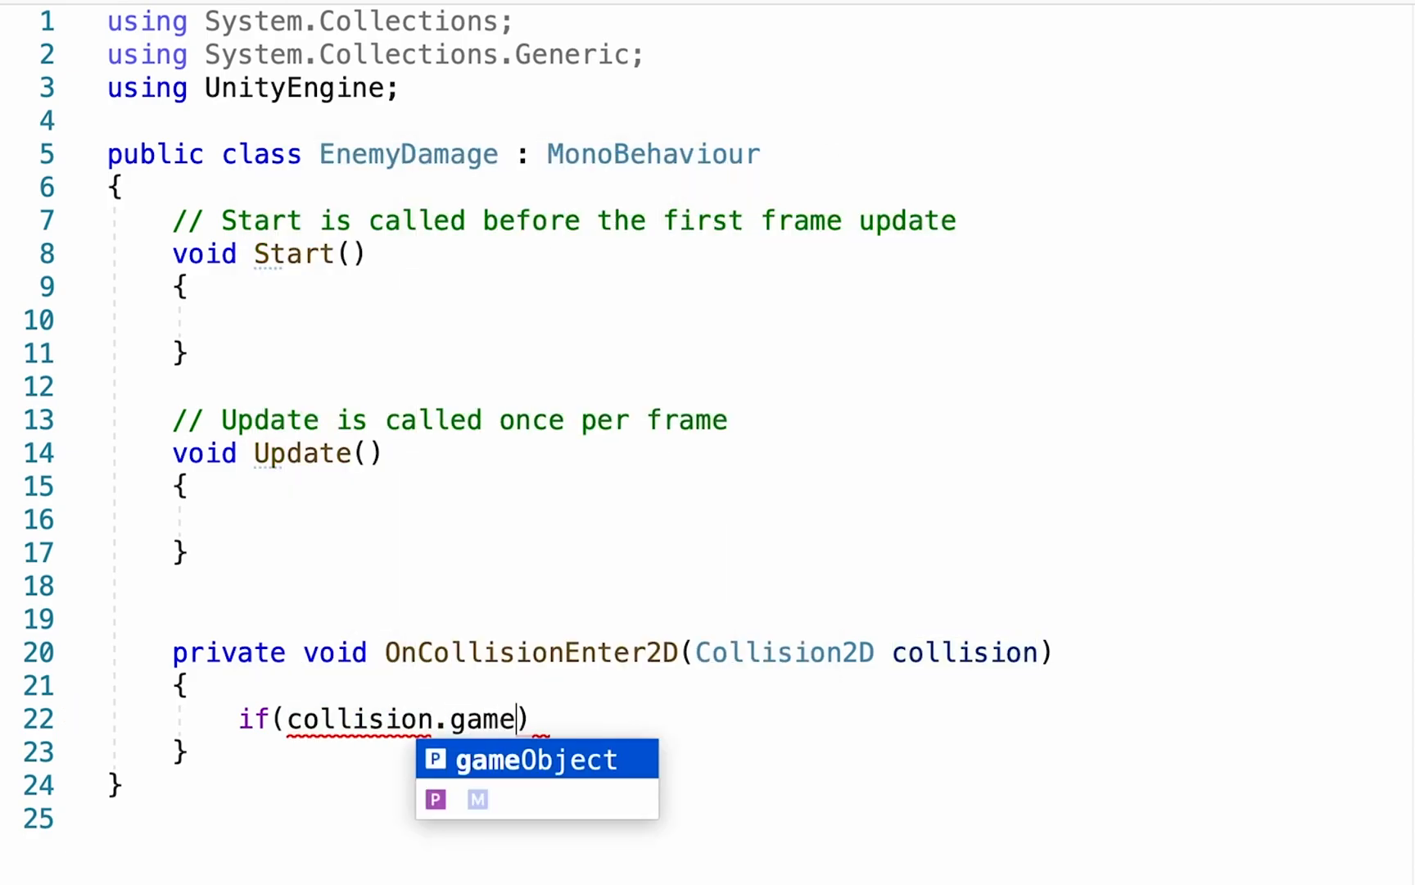
key("Tab")
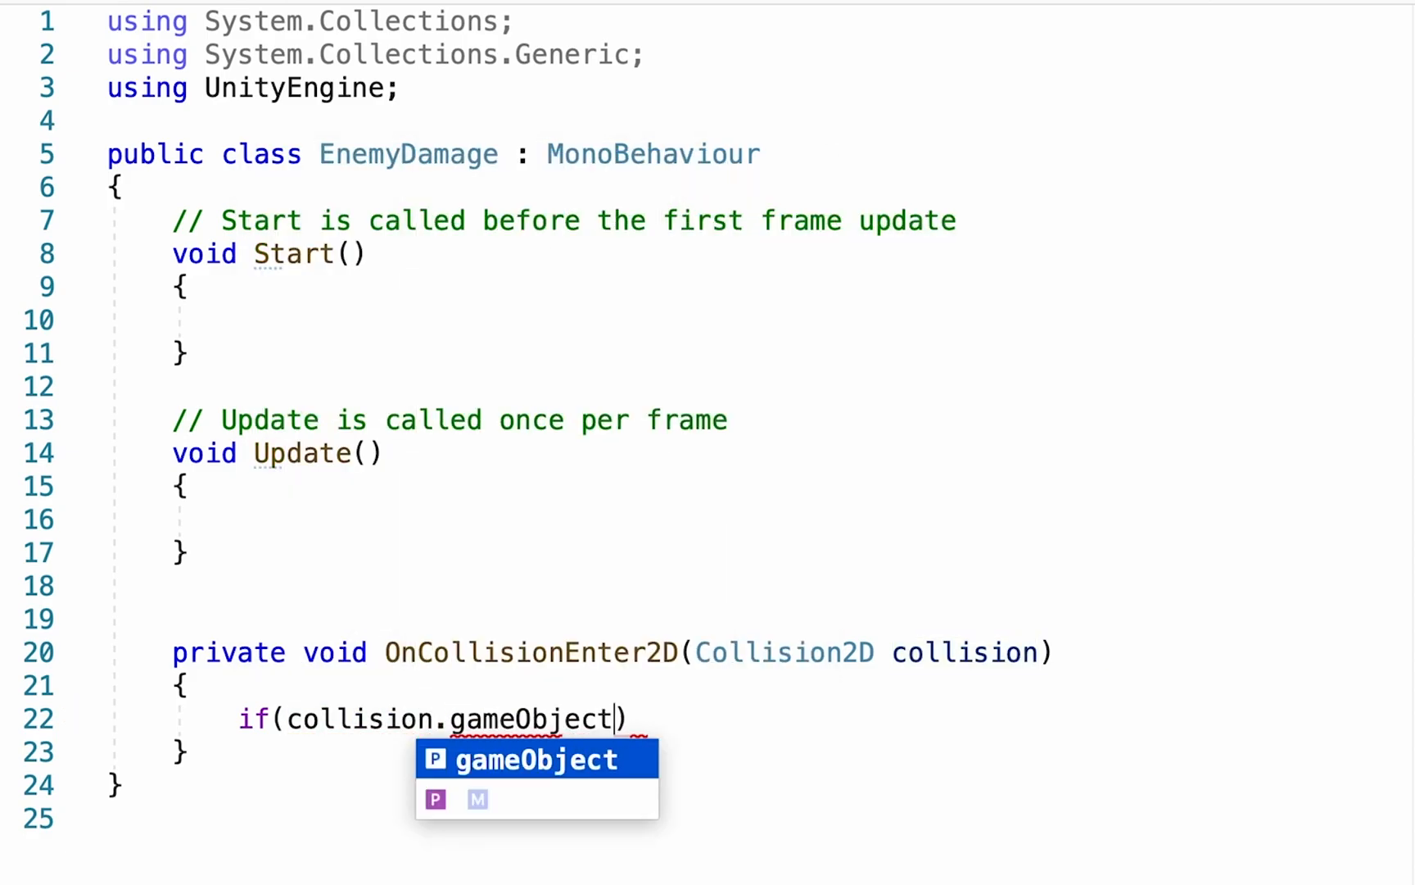
type(".tag ==")
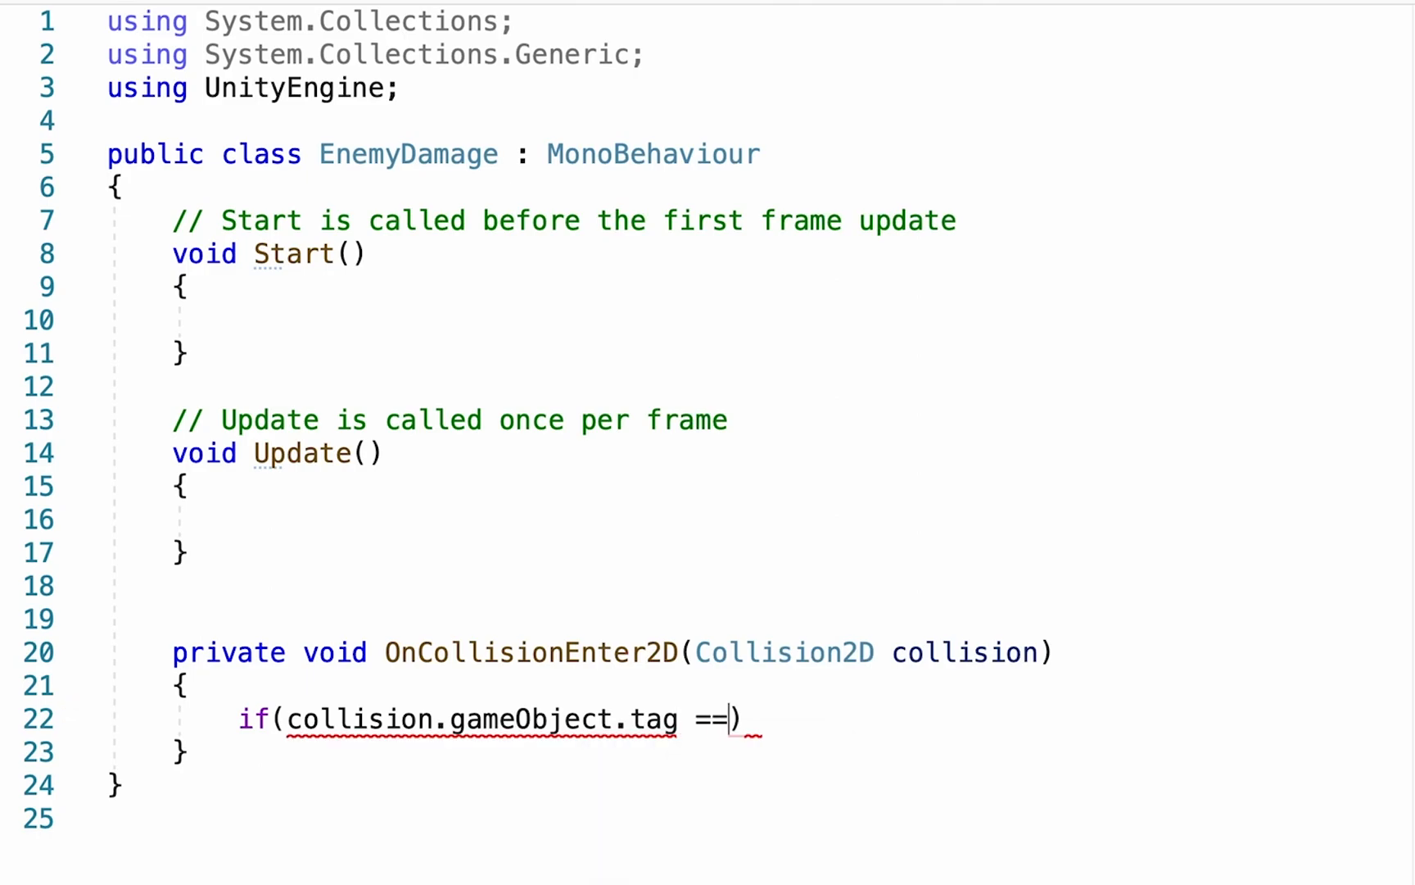
type("\"Player\"")
type("{")
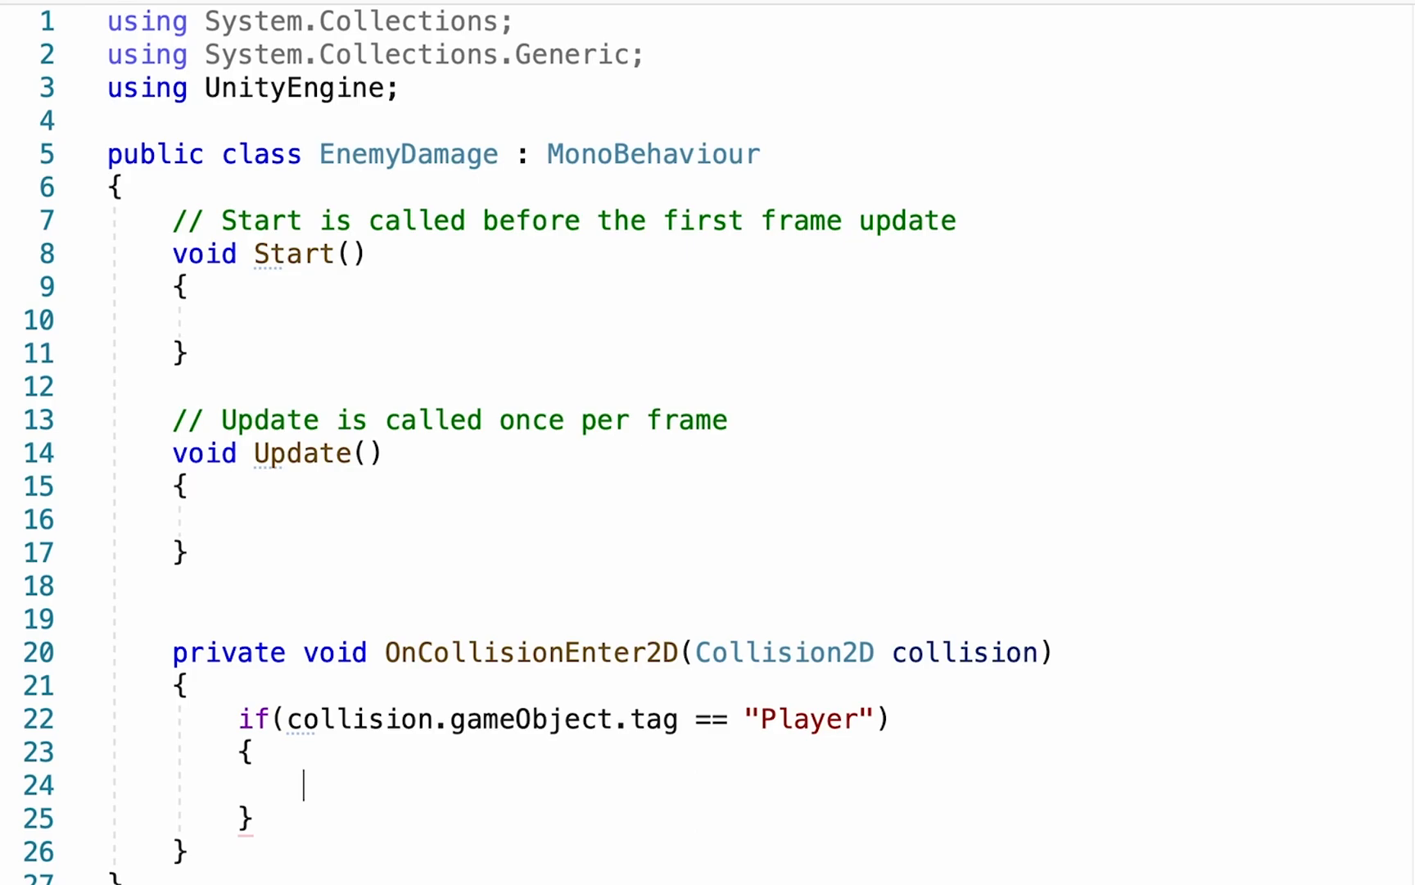
mouse_move(693, 560)
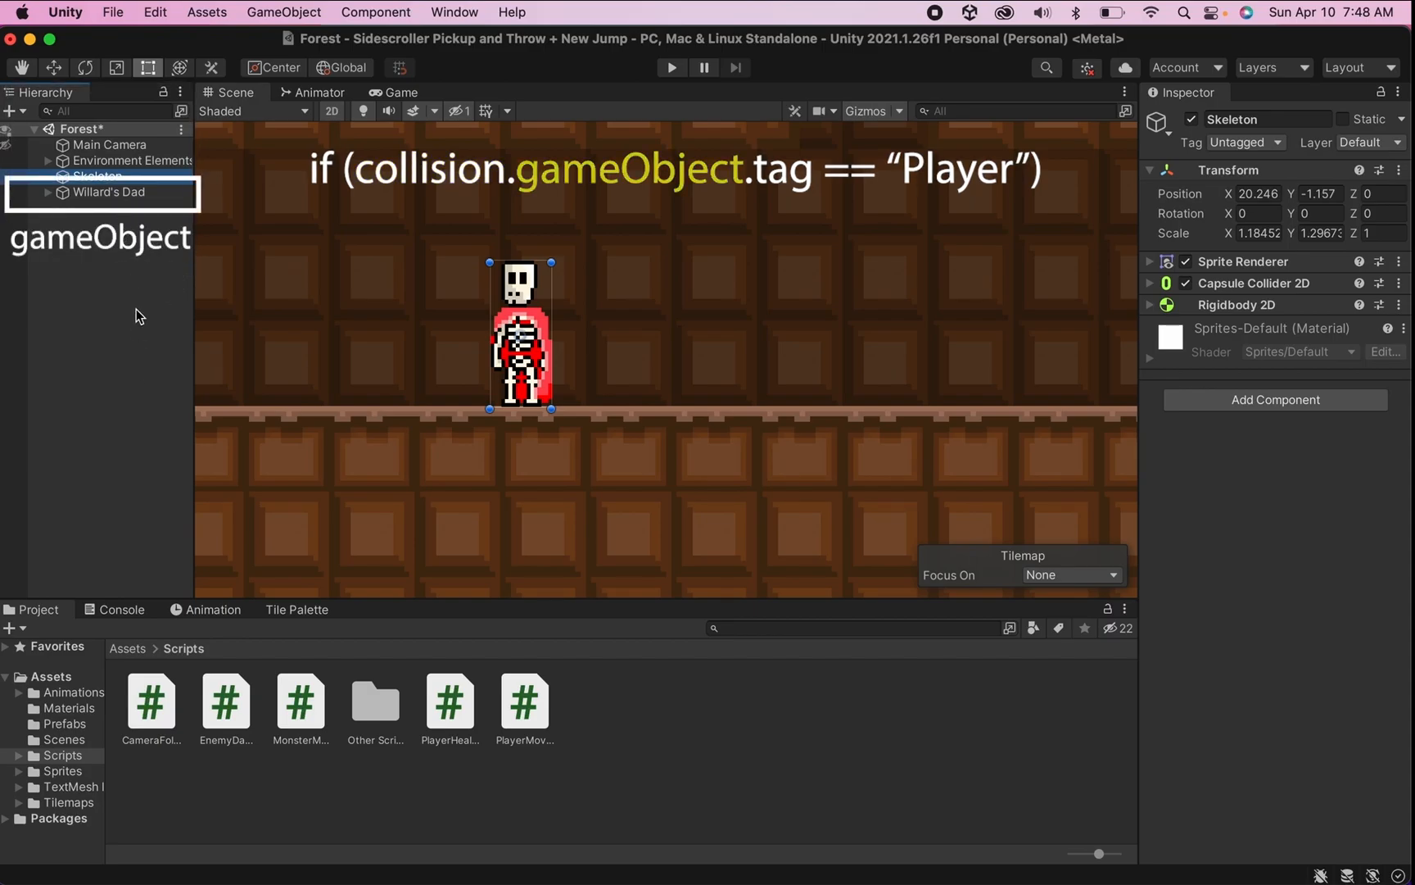
- Select Willard's Dad and review its Tag dropdown and the project's tag definitions
left_click(108, 191)
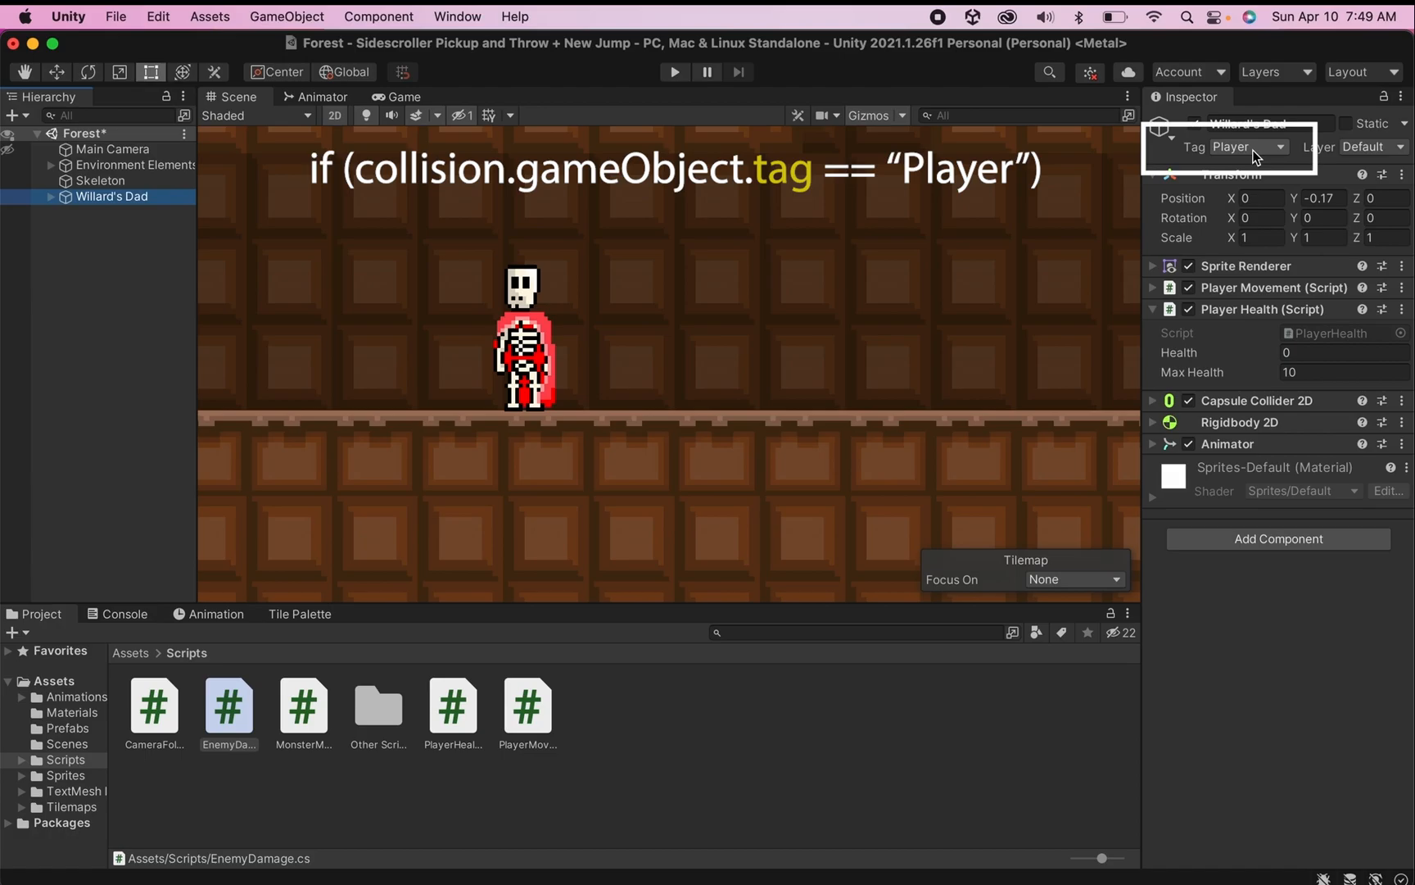
mouse_move(1262, 151)
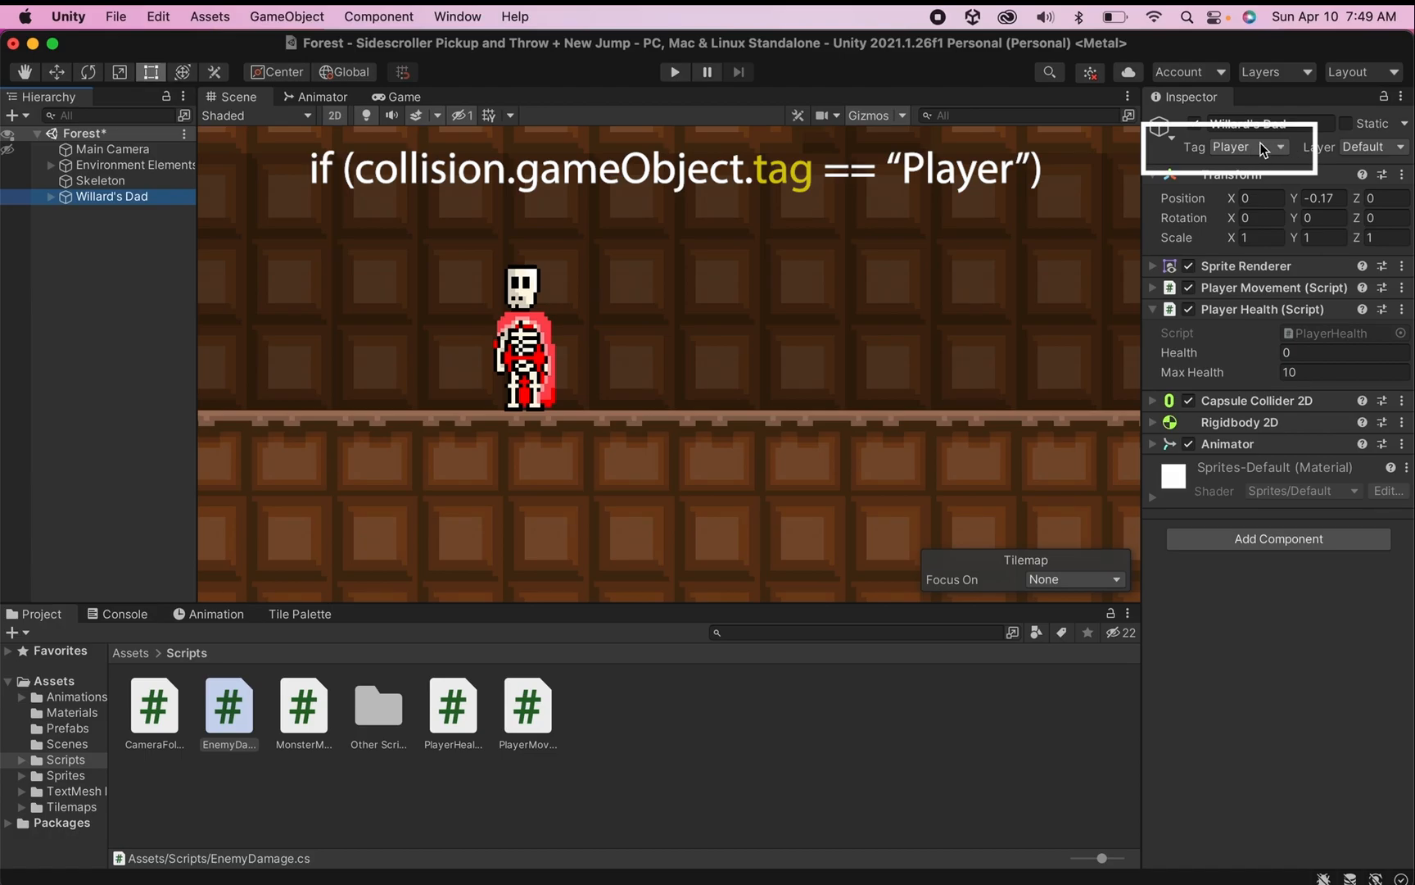
mouse_move(1253, 153)
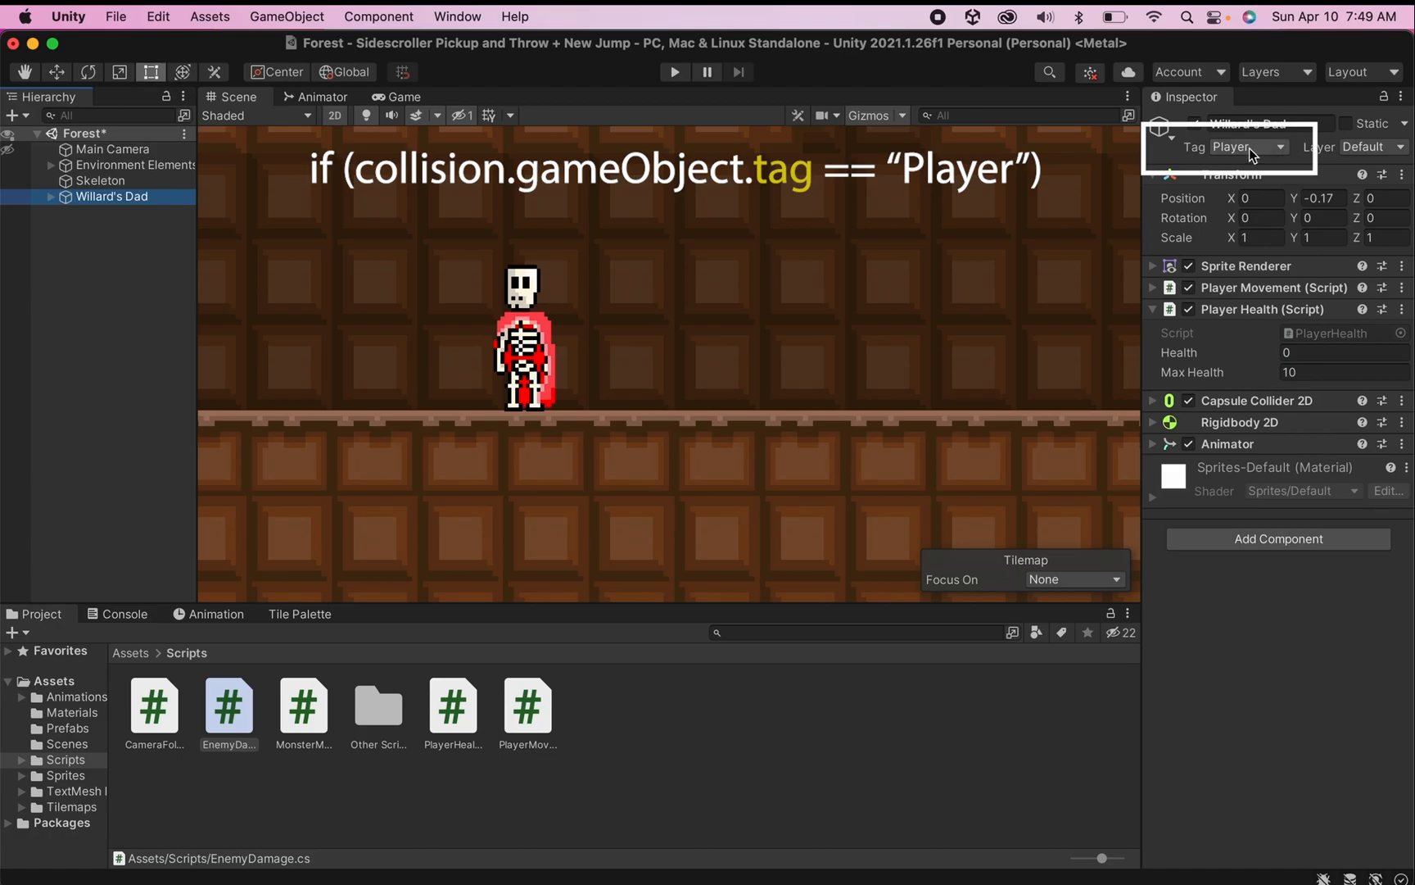
left_click(1249, 147)
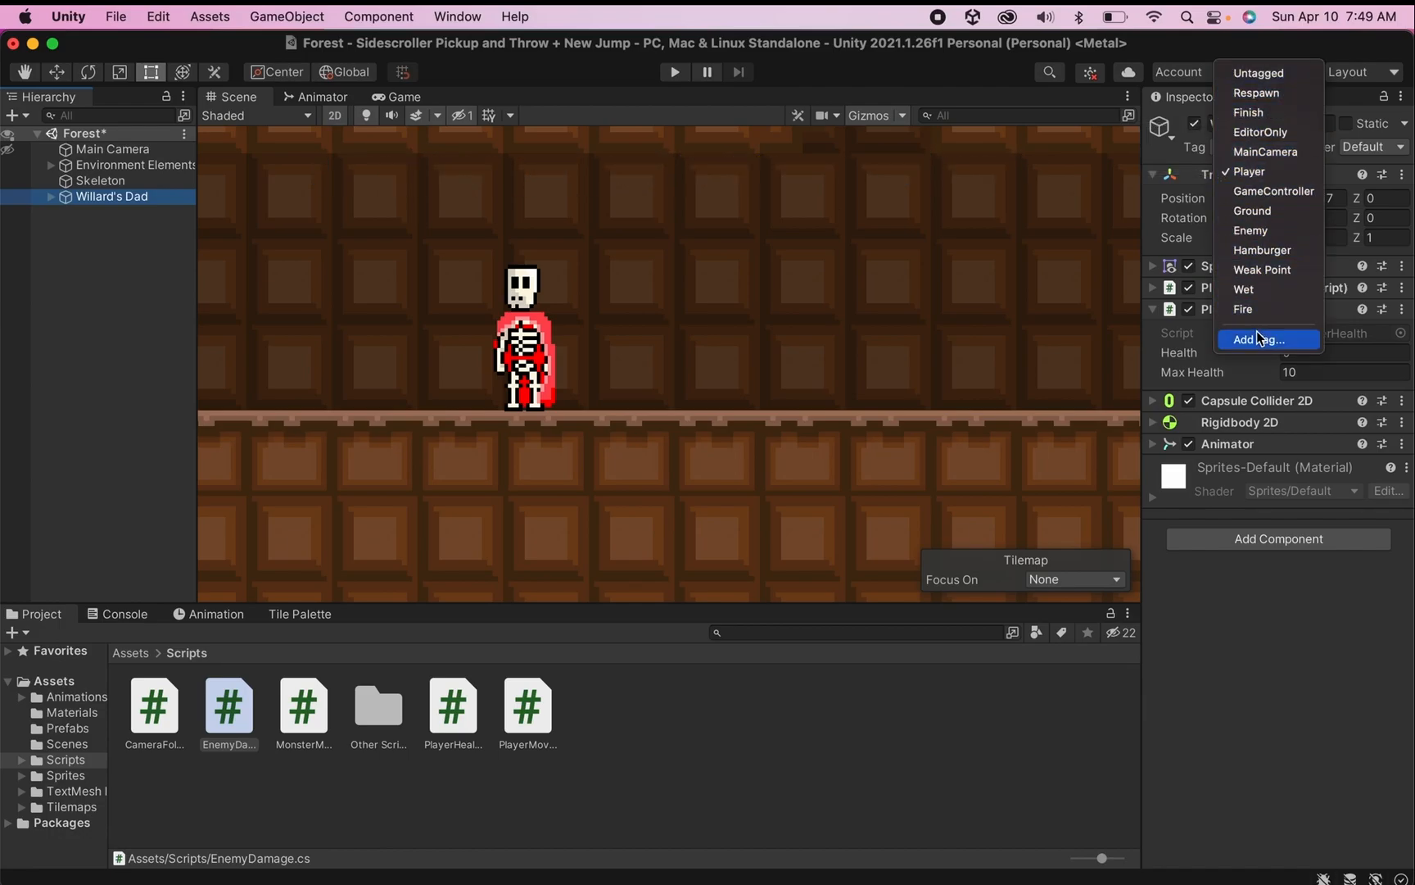
left_click(1261, 339)
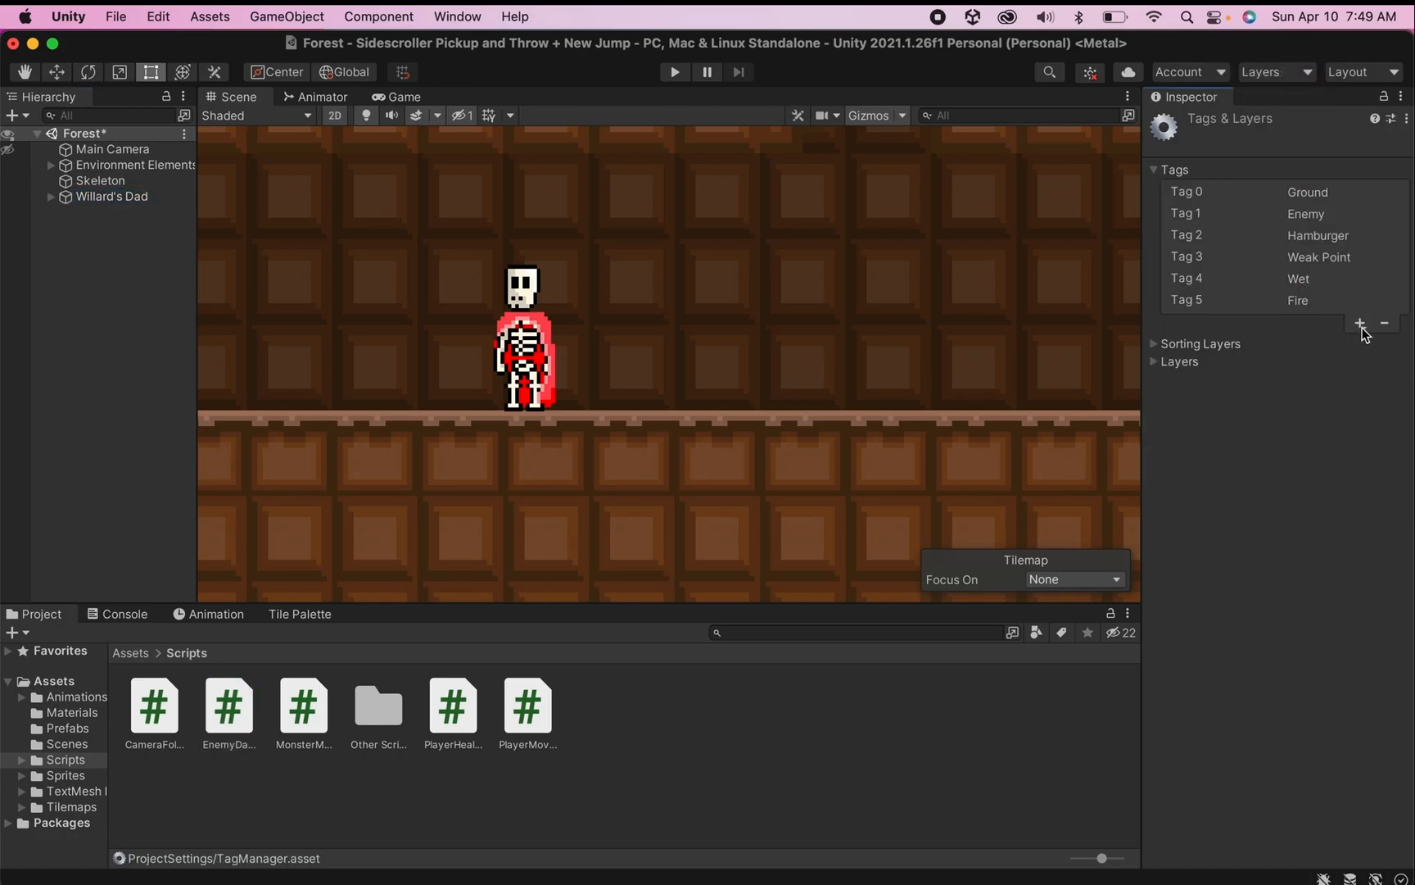
left_click(1361, 323)
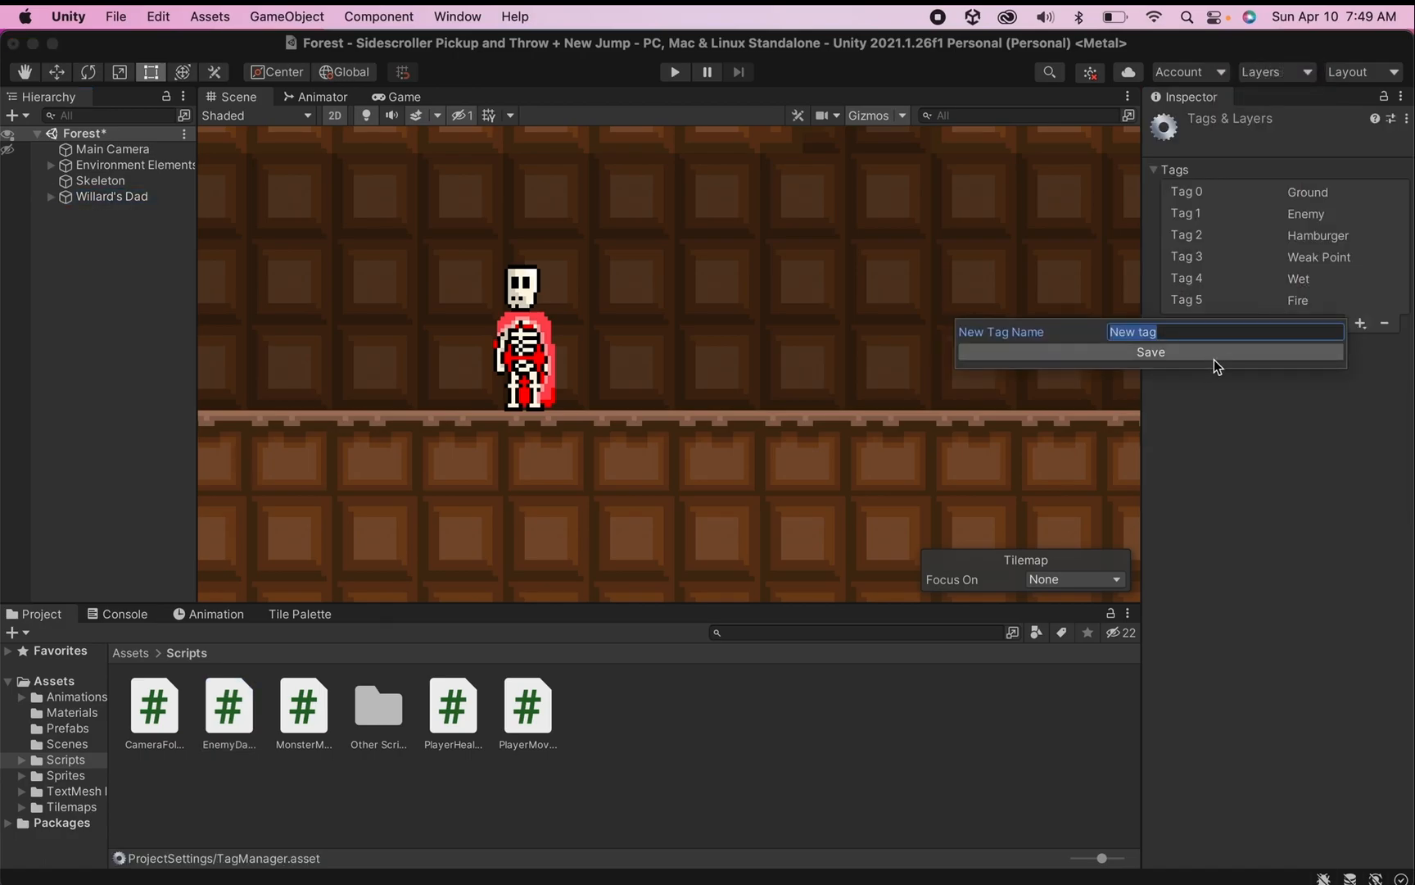
- Set Willard's Dad's tag to Player
left_click(112, 196)
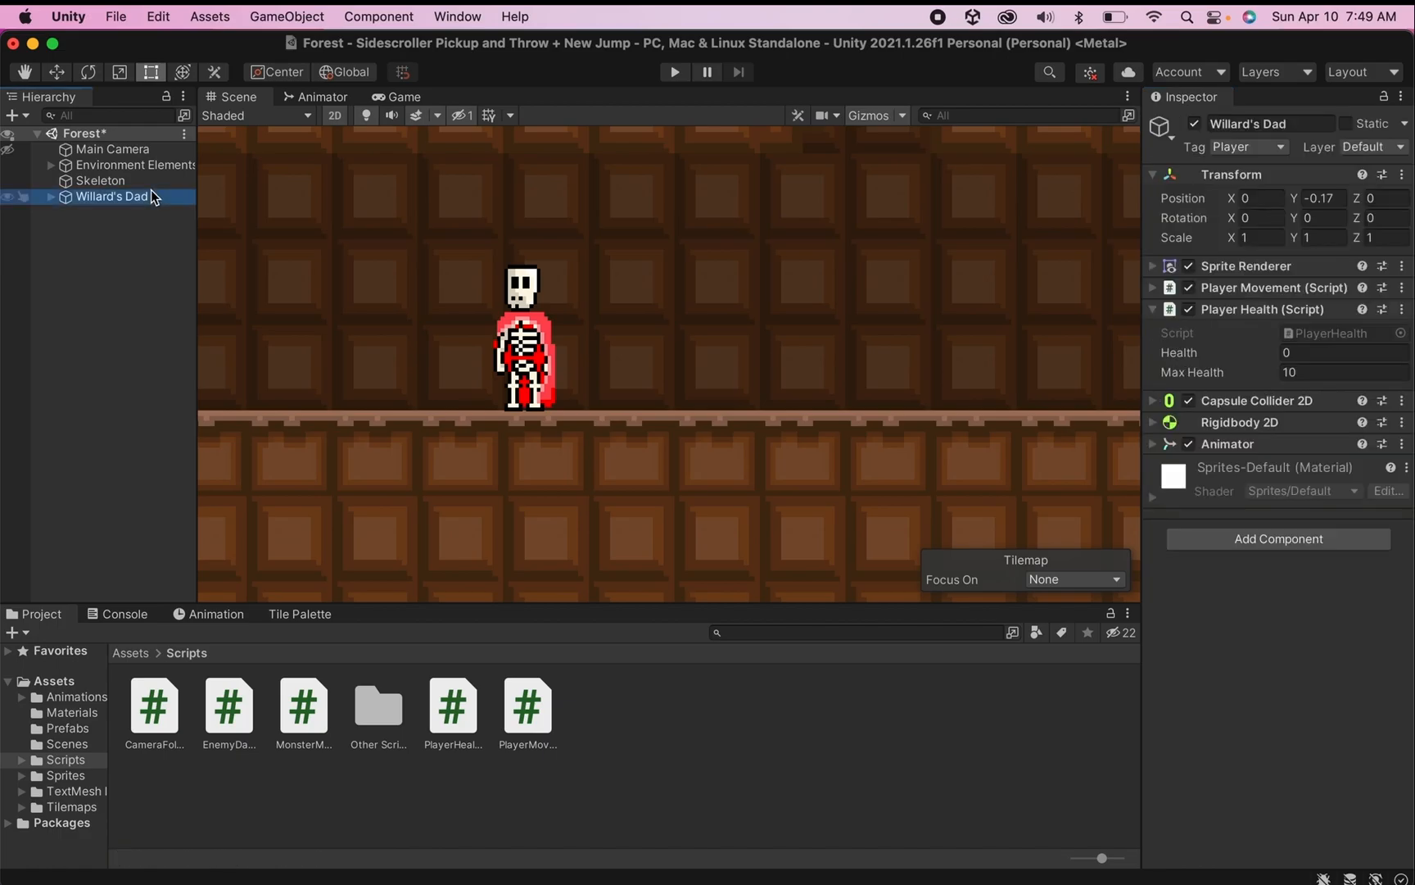
left_click(1250, 147)
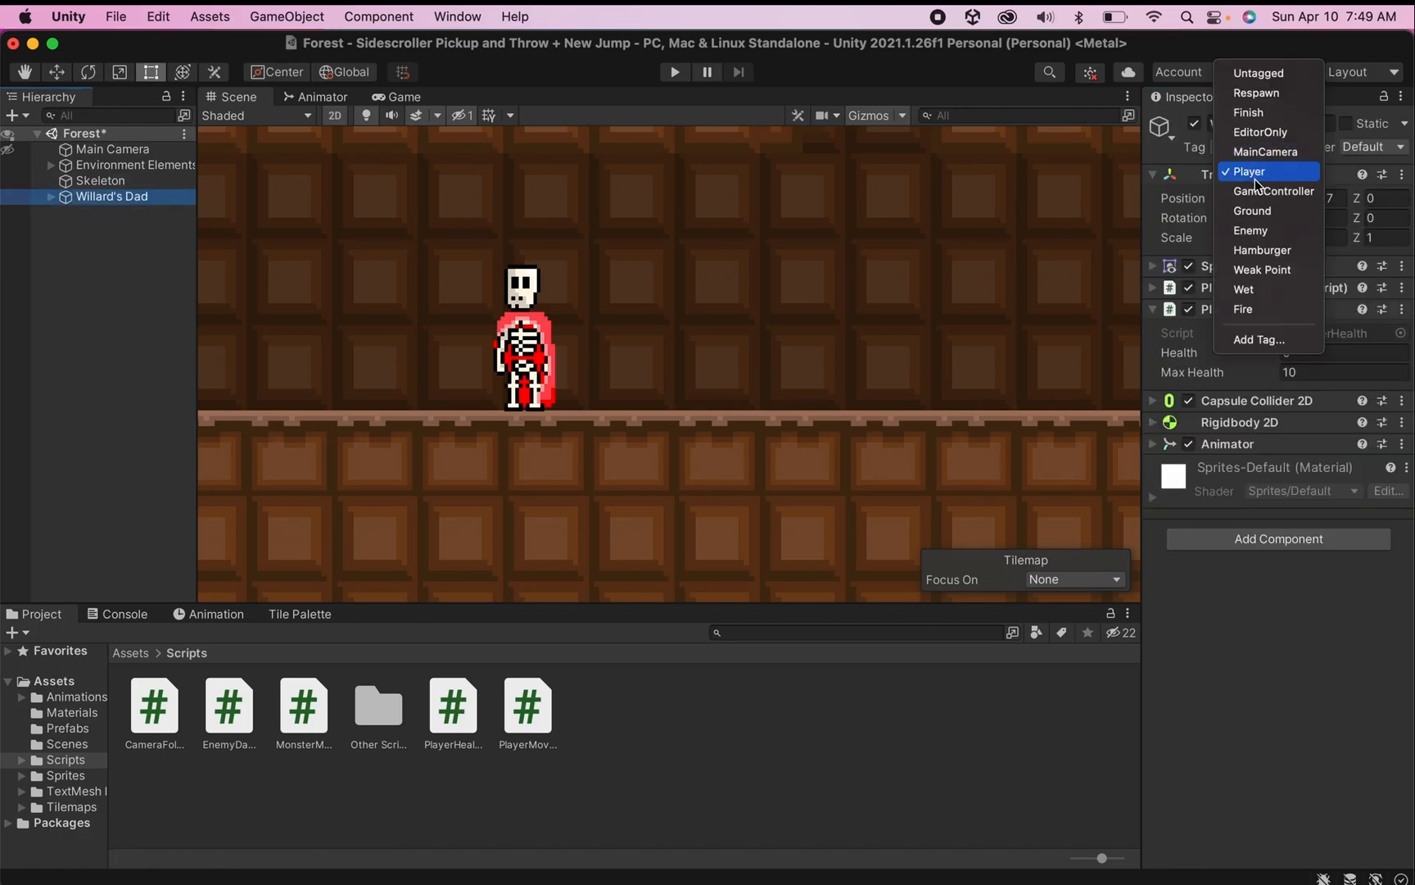
left_click(1249, 171)
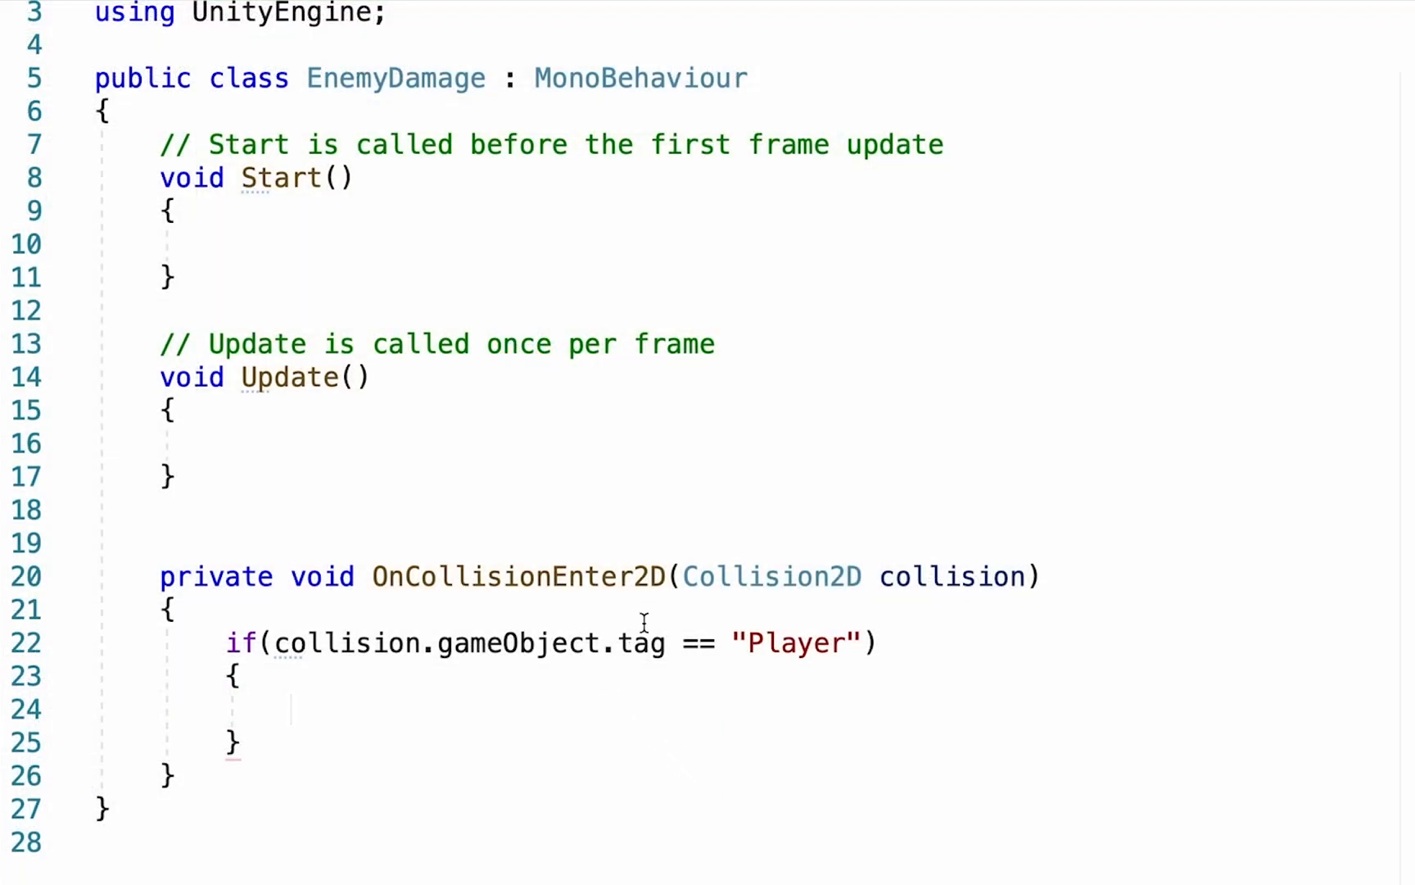
mouse_move(621, 735)
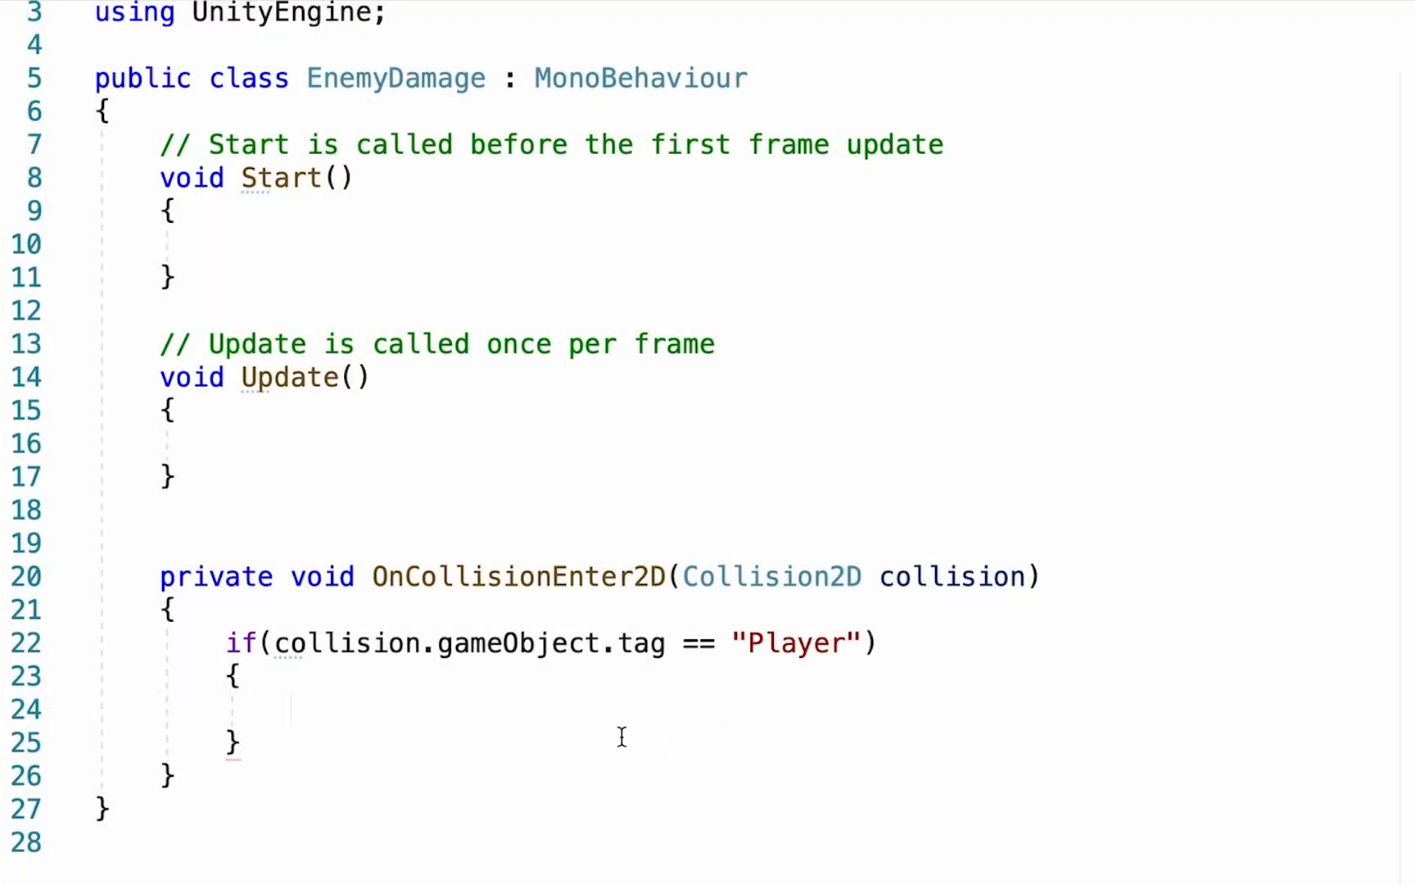
- Call playerHealth.TakeDamage(1); inside the Player-tag if block
type("playe")
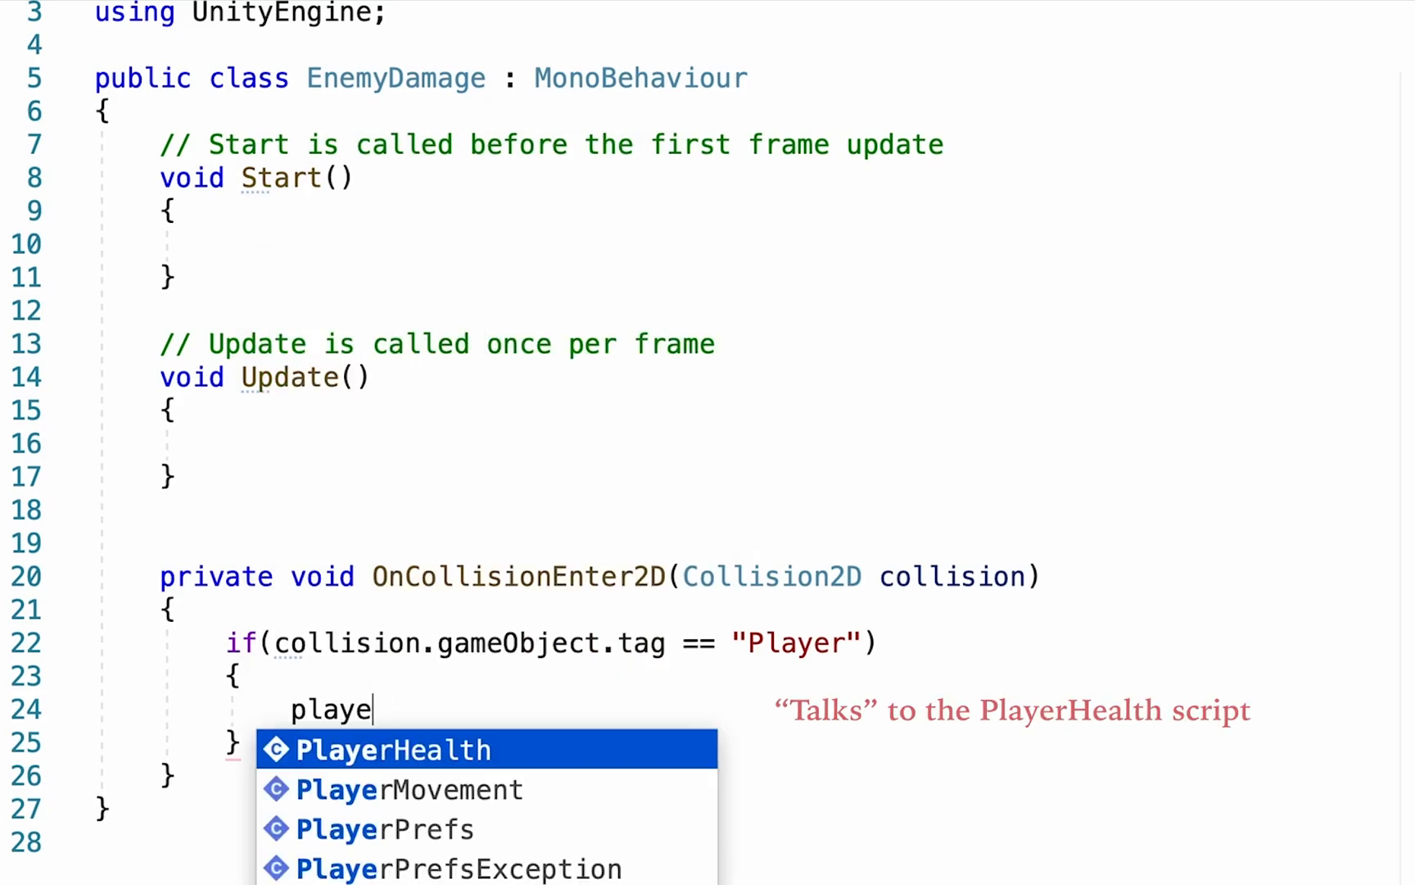
type("rHealth")
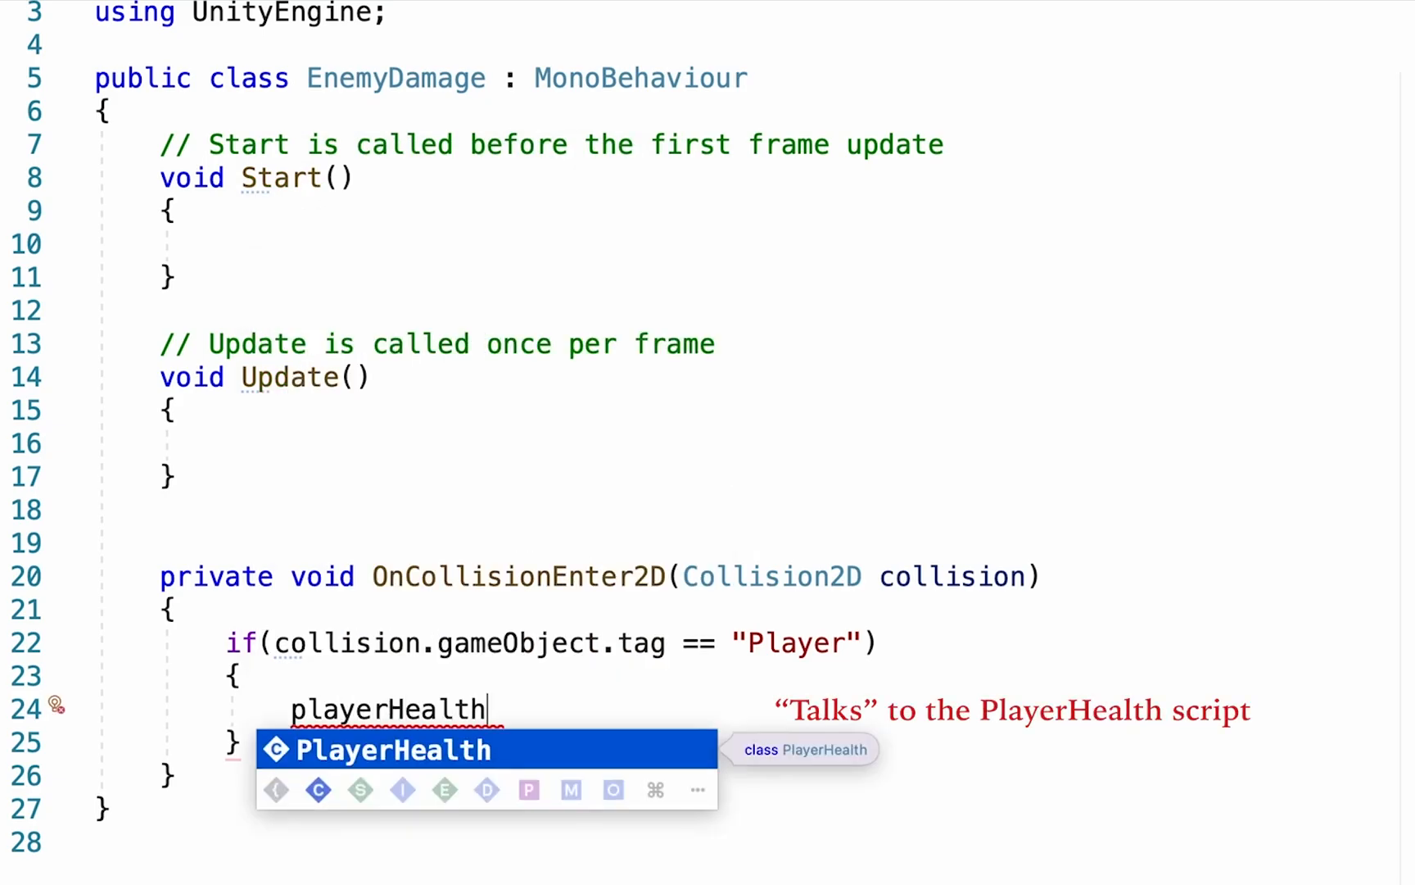
type(".TakeDama")
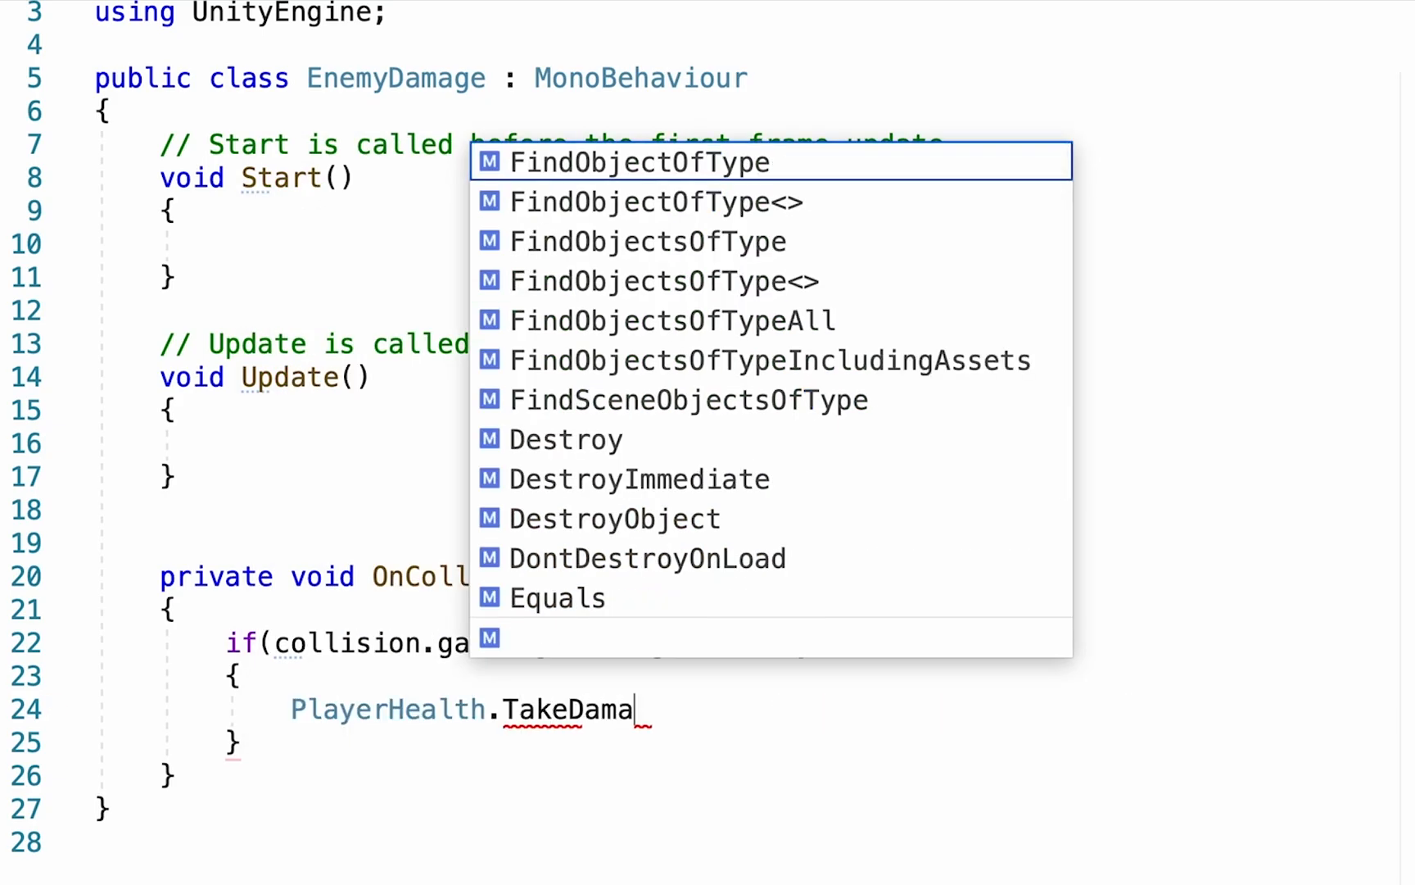
type("ge(")
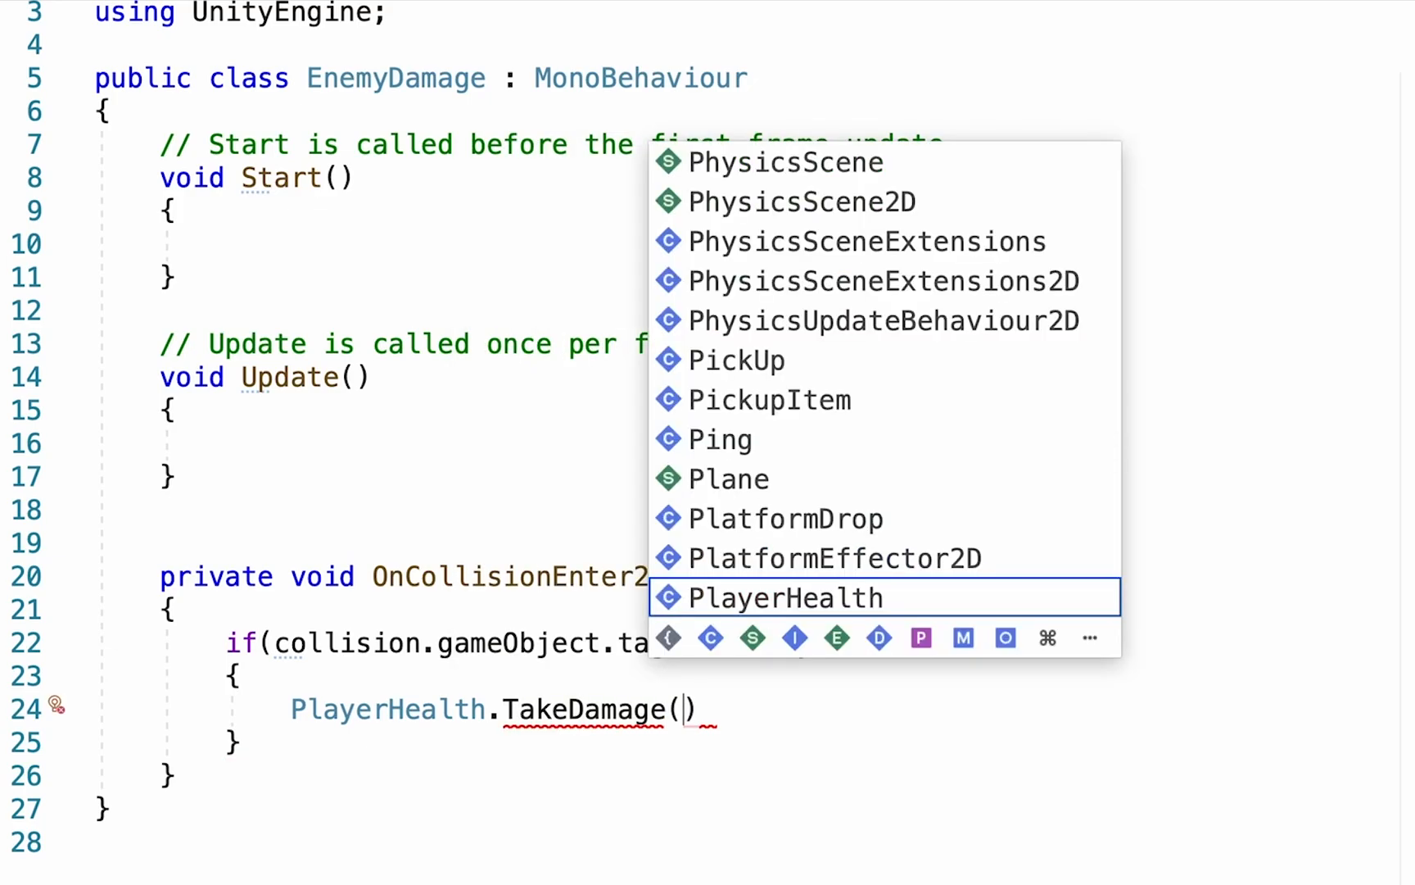
type("1);")
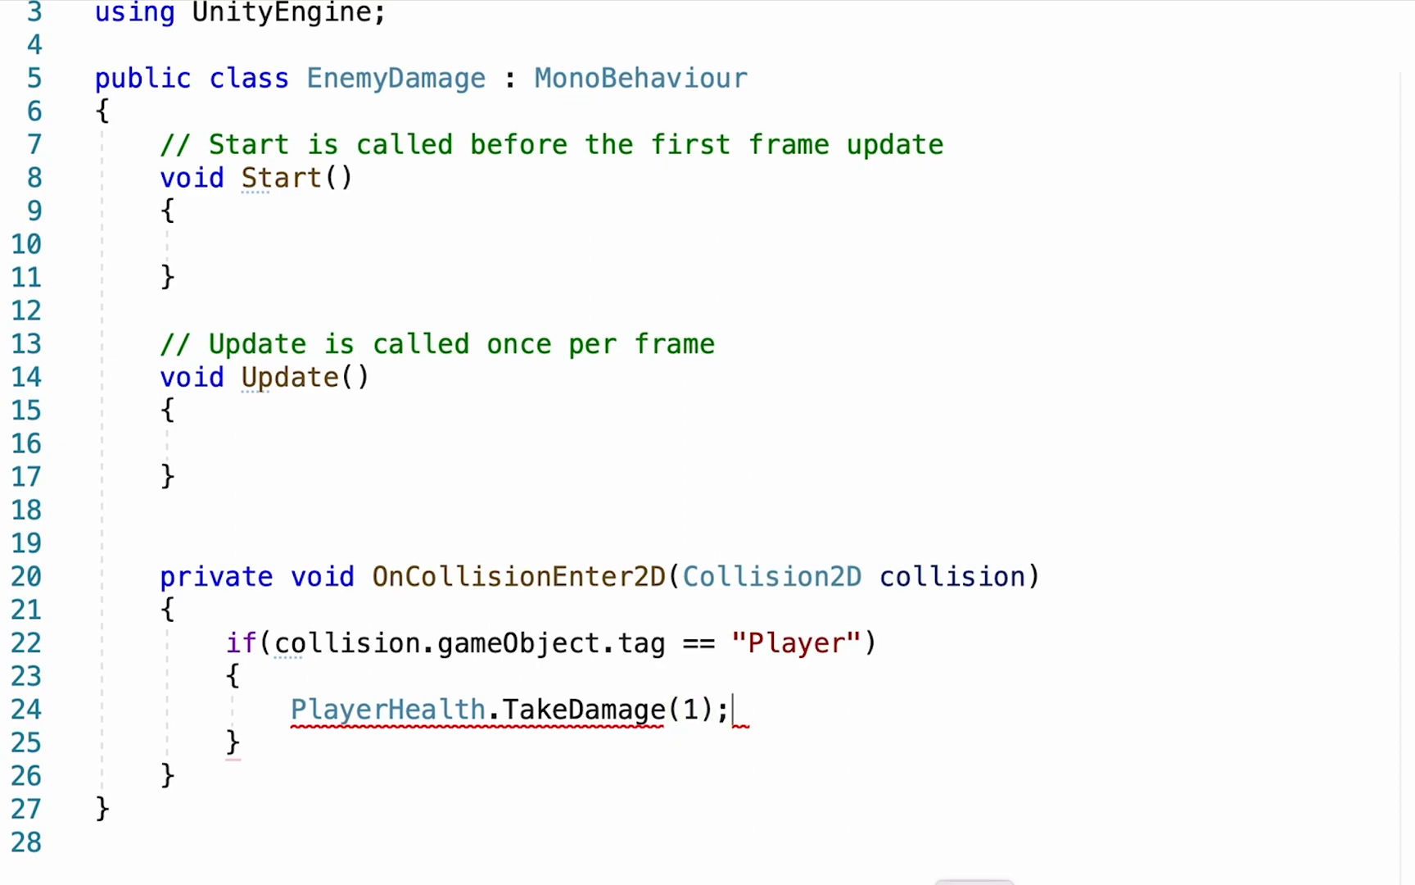
mouse_move(1088, 543)
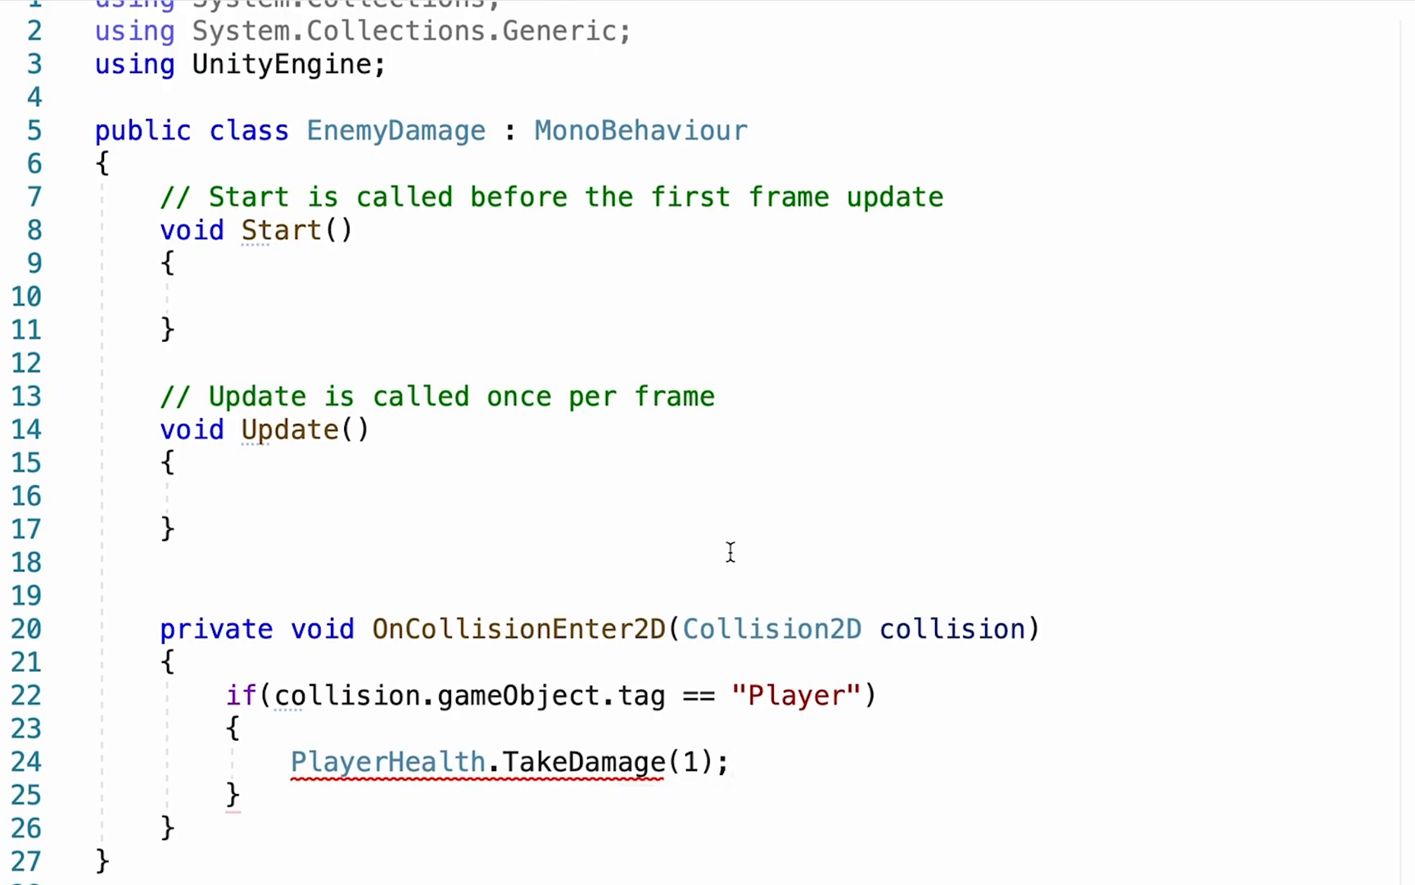
mouse_move(369, 695)
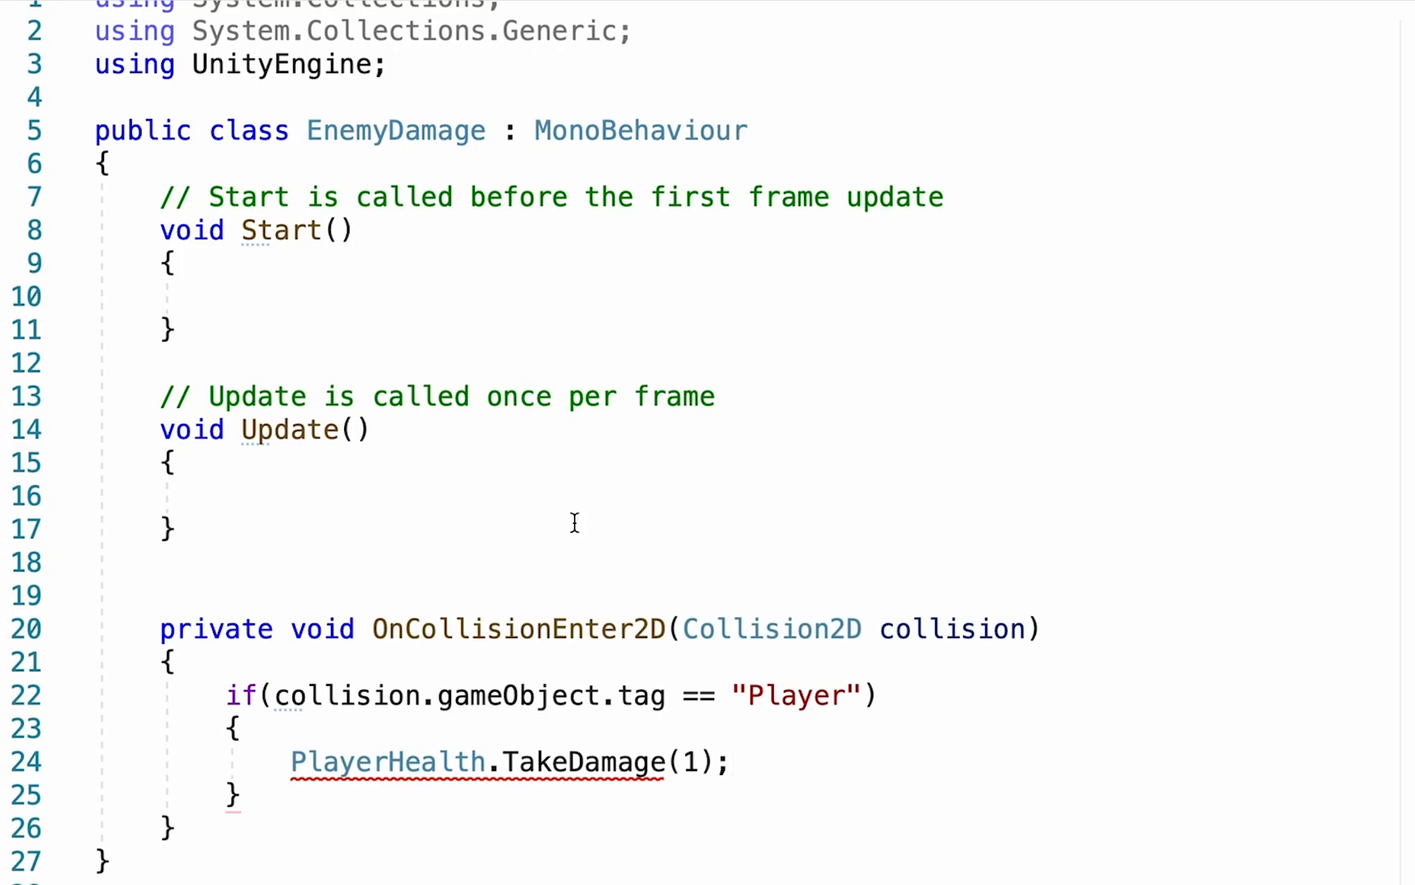
mouse_move(351, 177)
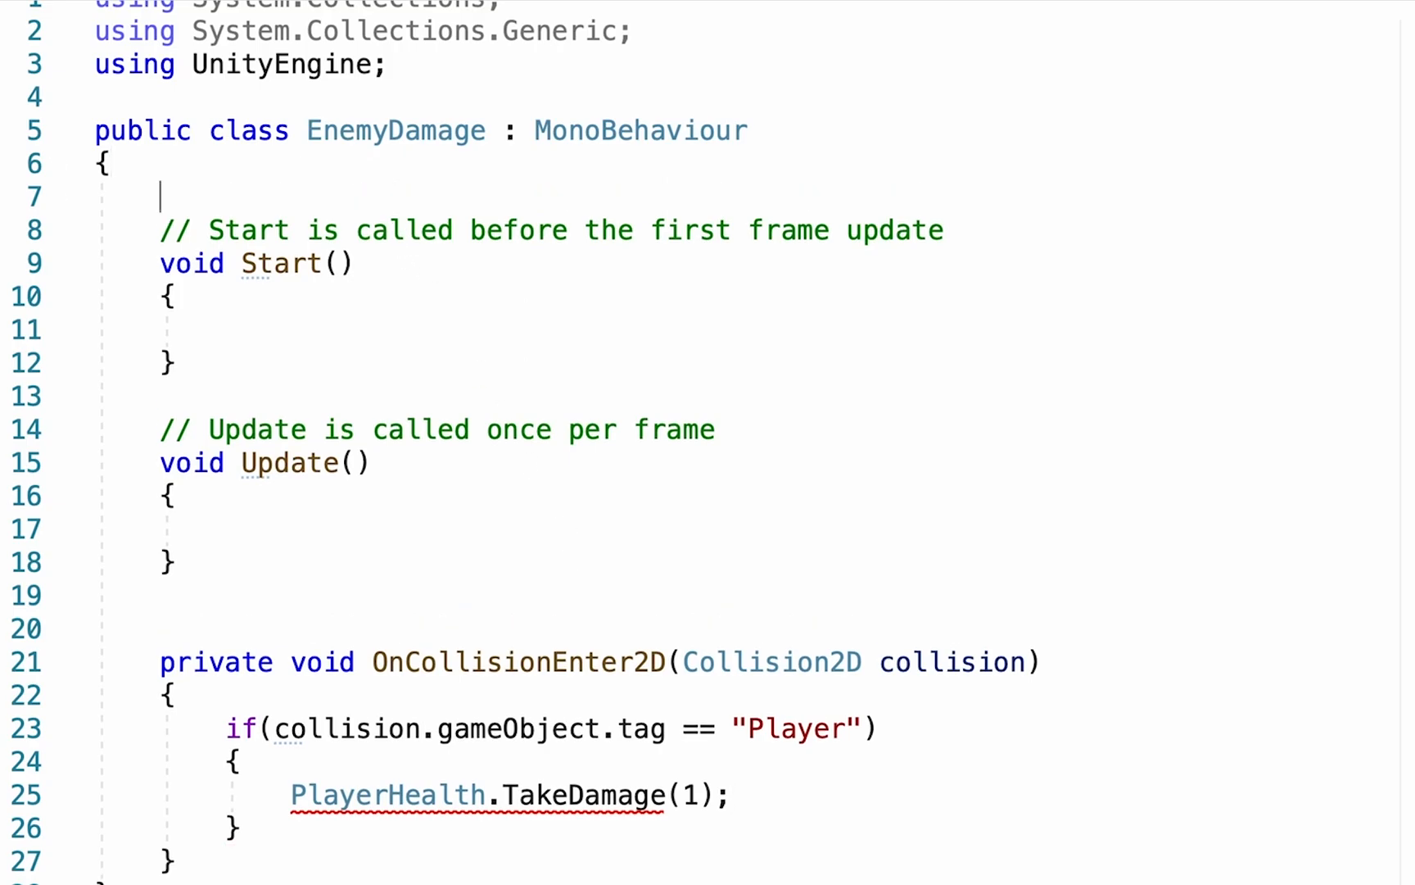
- Declare public PlayerHealth playerHealth; at the top of the EnemyDamage class
type("pub")
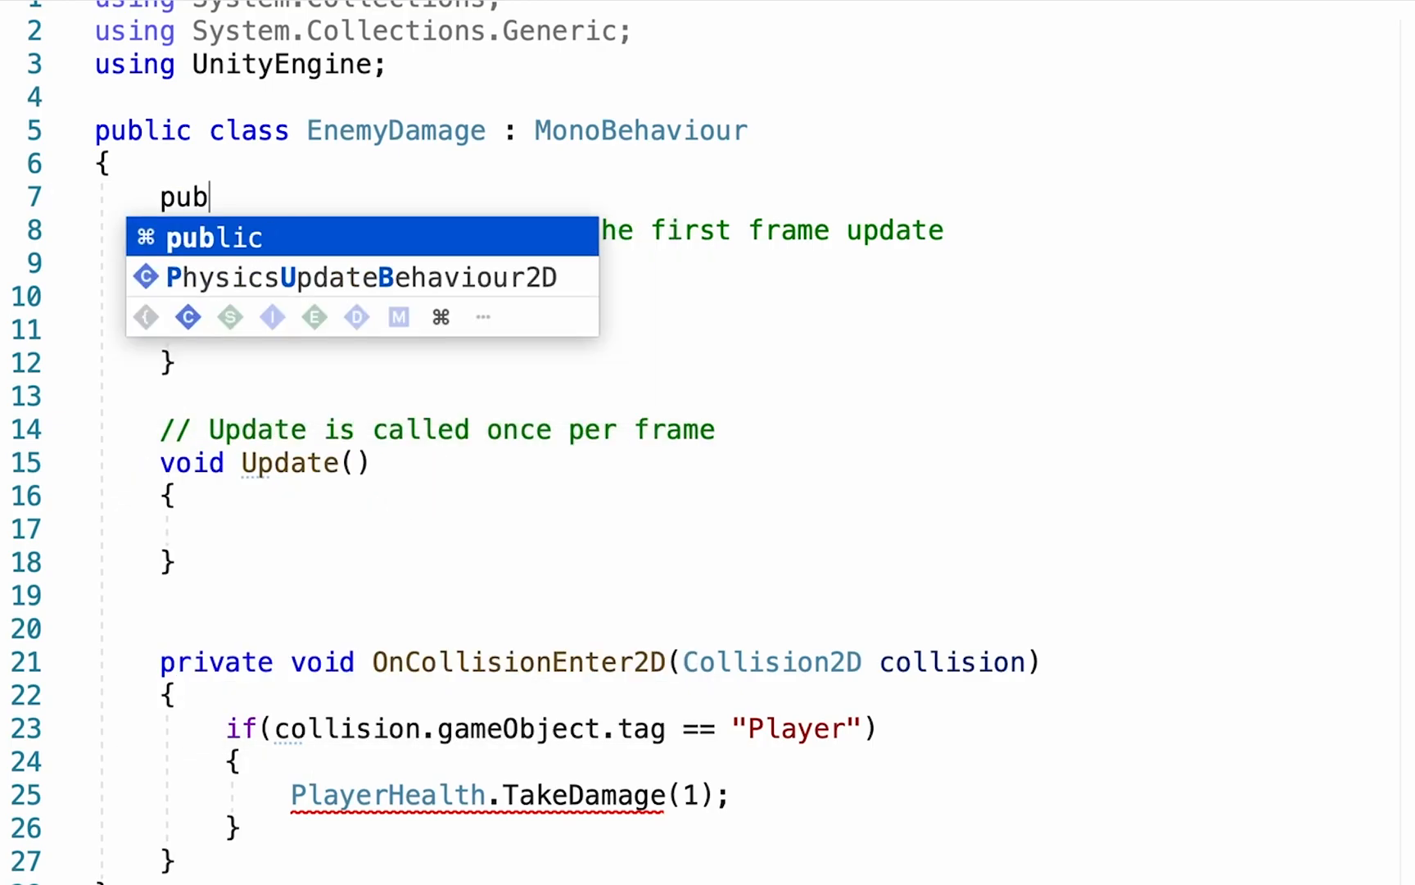
type("lic PlayerHeat")
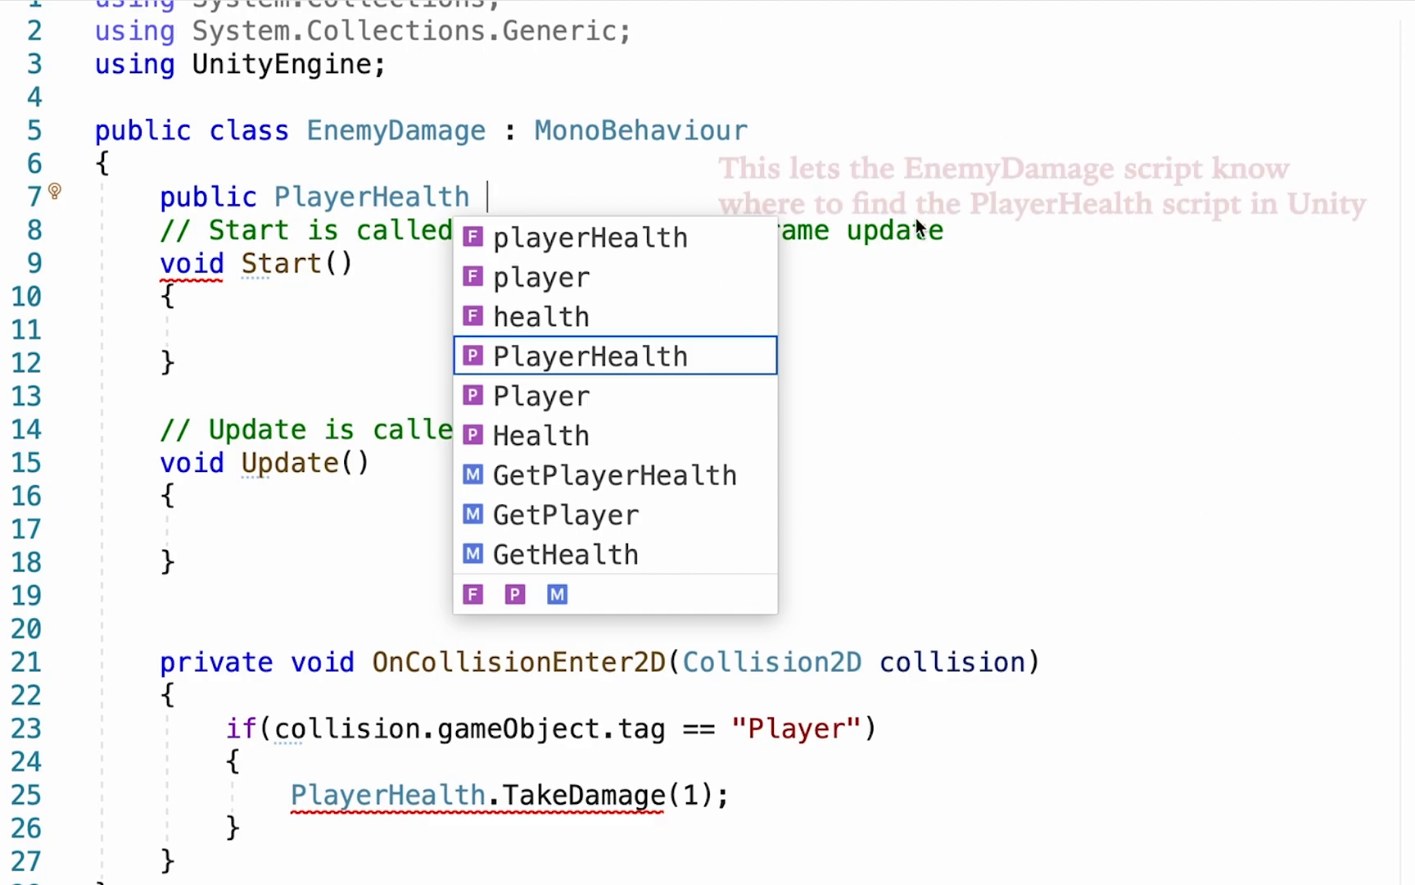
type("player")
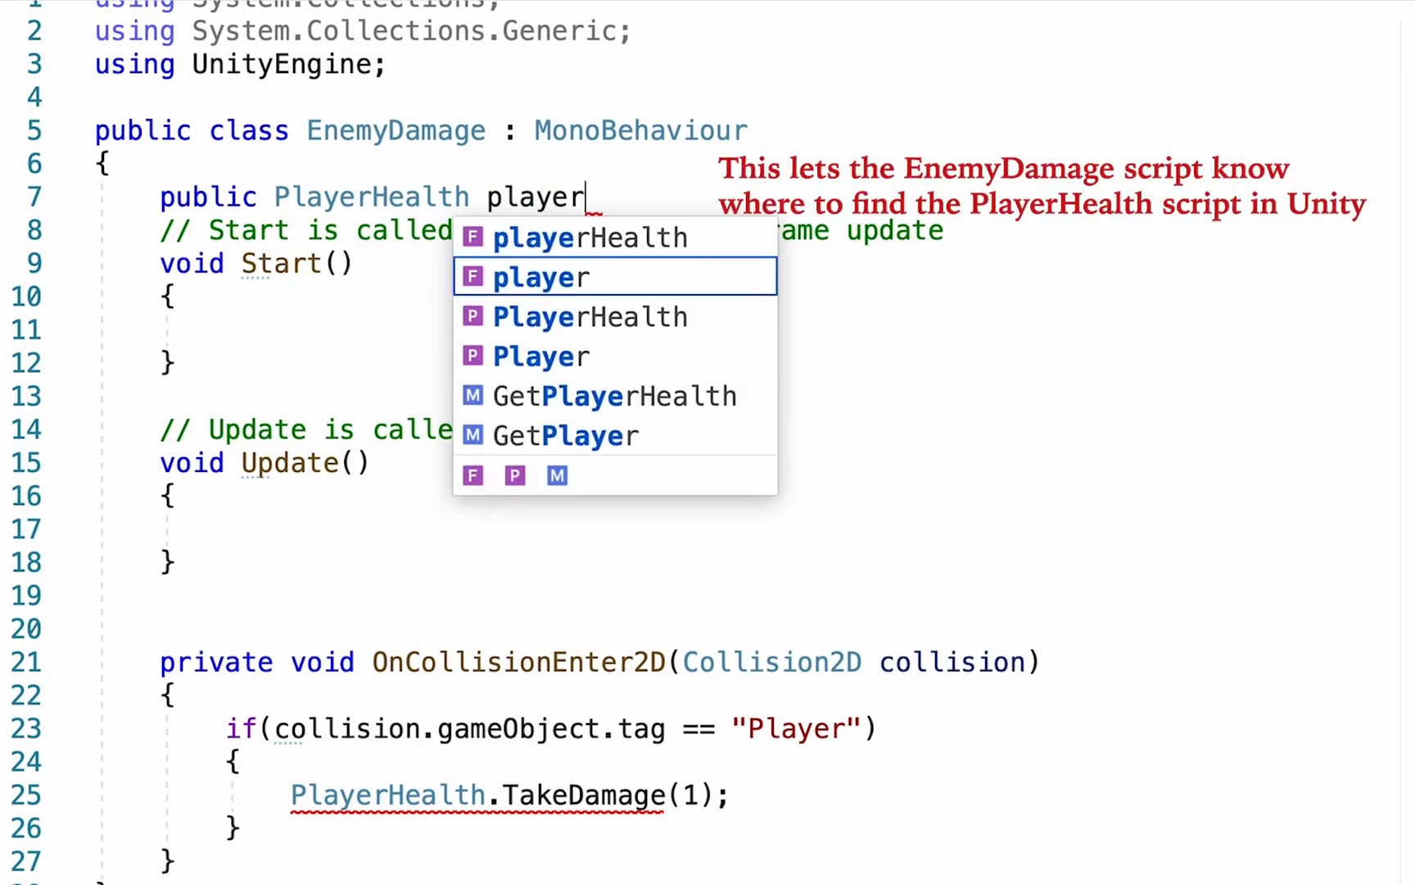
type("Health;")
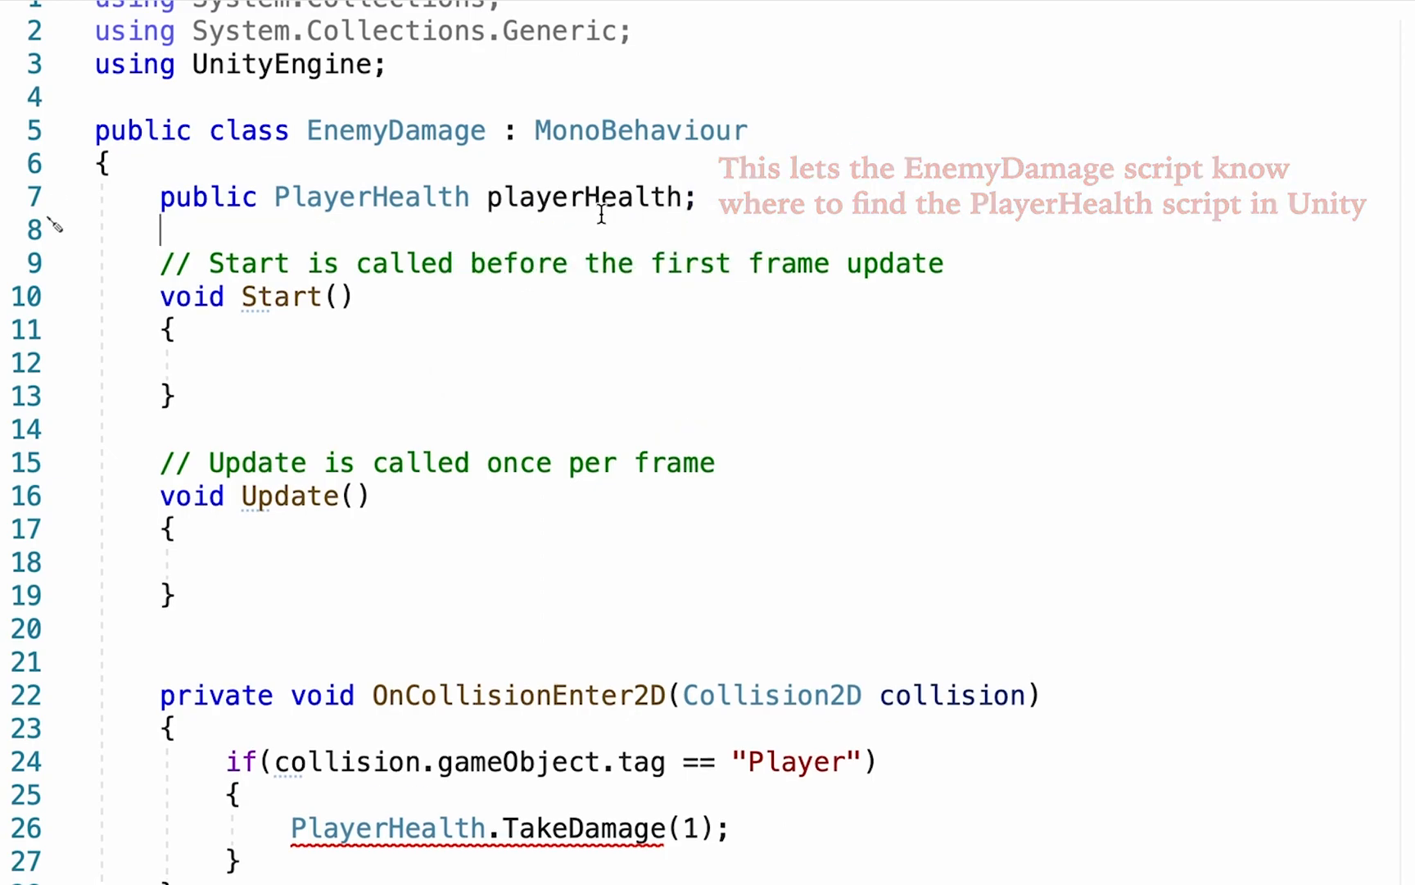
mouse_move(603, 196)
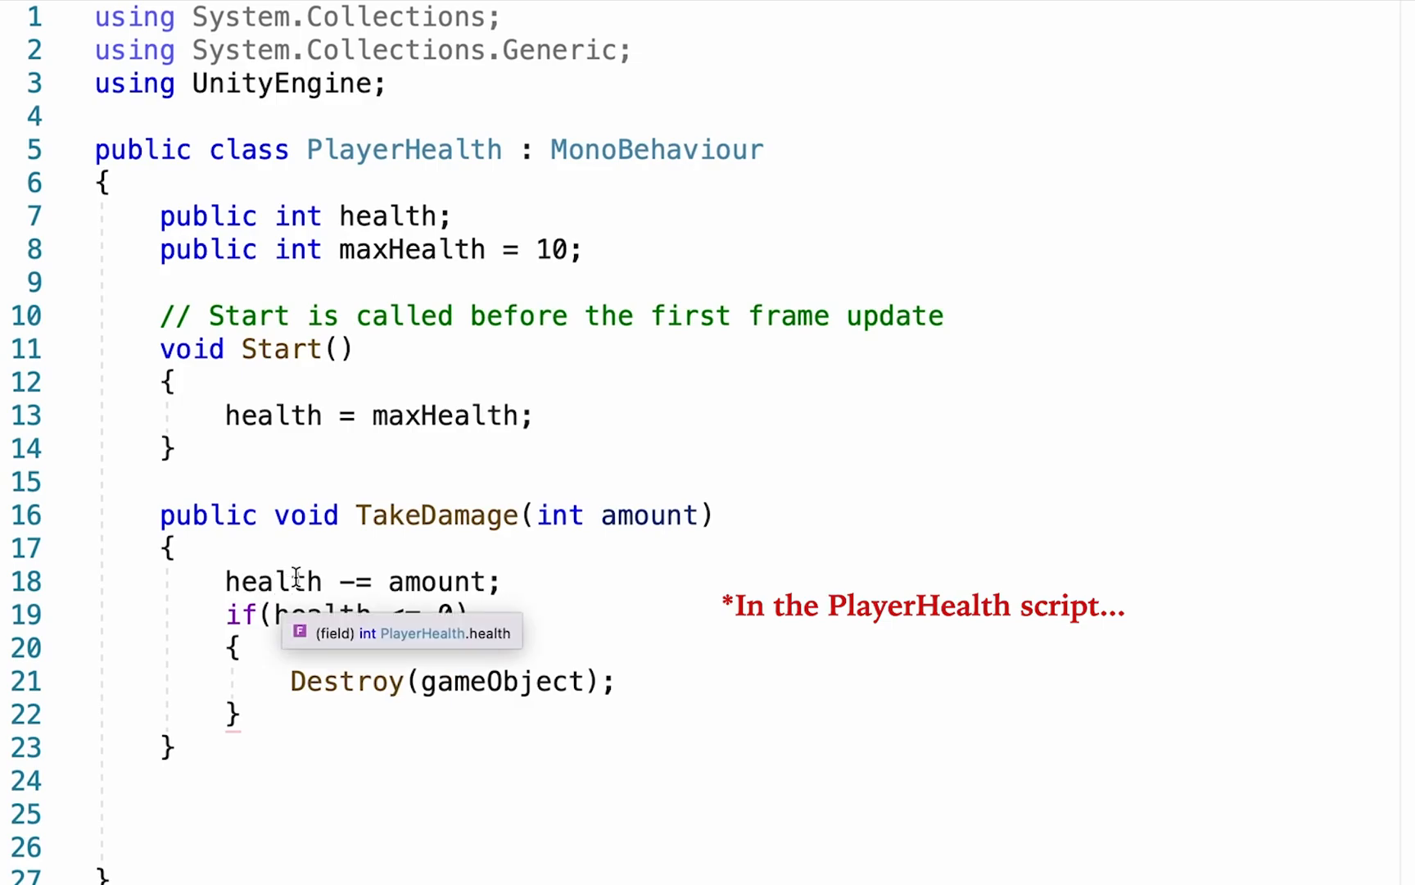
mouse_move(542, 804)
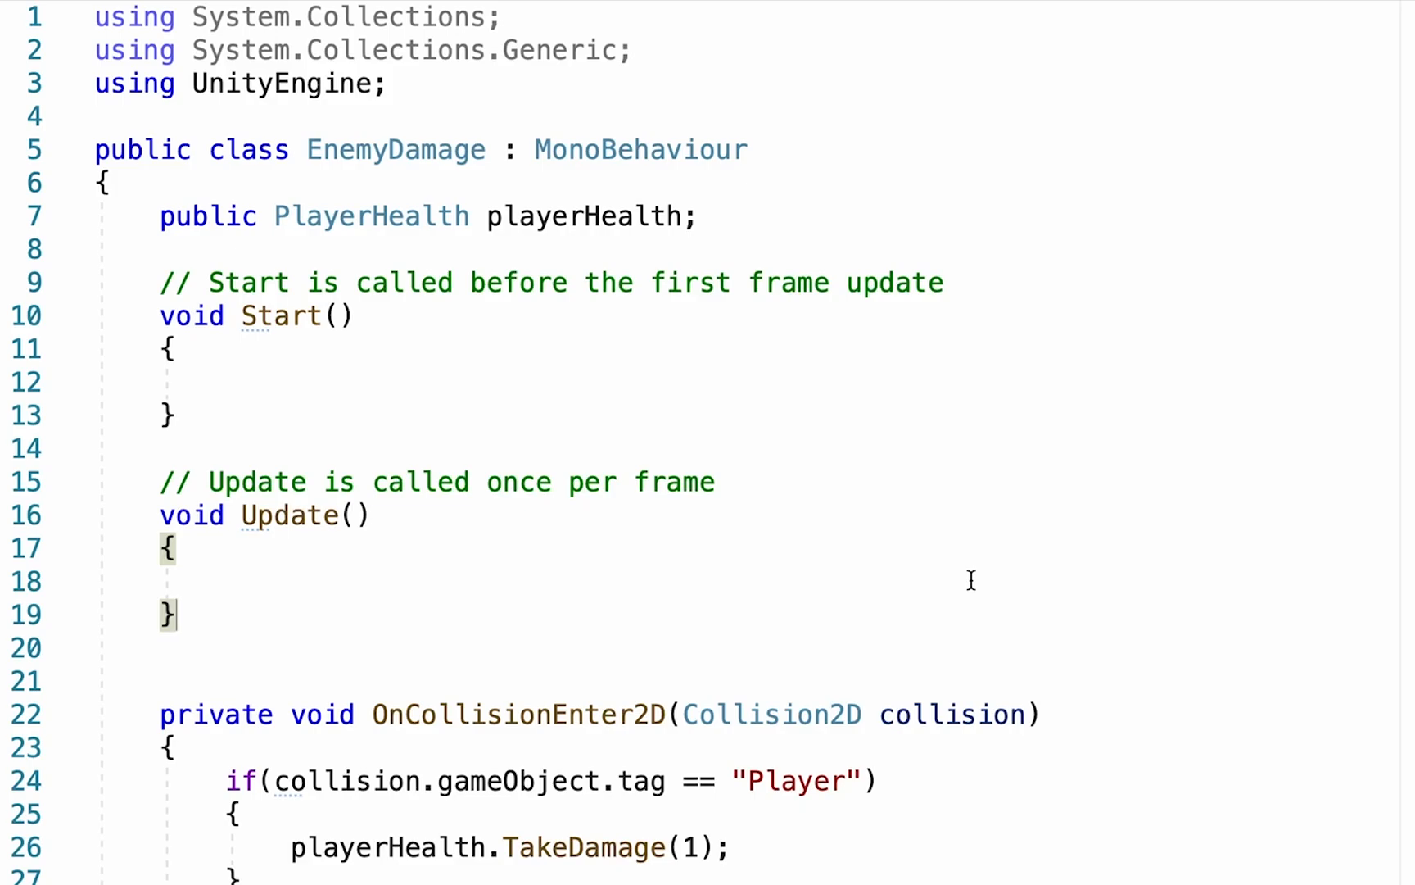
- Add public int damage = 2 and pass damage to TakeDamage instead of 1
key("enter")
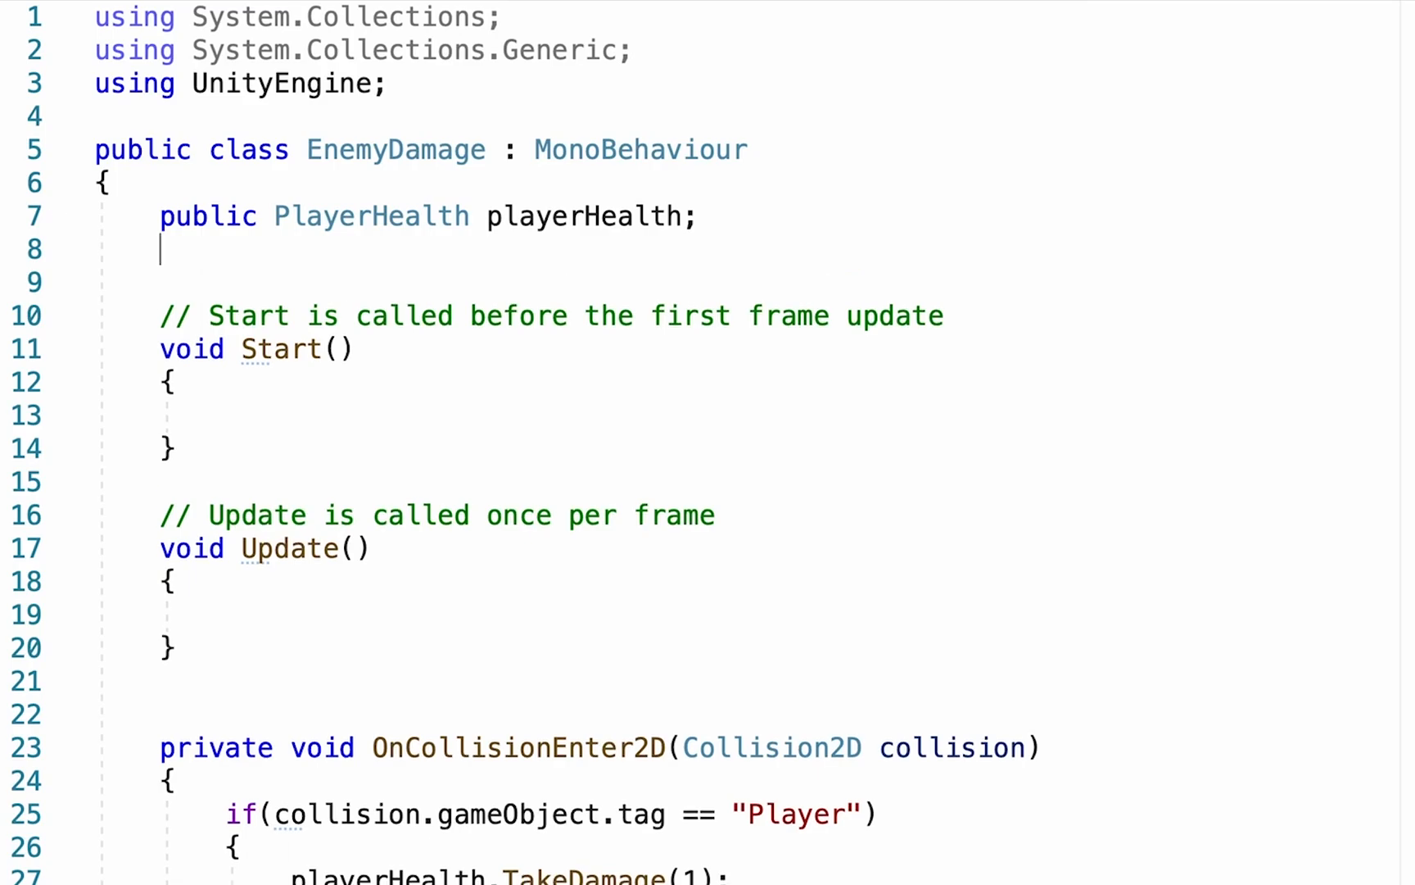
type("public int")
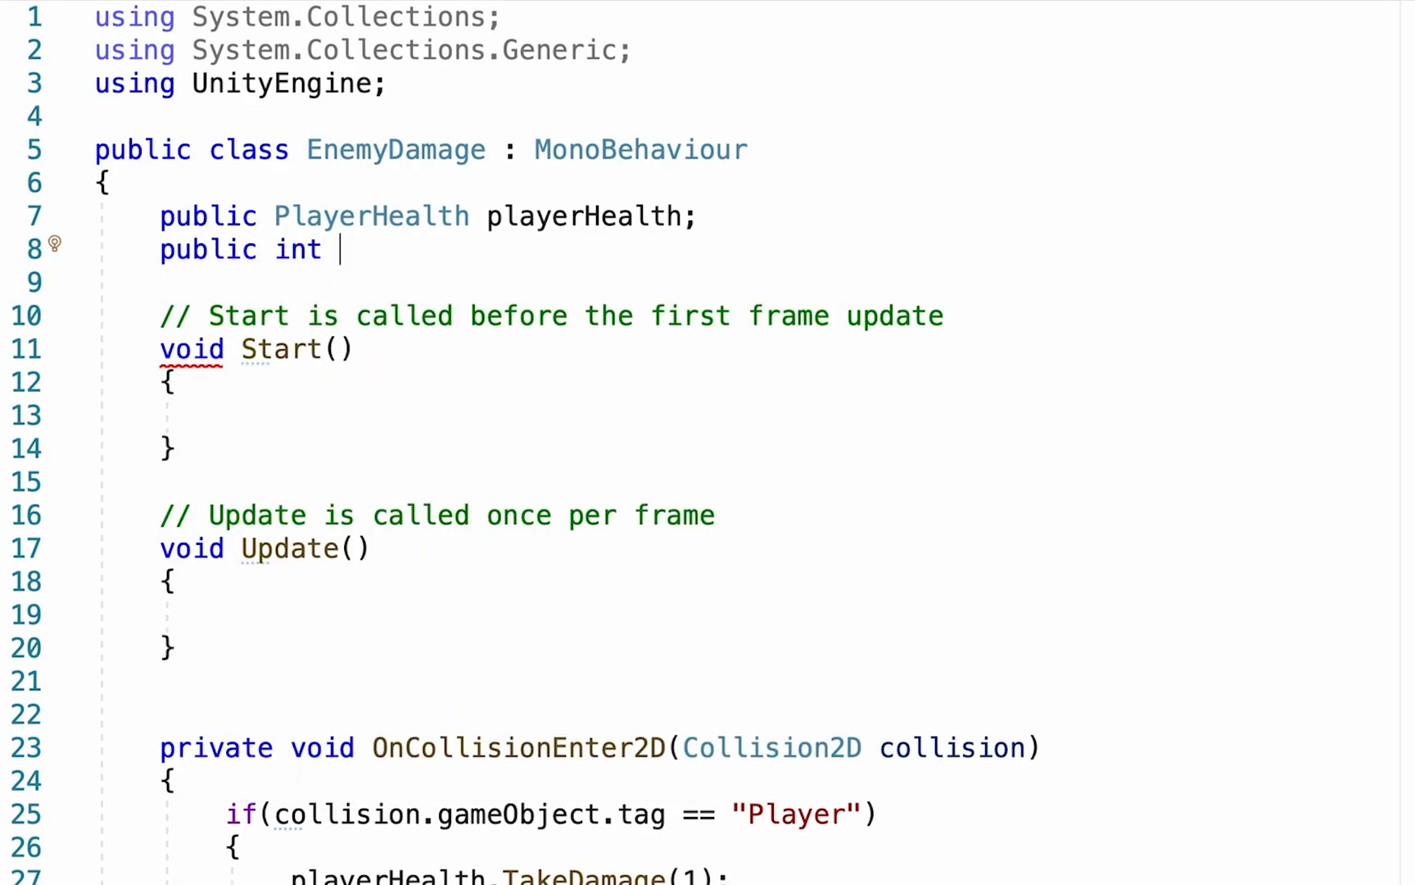
type("damage;")
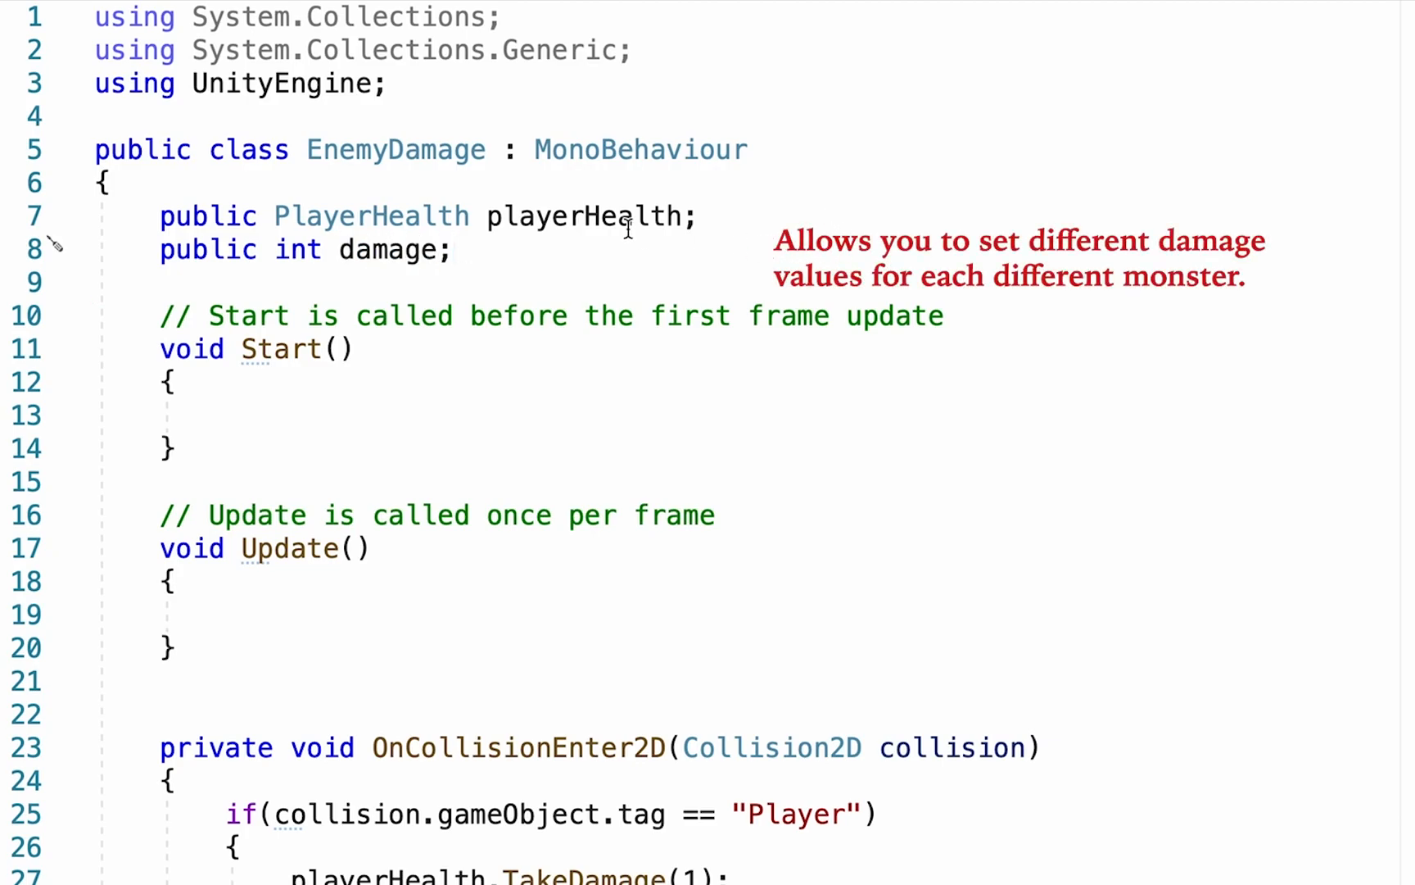
type("=")
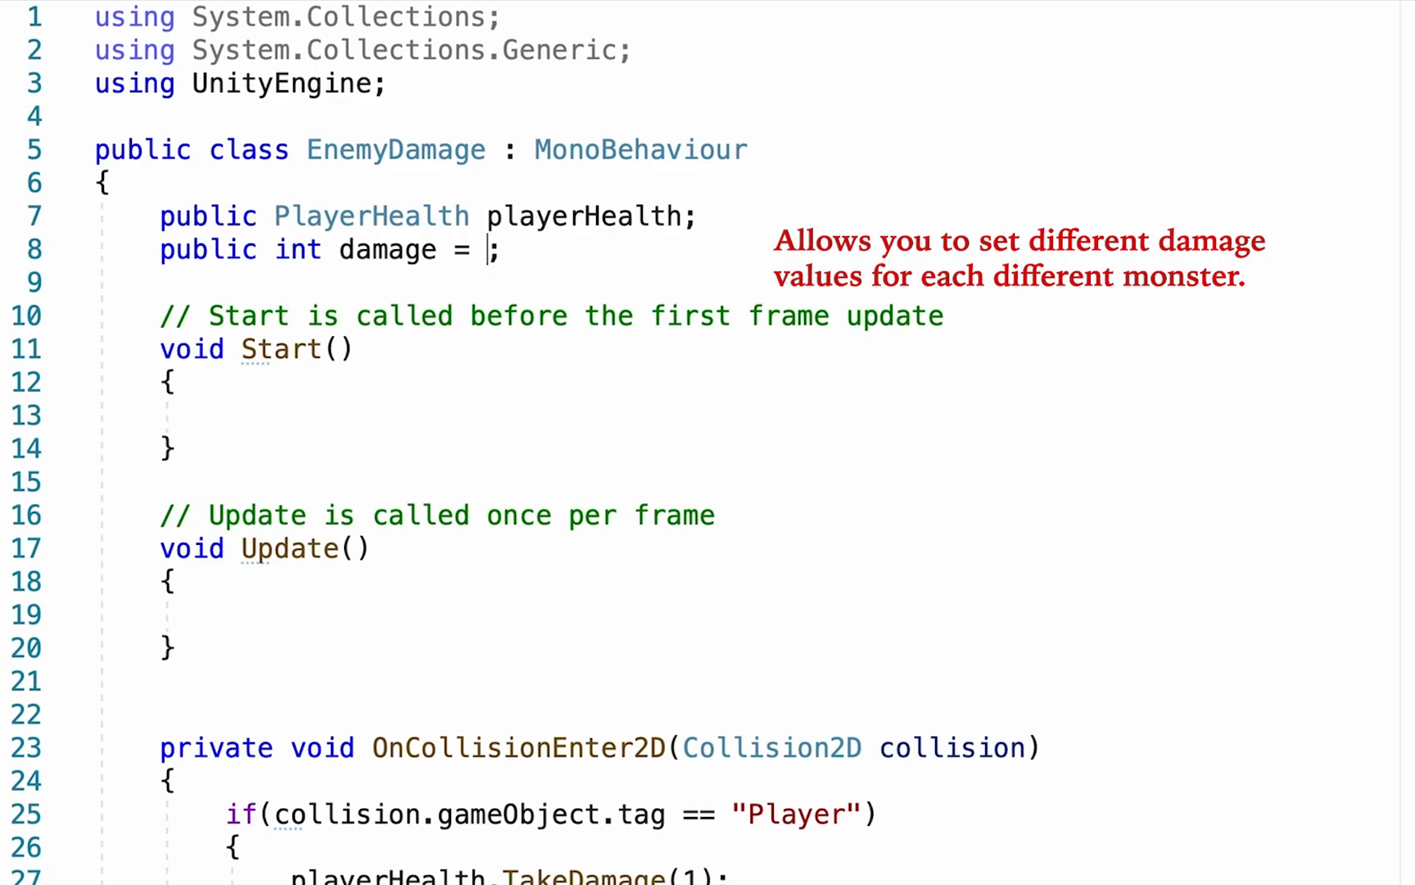
type("2")
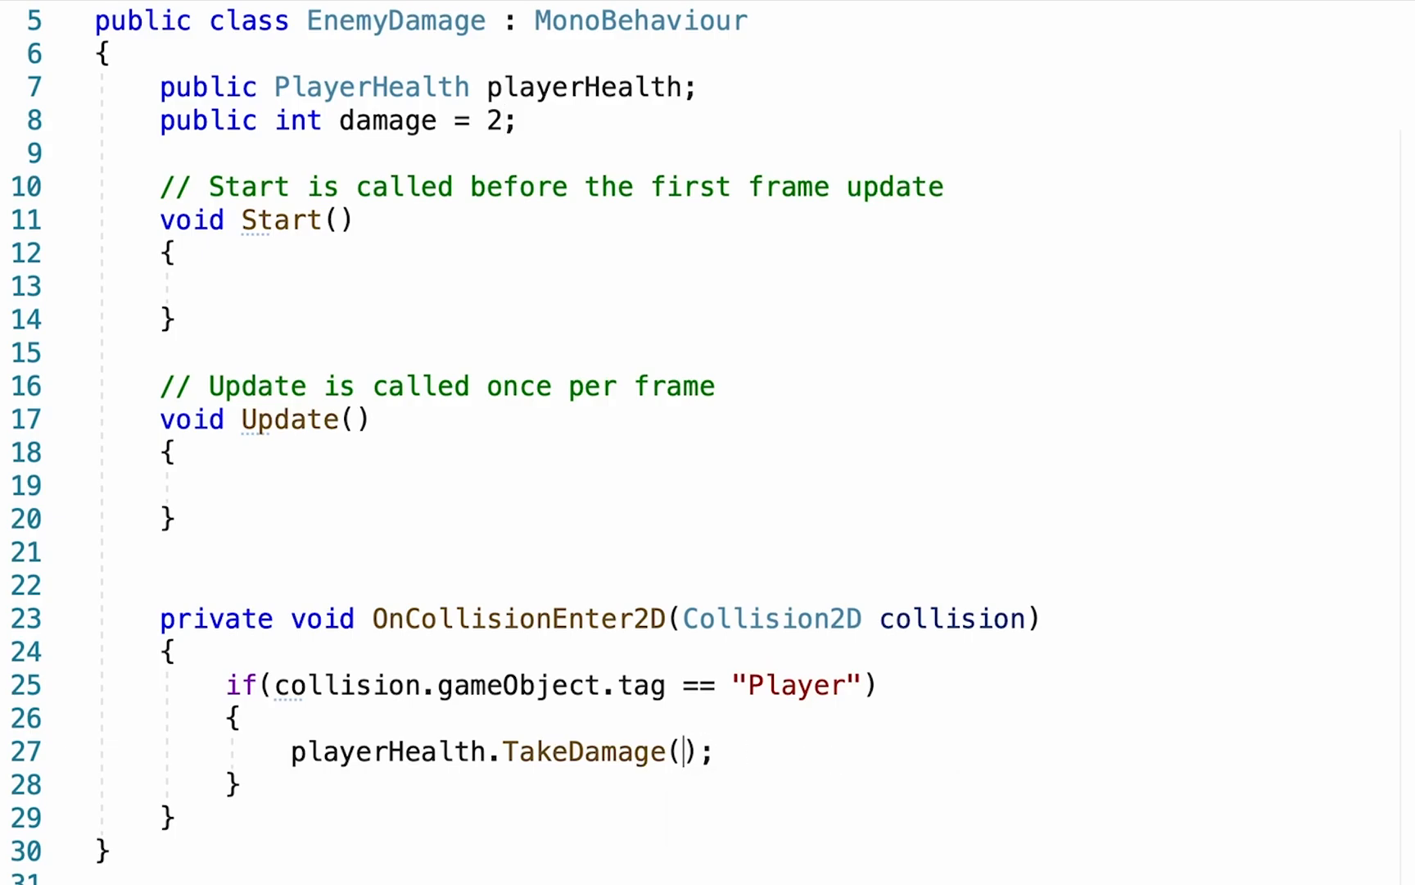
type("damage")
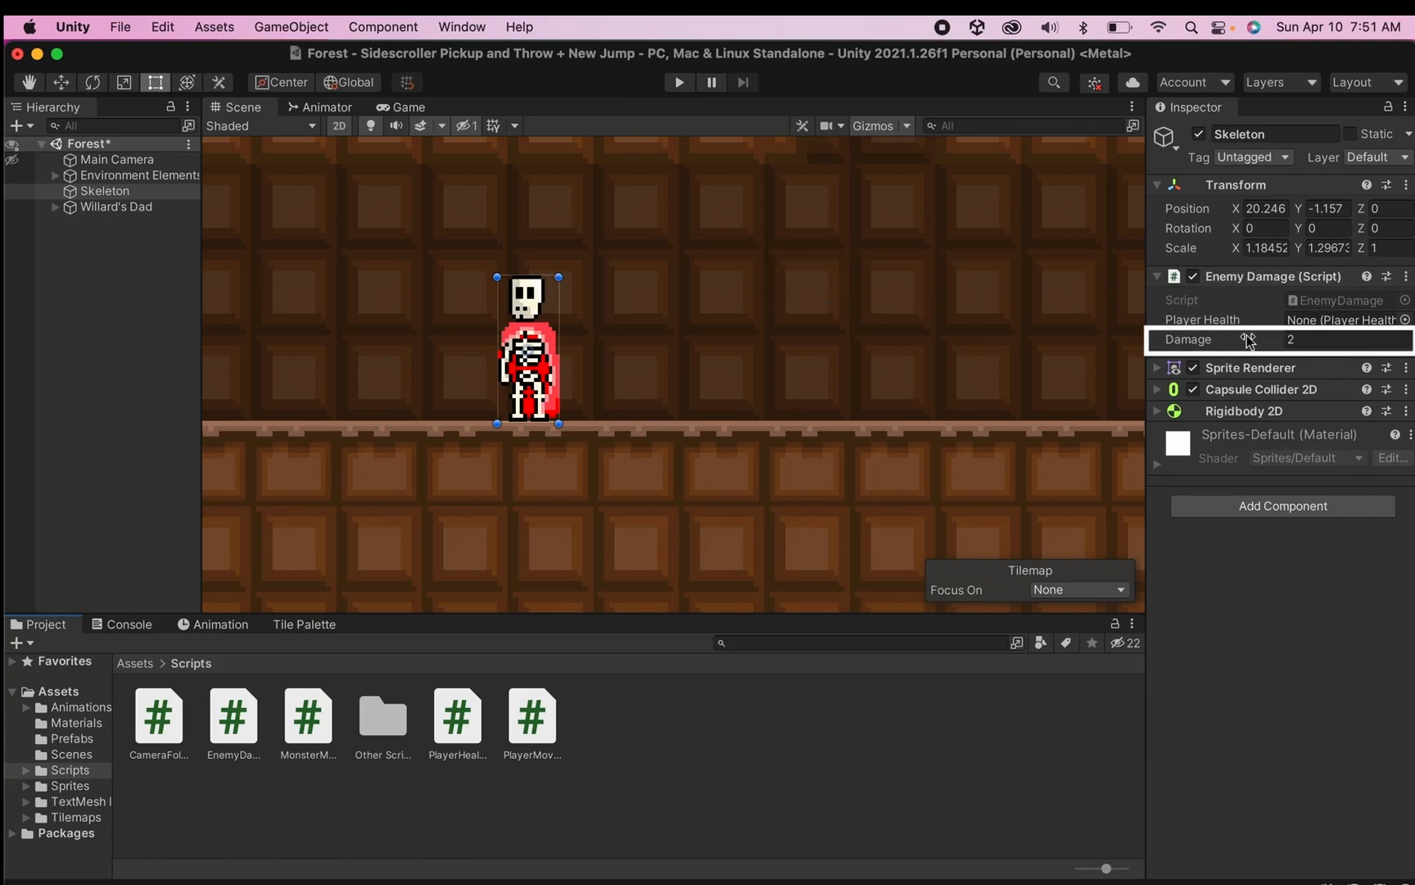
- Assign Willard's Dad to the Skeleton's Enemy Damage Player Health slot, then enter Play mode
left_click(1335, 339)
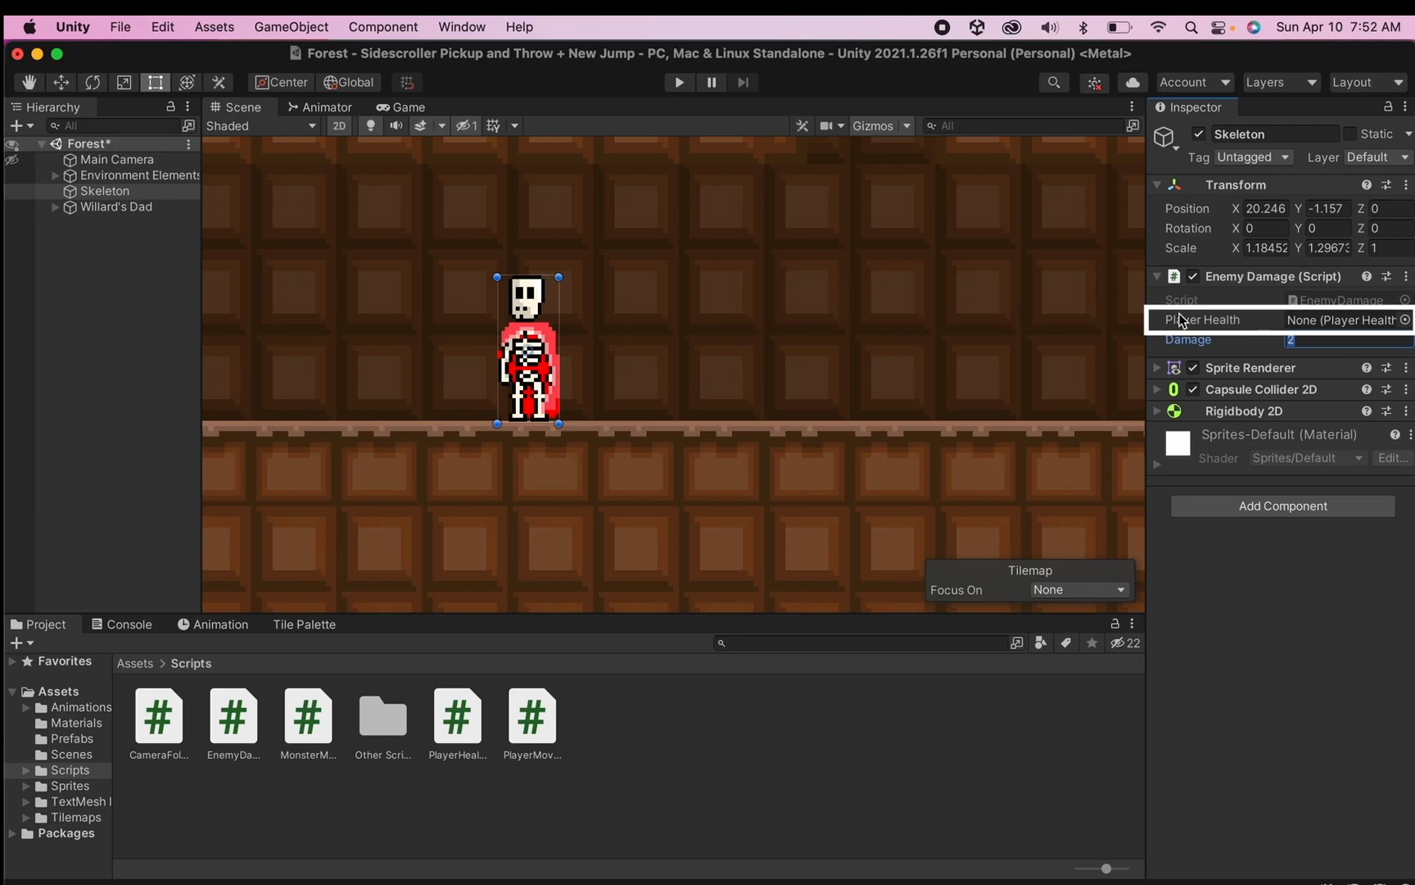
left_click(116, 207)
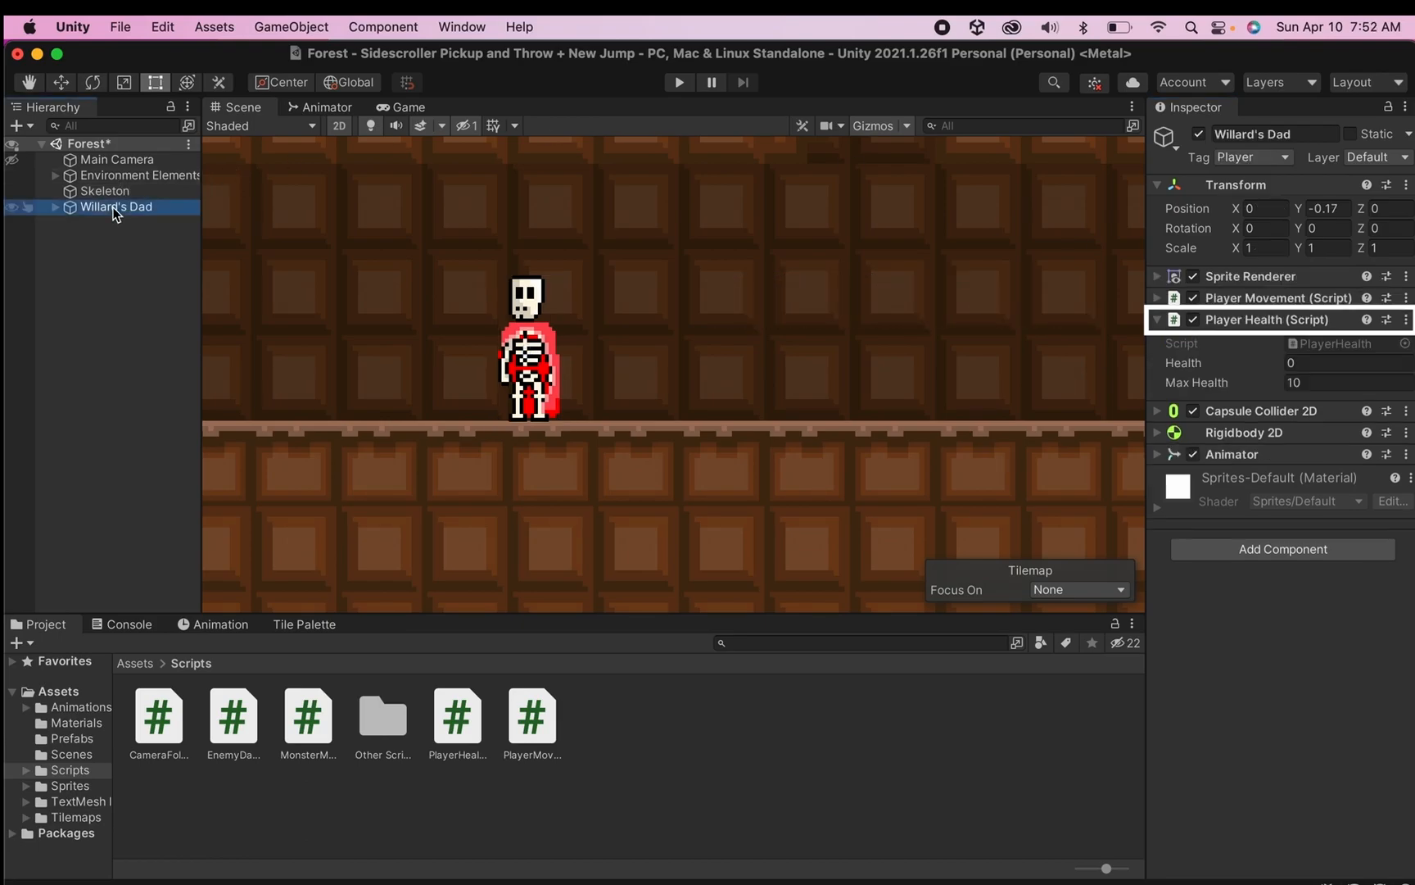
left_click(105, 191)
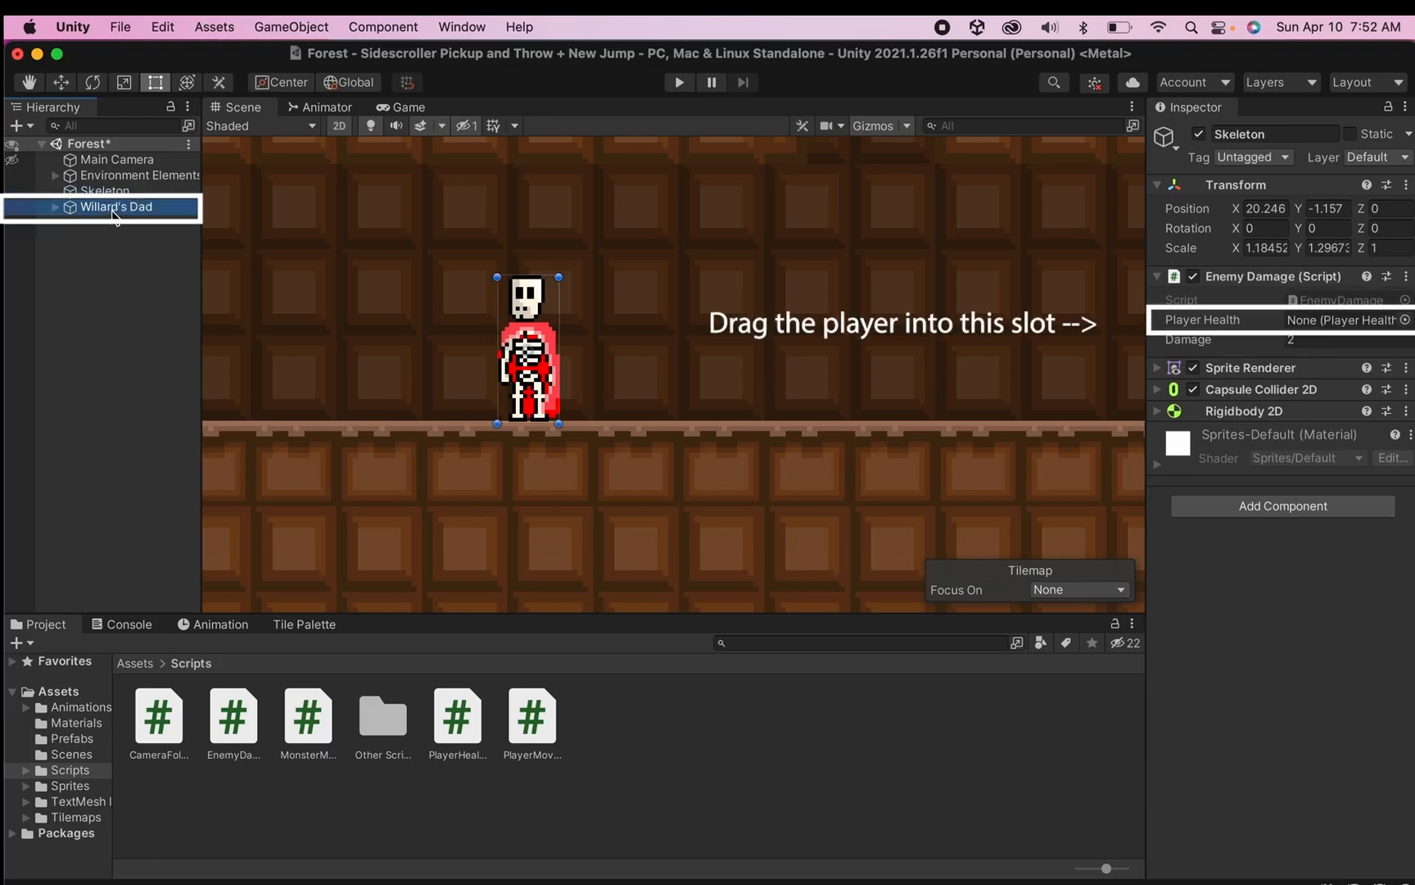
left_click_drag(115, 207, 1345, 320)
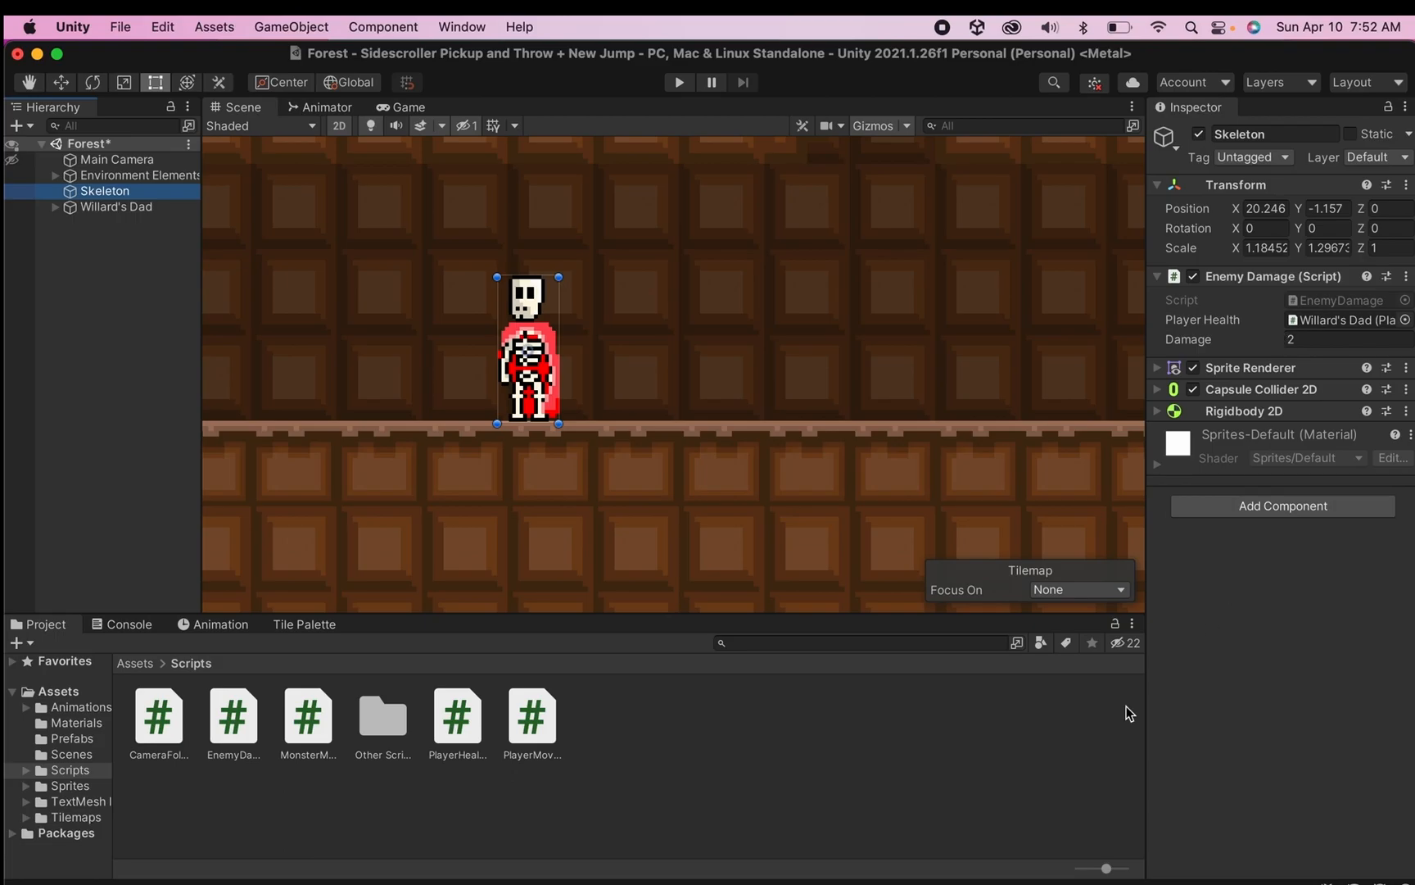
left_click(678, 82)
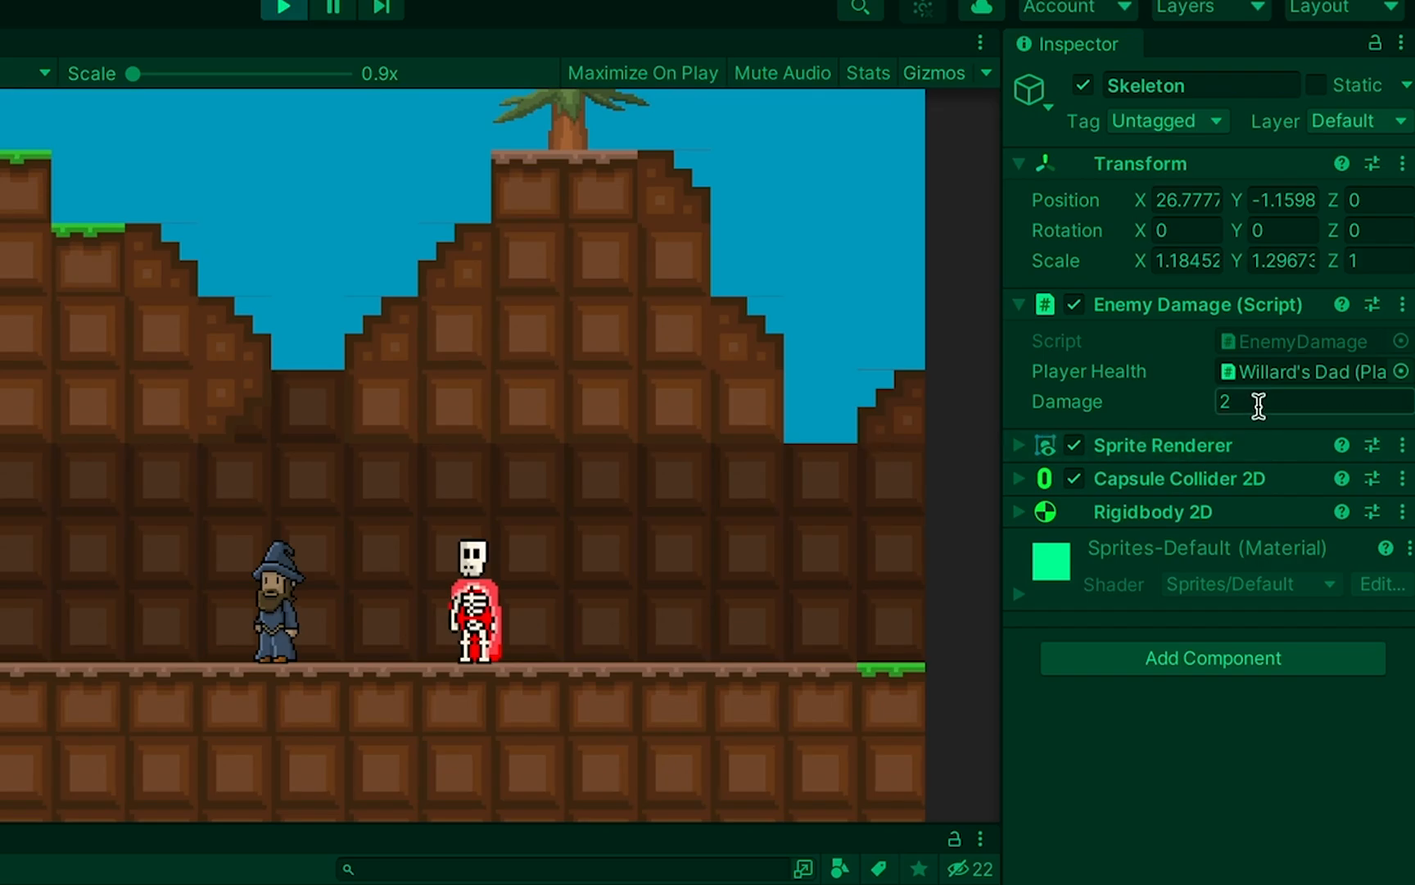
- Change the Skeleton's Enemy Damage value from 2 to 1 while playing
type("1")
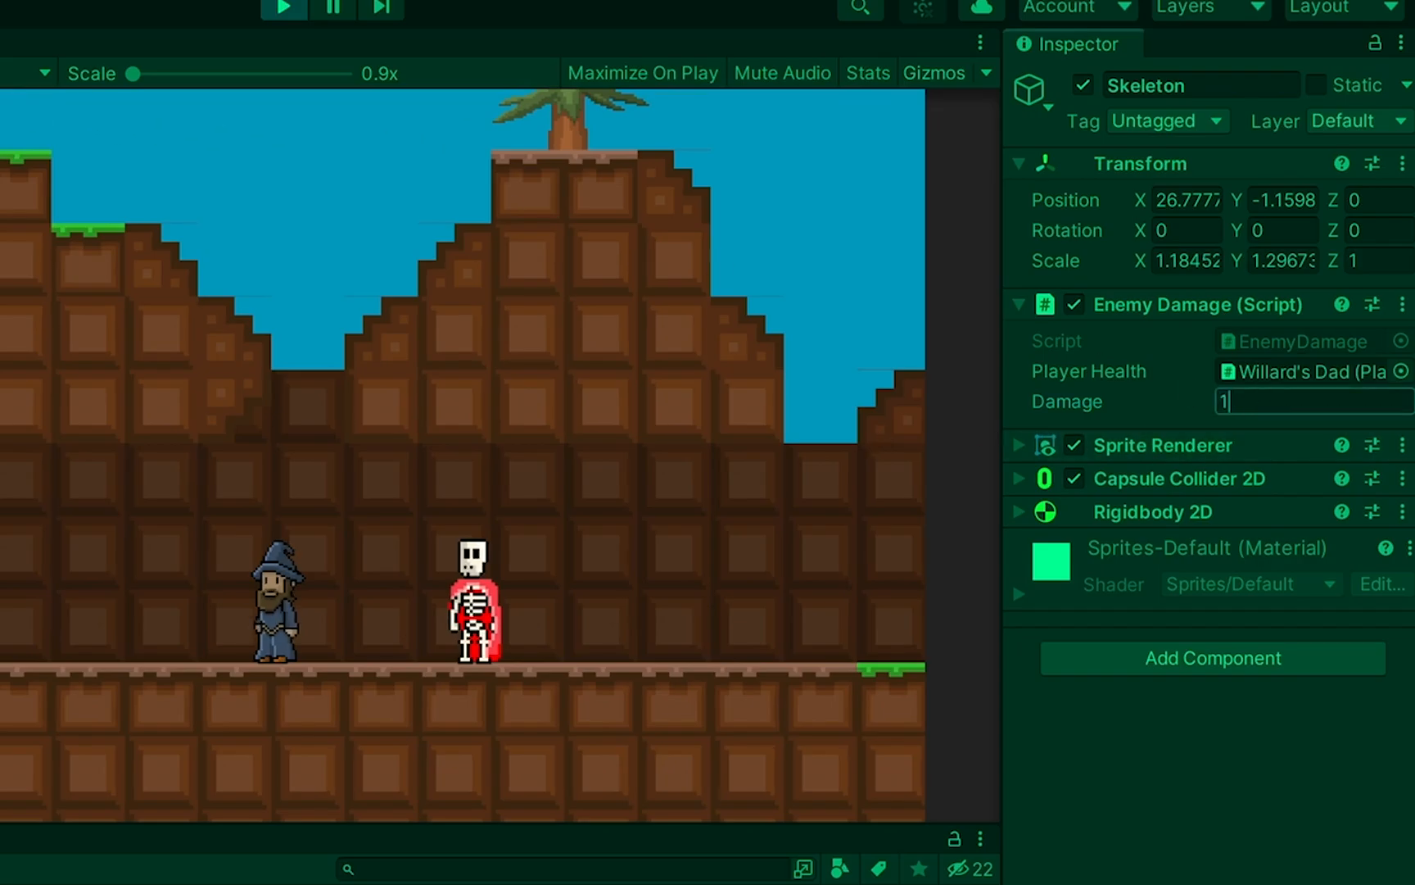